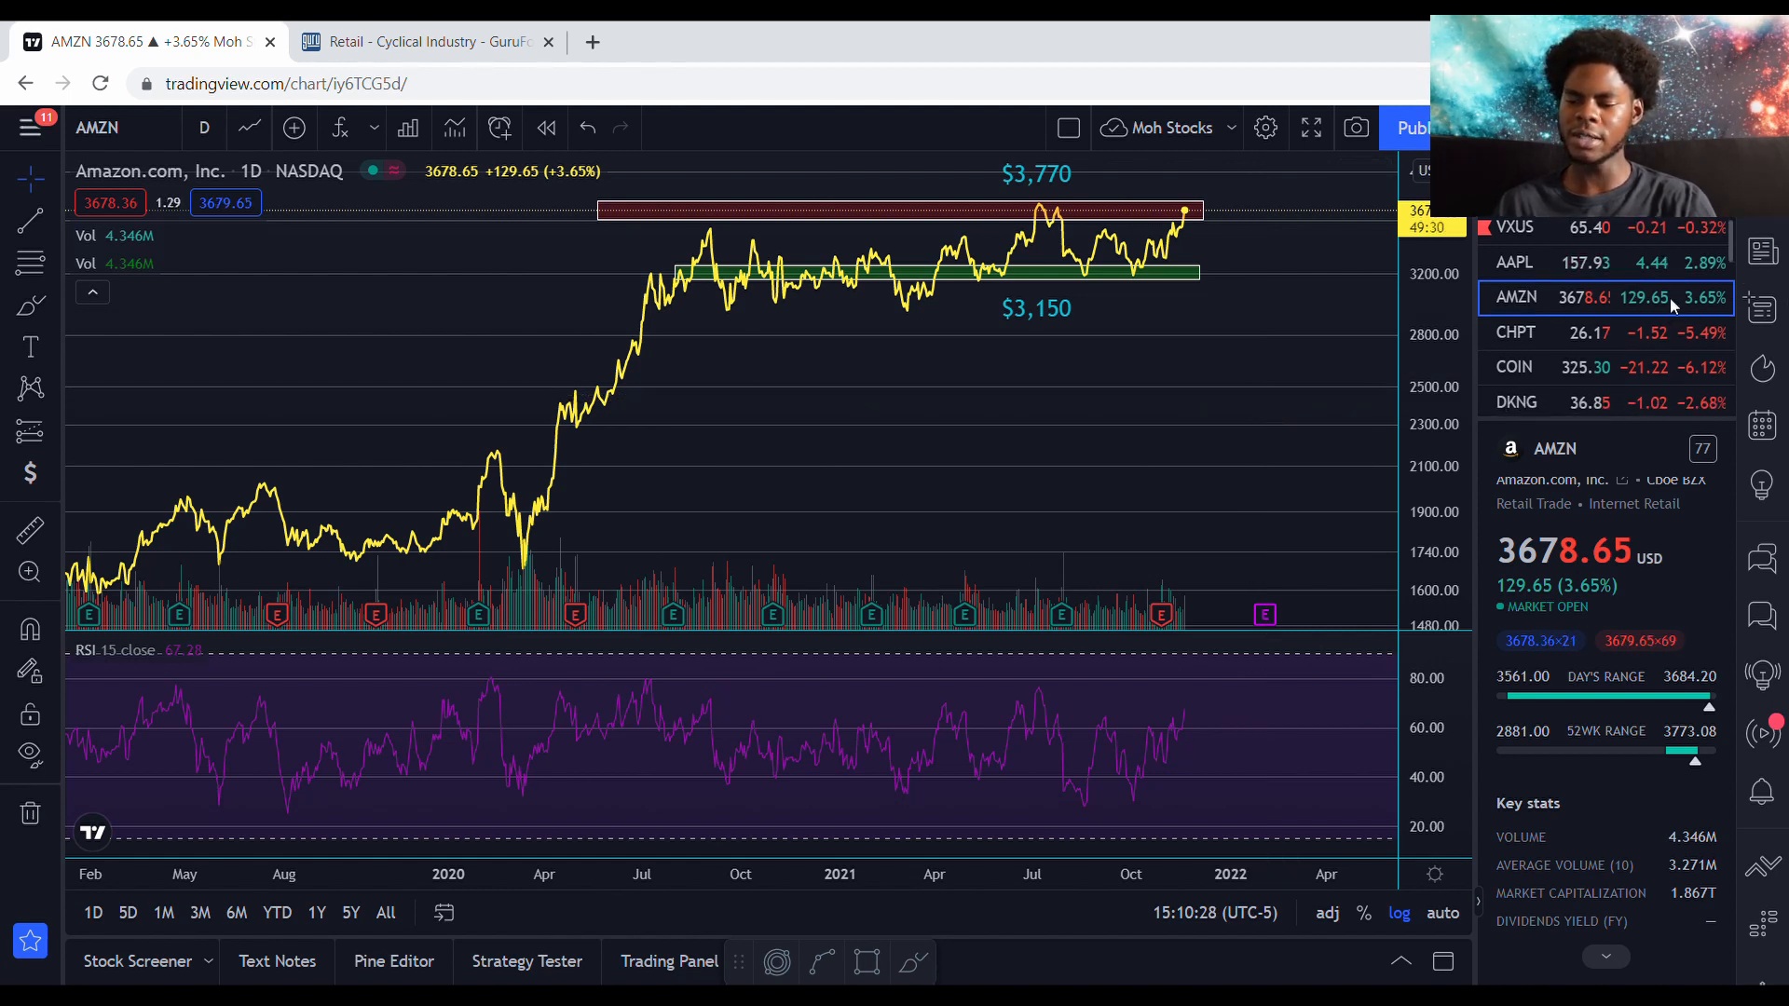
Step: Load the SPY daily chart from the watchlist and scroll through its recent price action
scroll("up", 3)
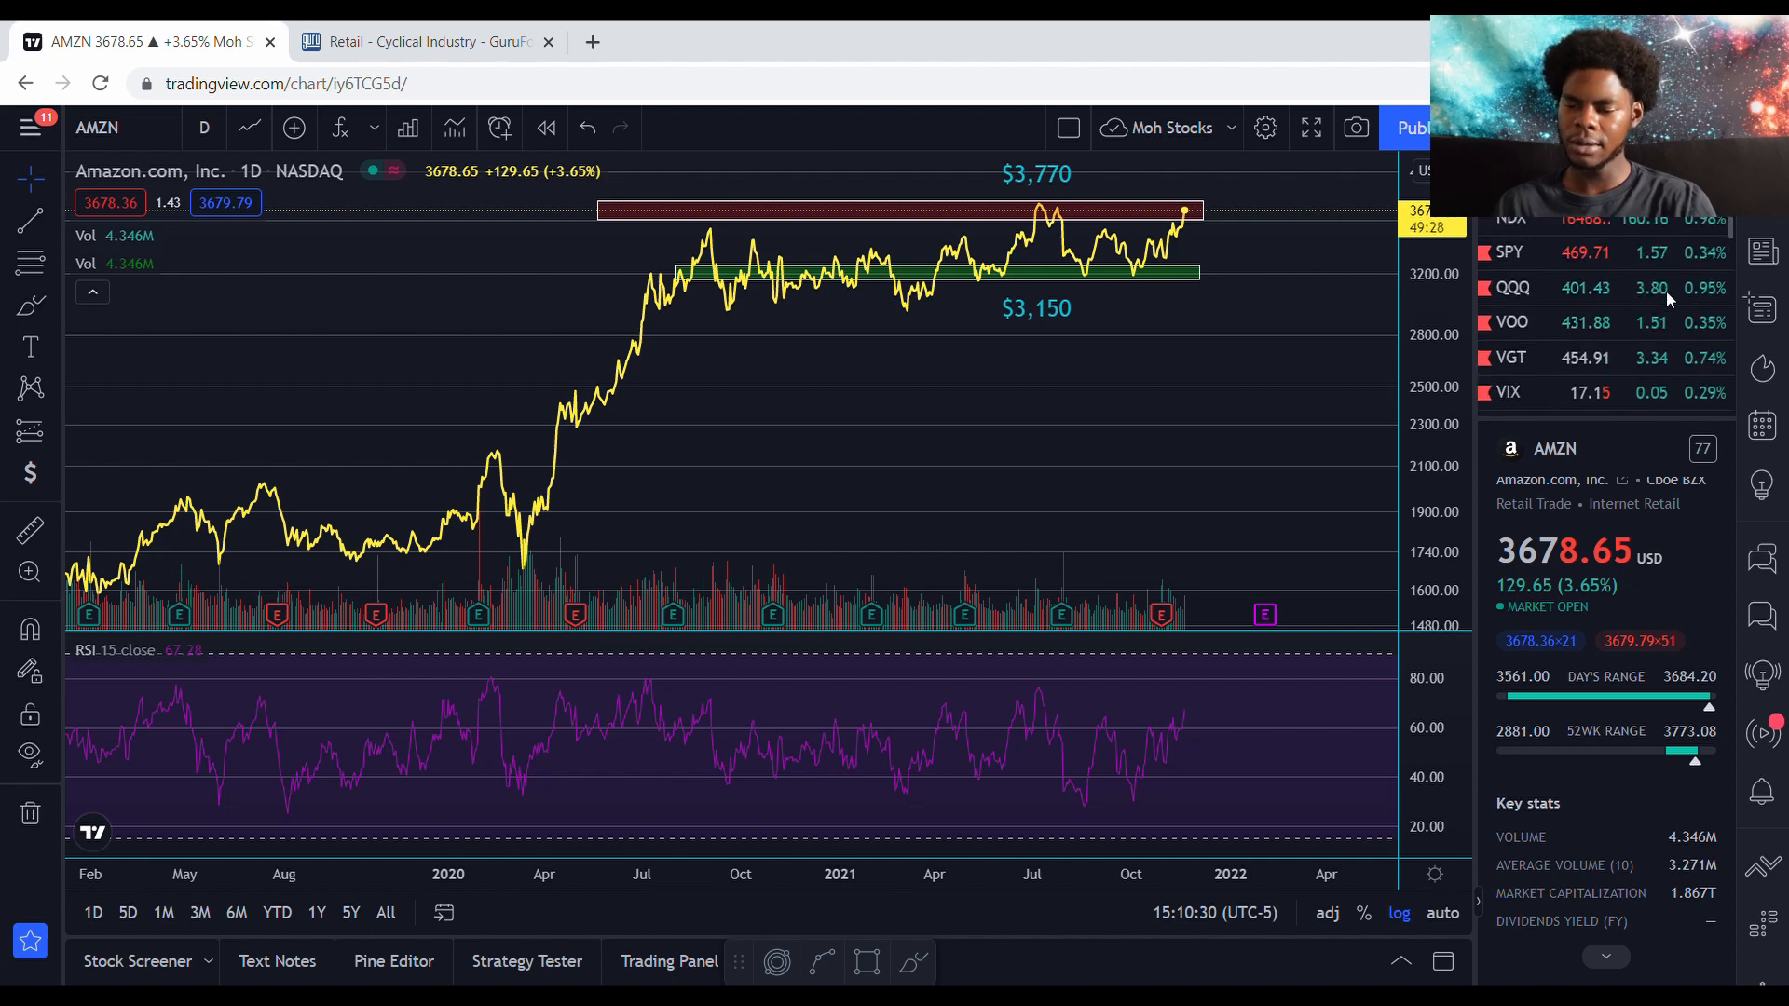
left_click(1507, 218)
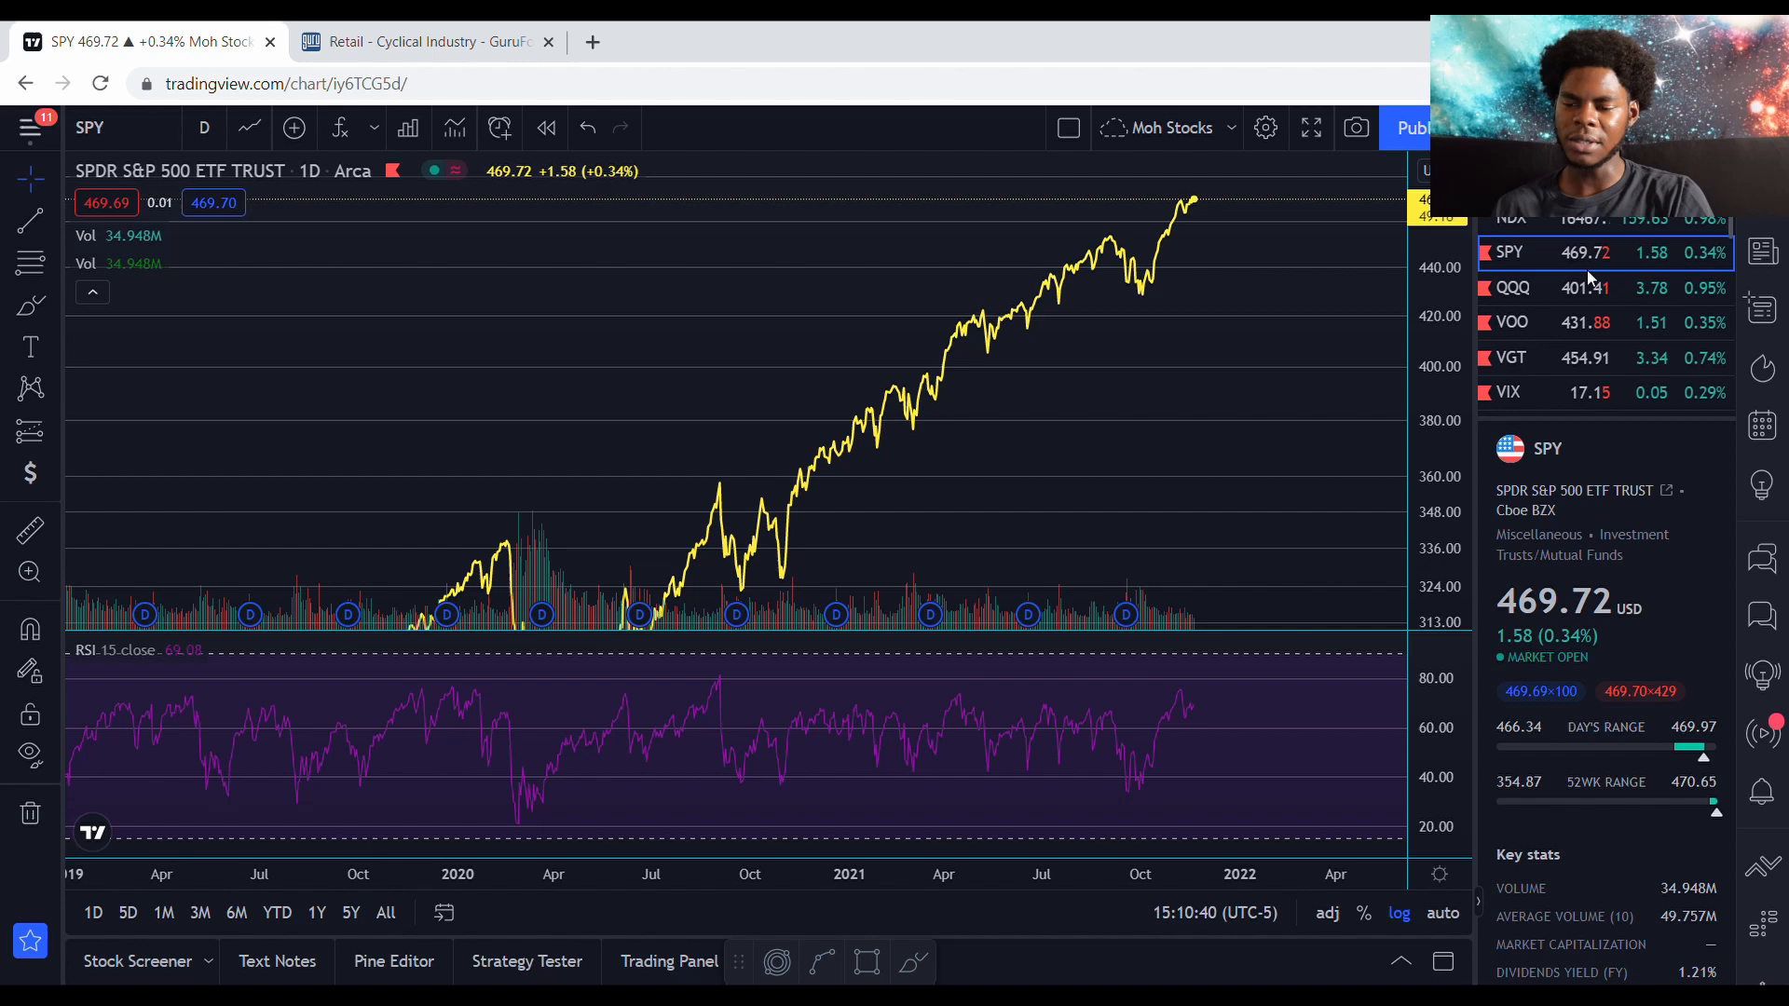
mouse_move(1317, 333)
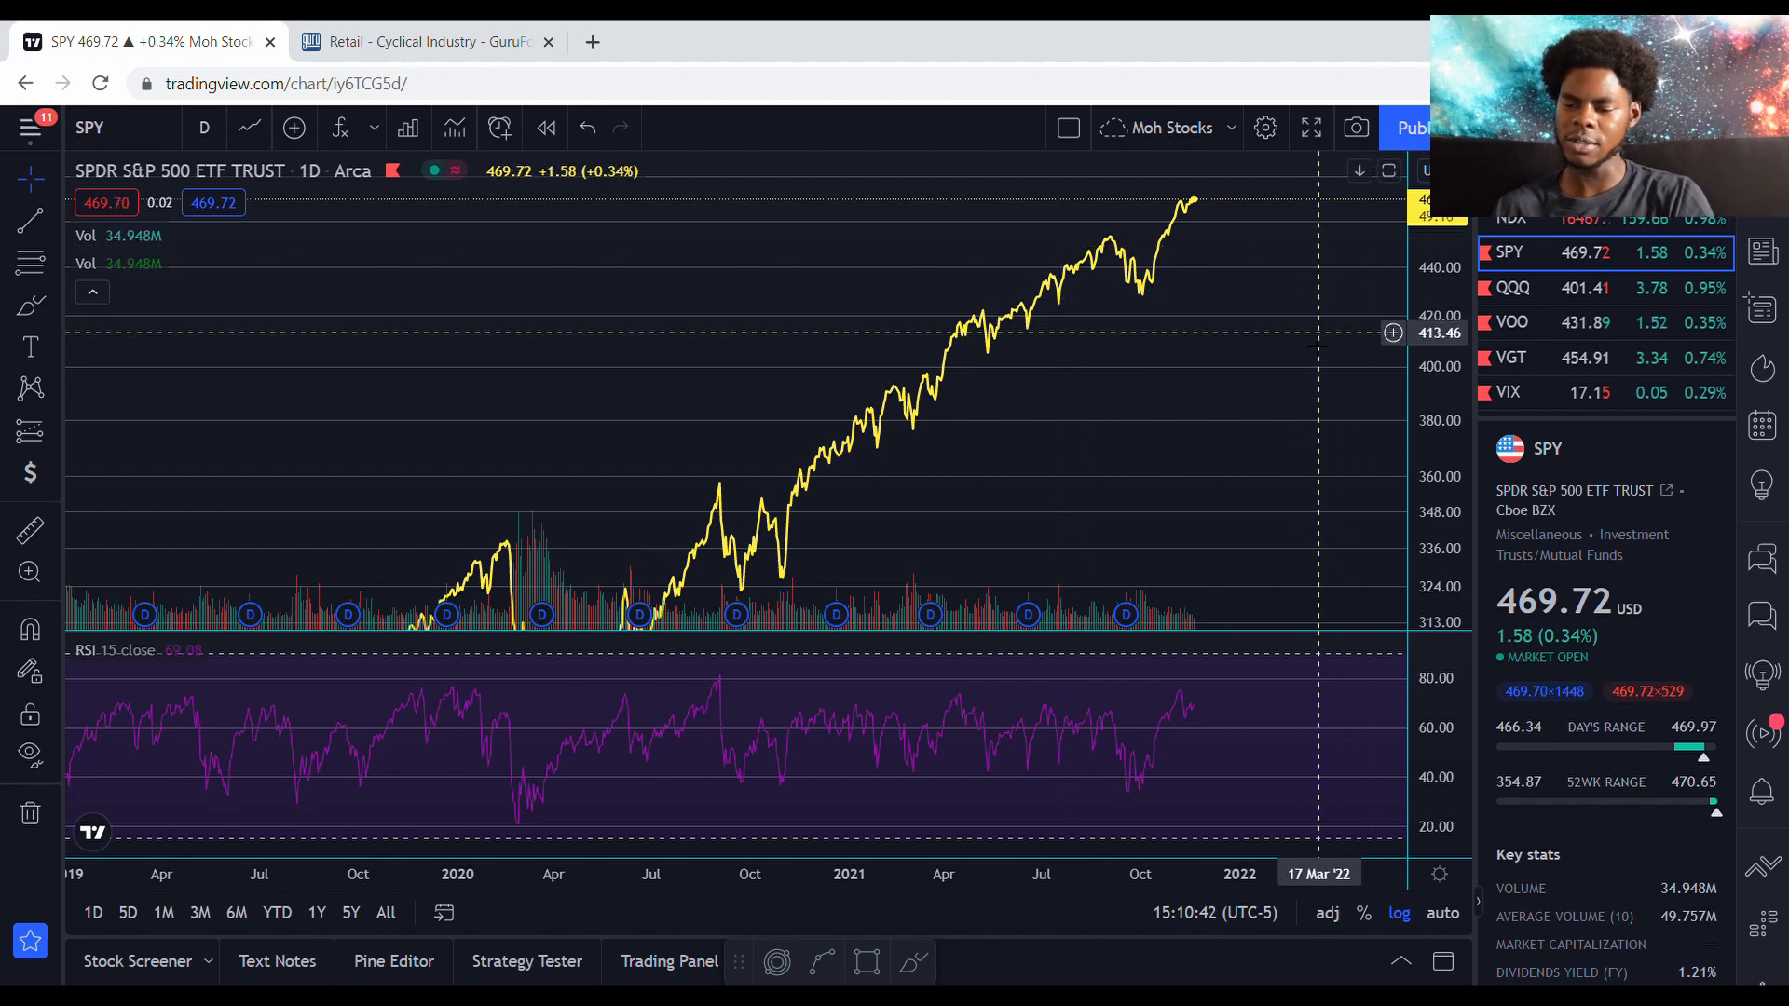
scroll("down", 3)
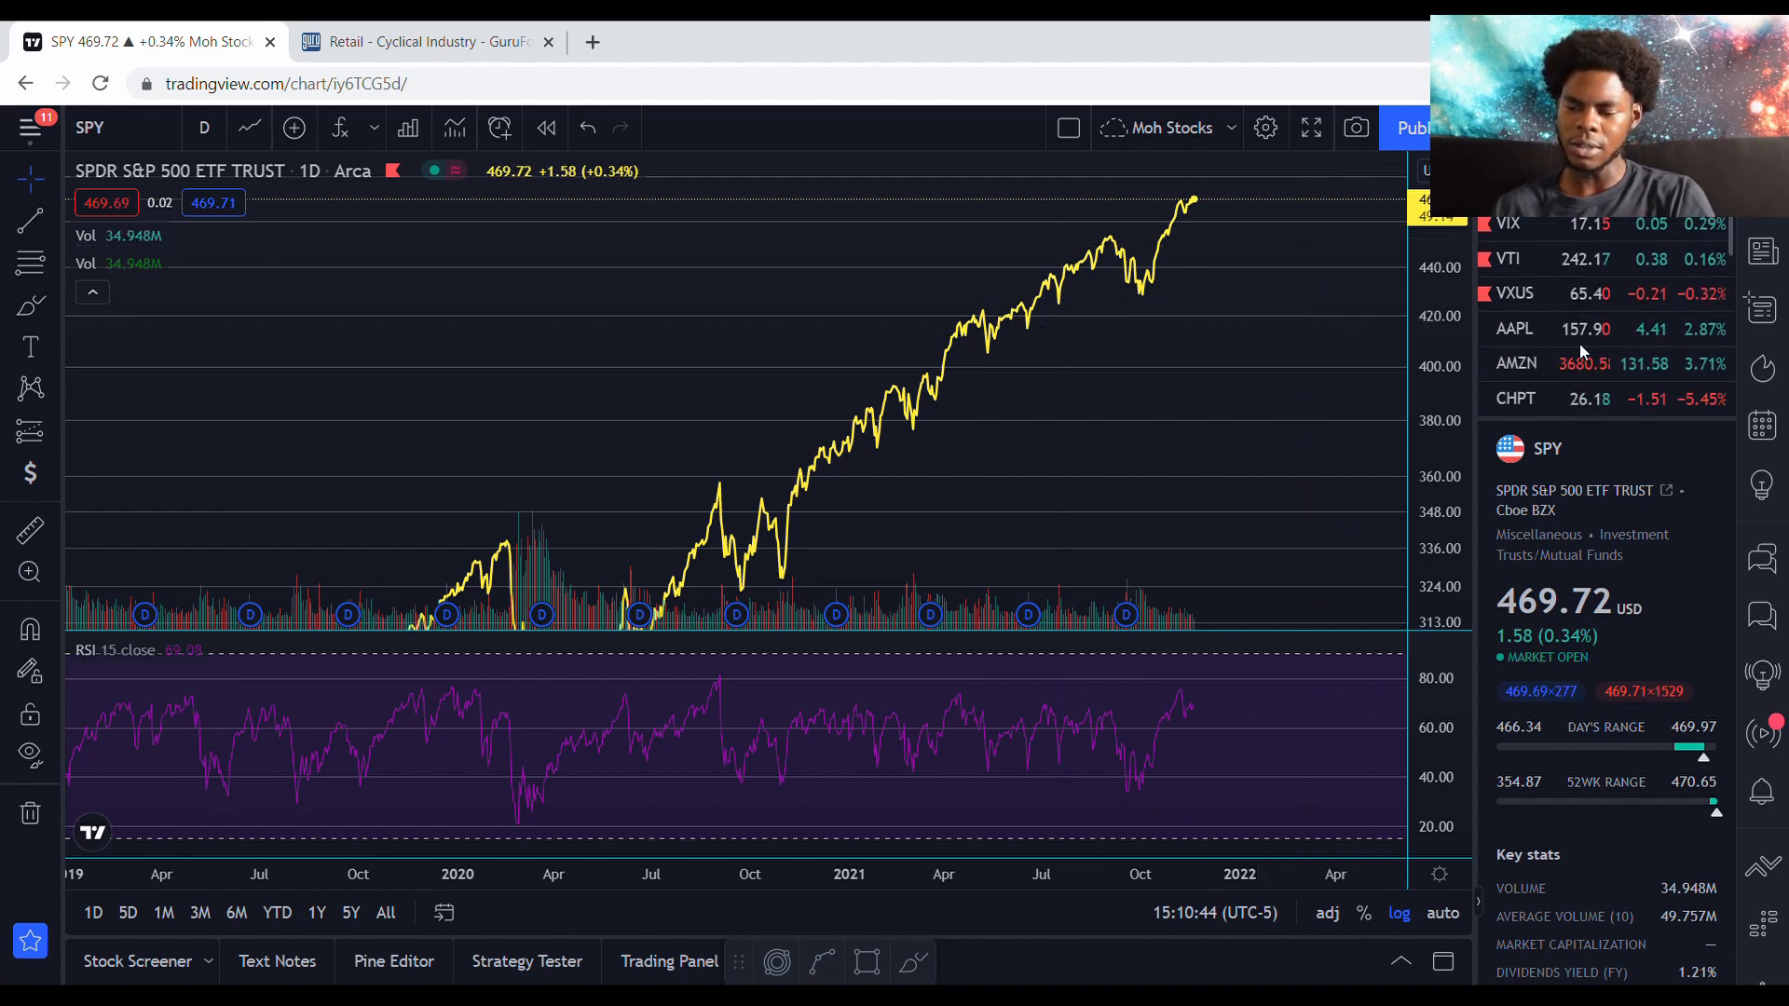
scroll("down", 3)
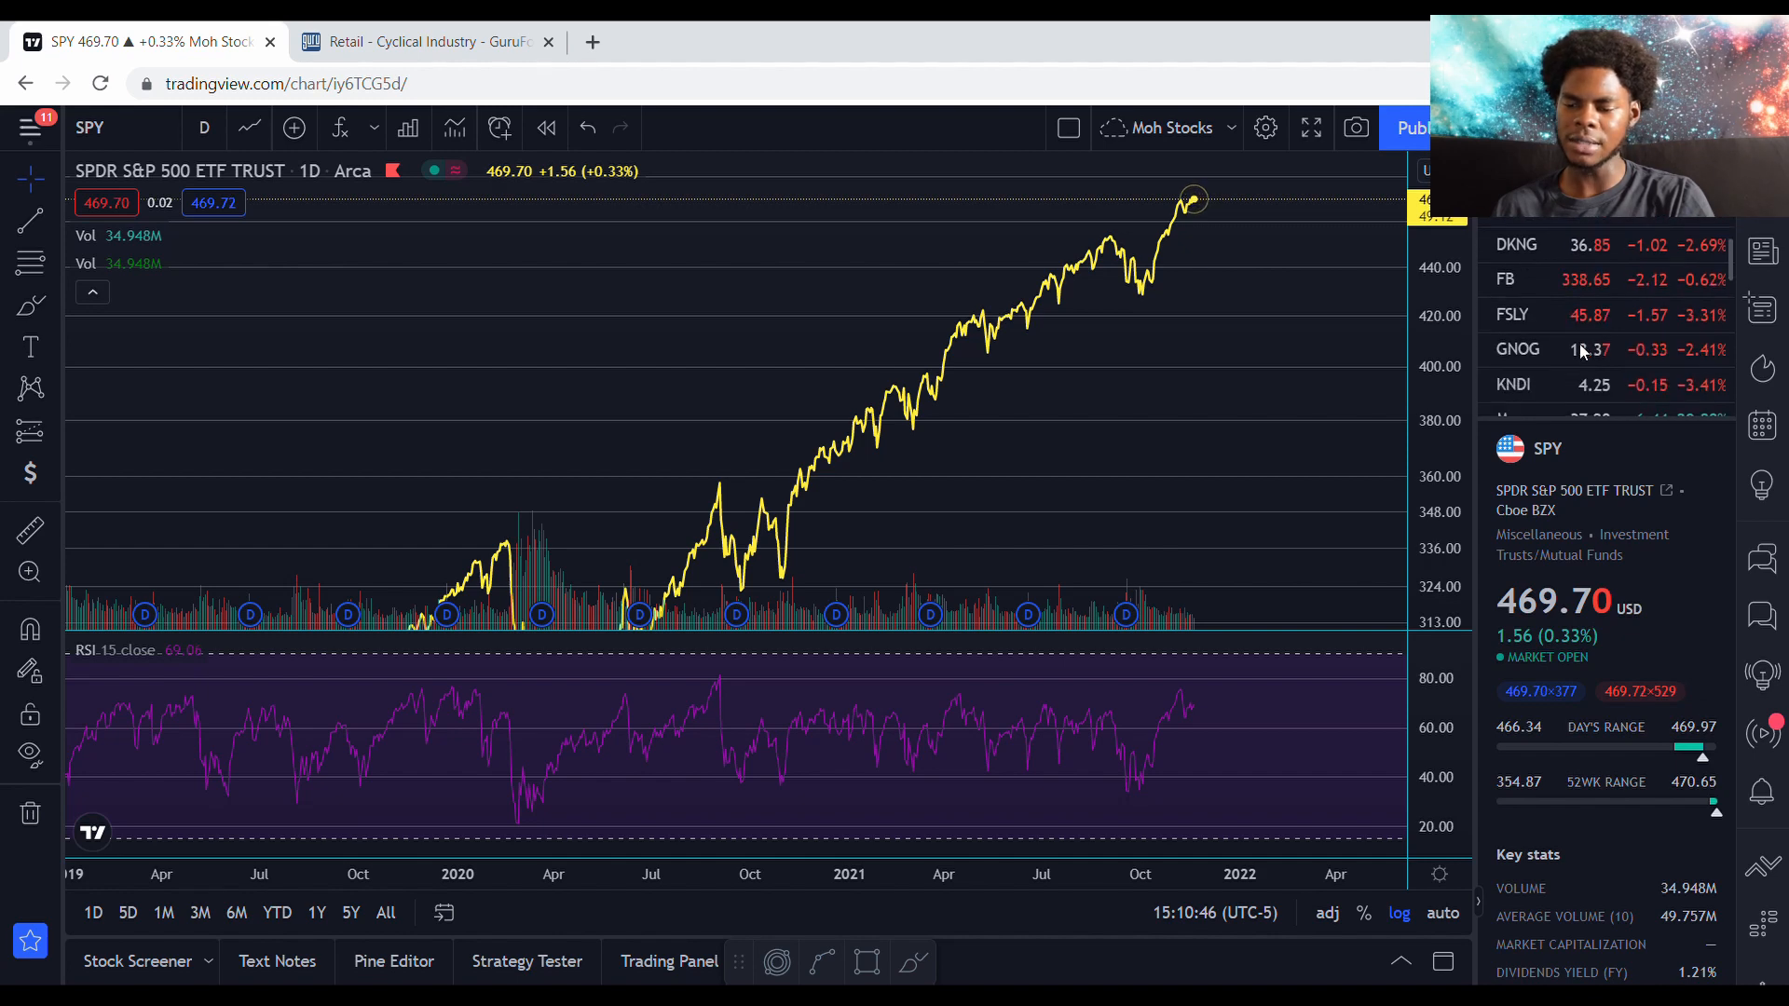
scroll("up", 3)
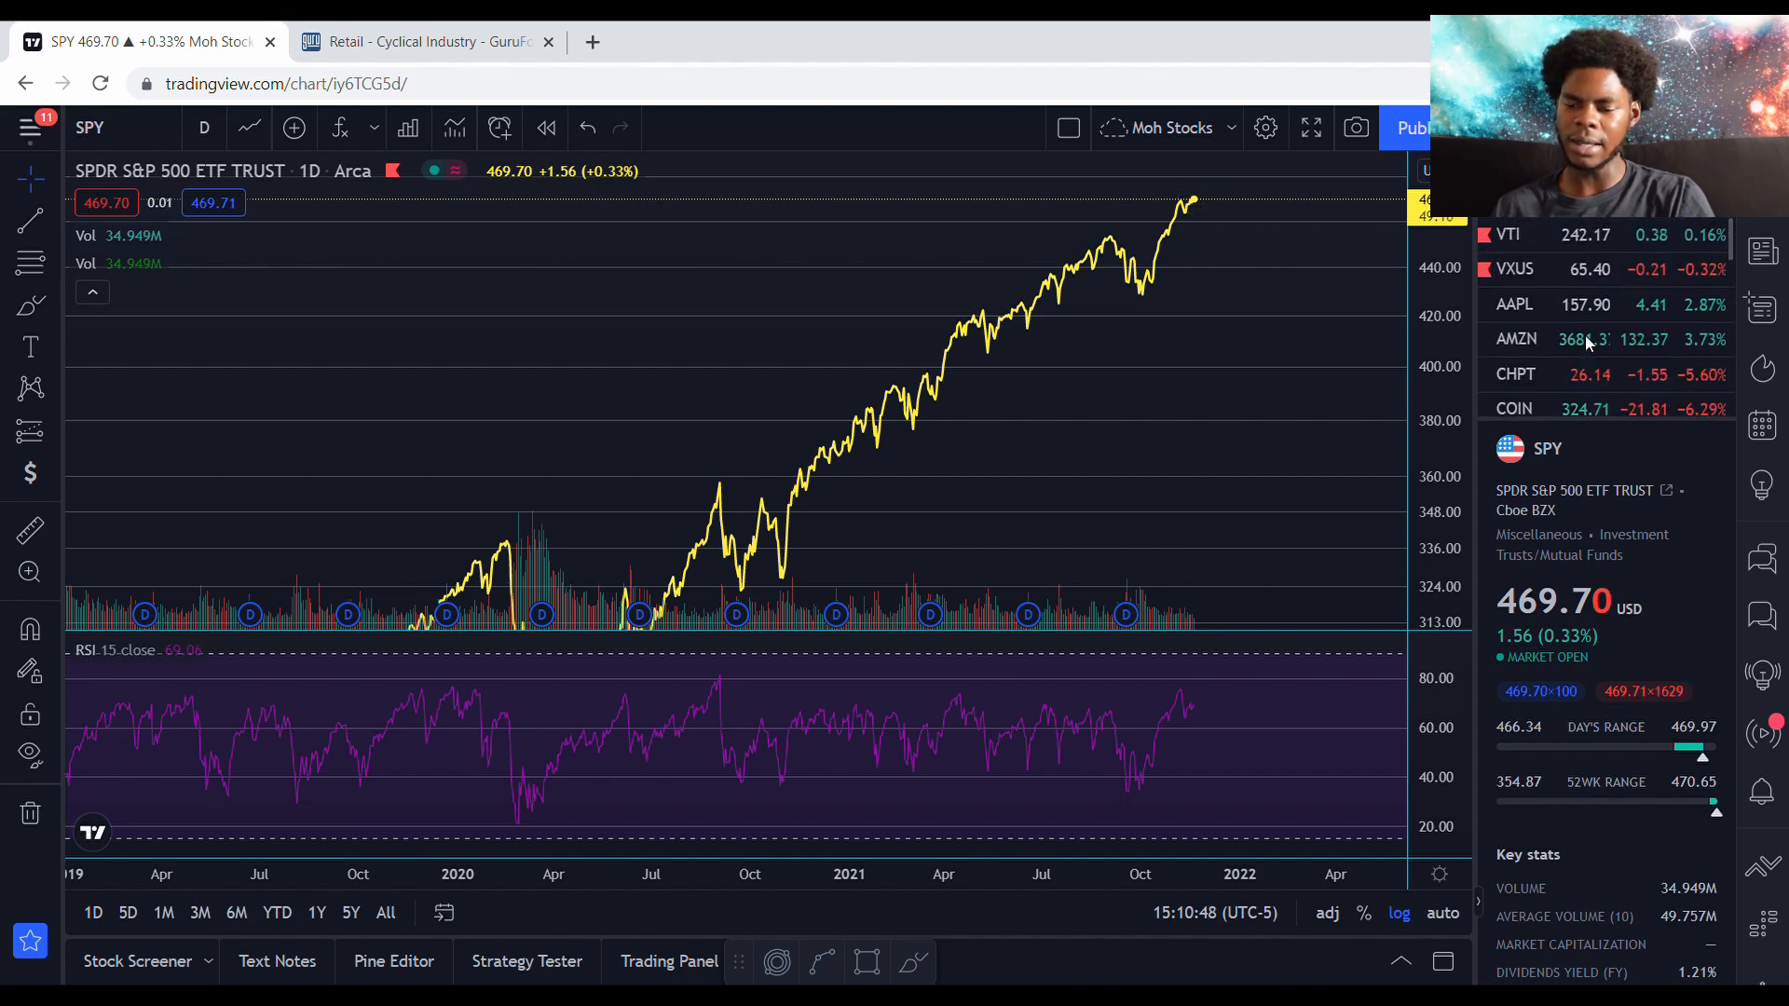
Step: Reload the AMZN daily chart from the watchlist, showing the $3,150 and $3,770 zones
left_click(1517, 339)
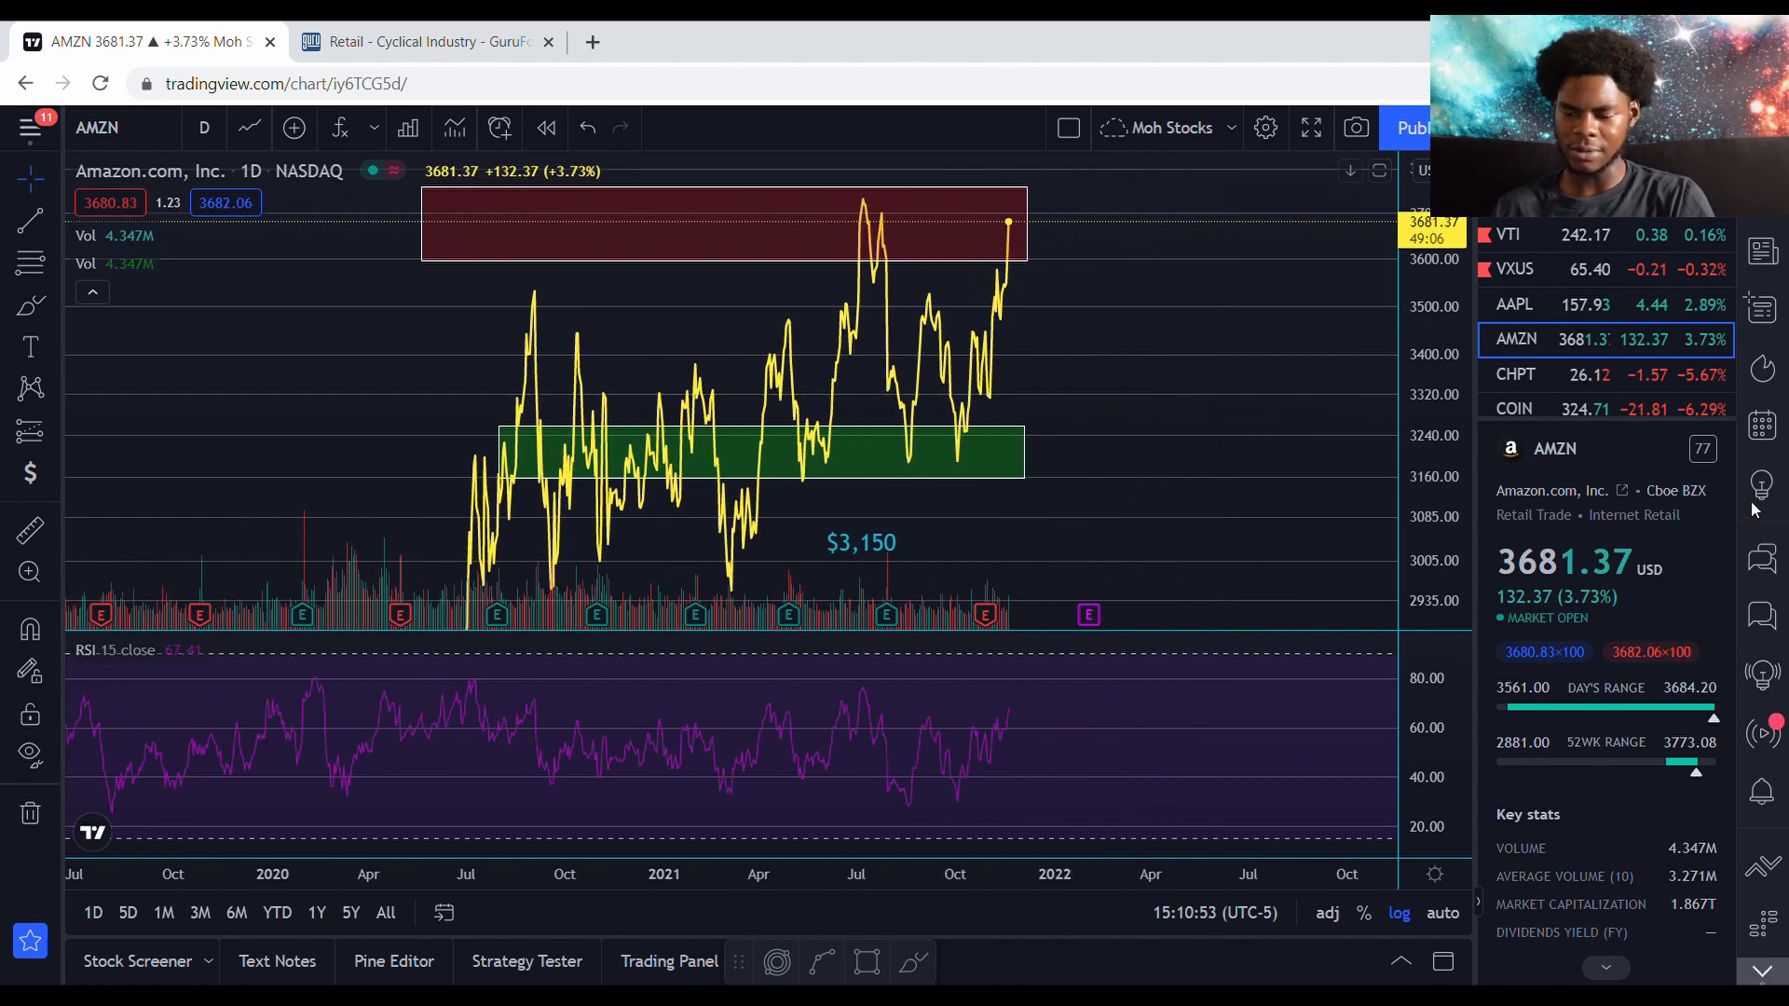
mouse_move(1487, 507)
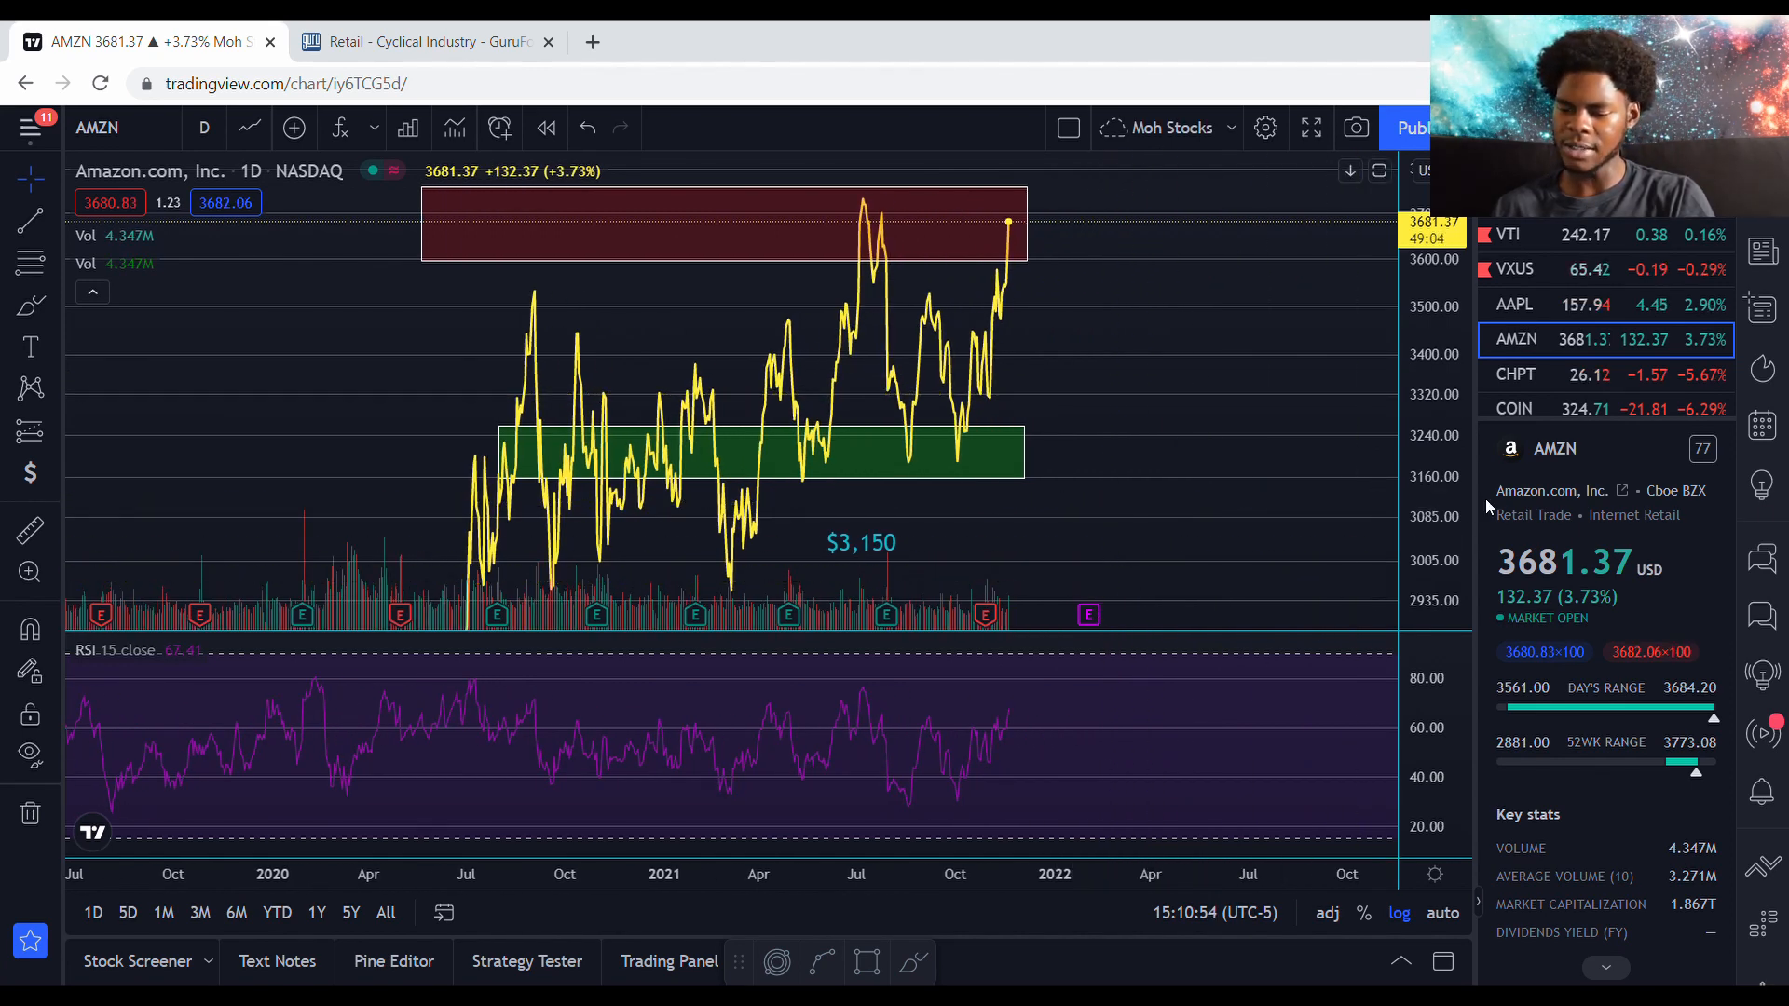
mouse_move(989, 346)
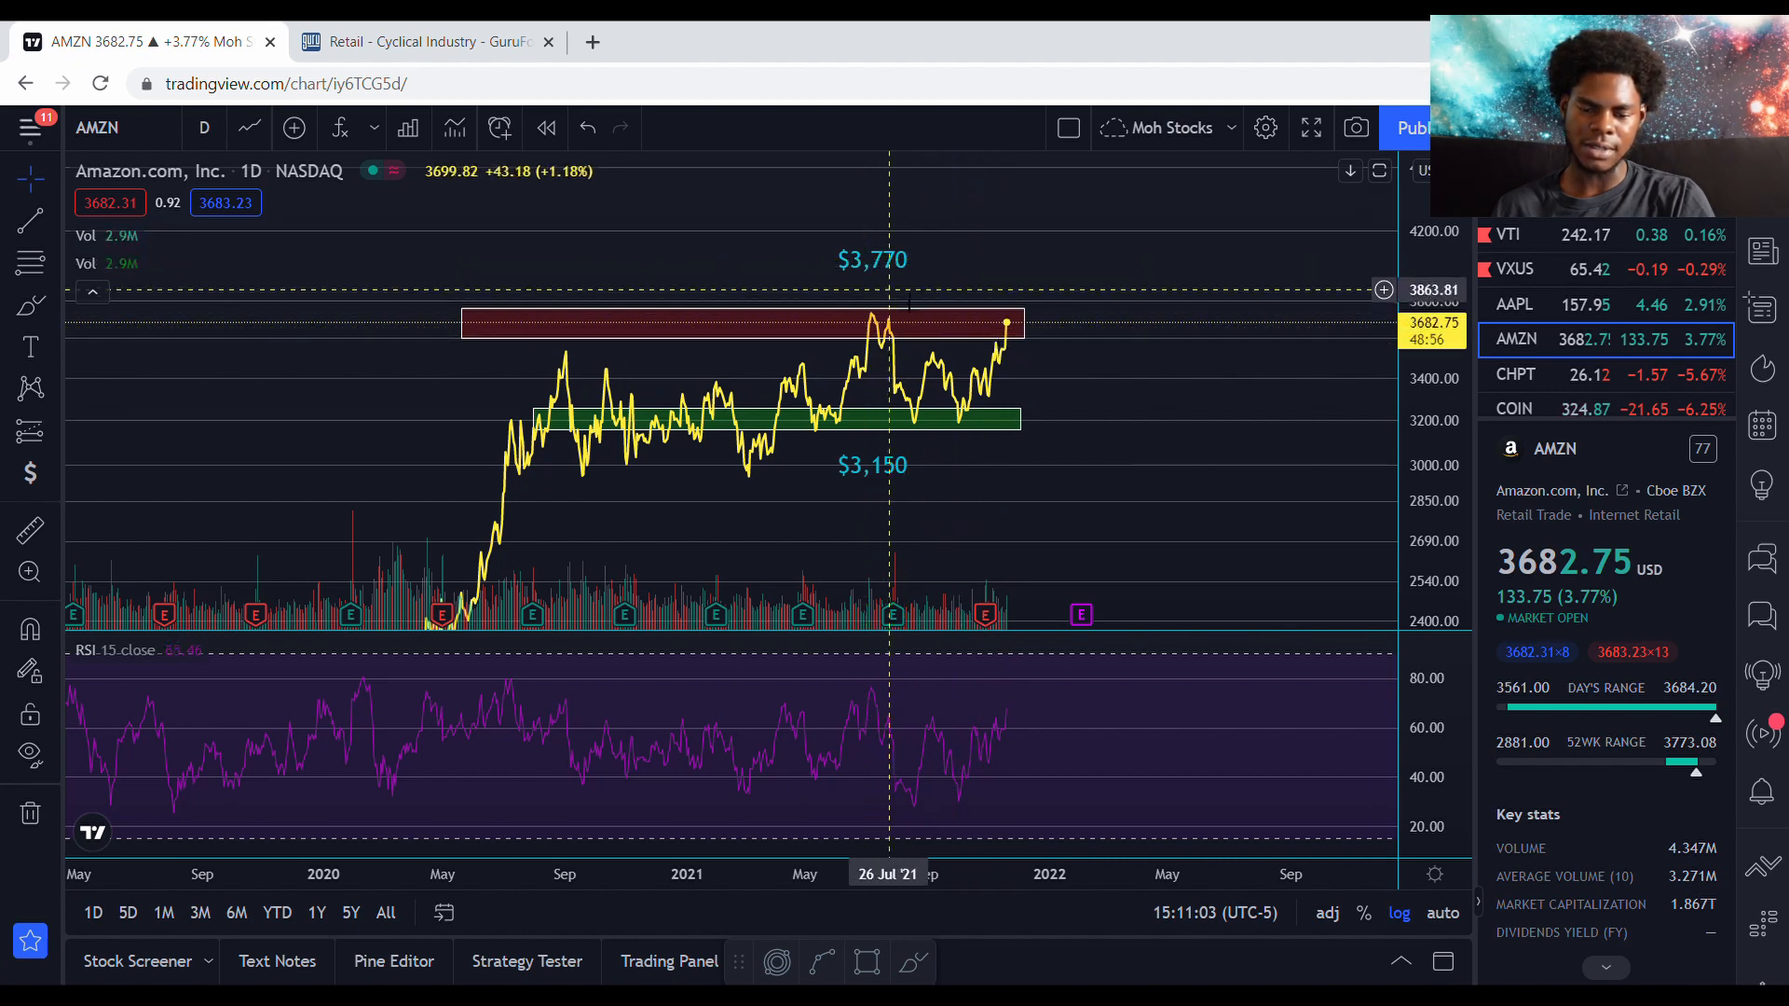
mouse_move(888, 395)
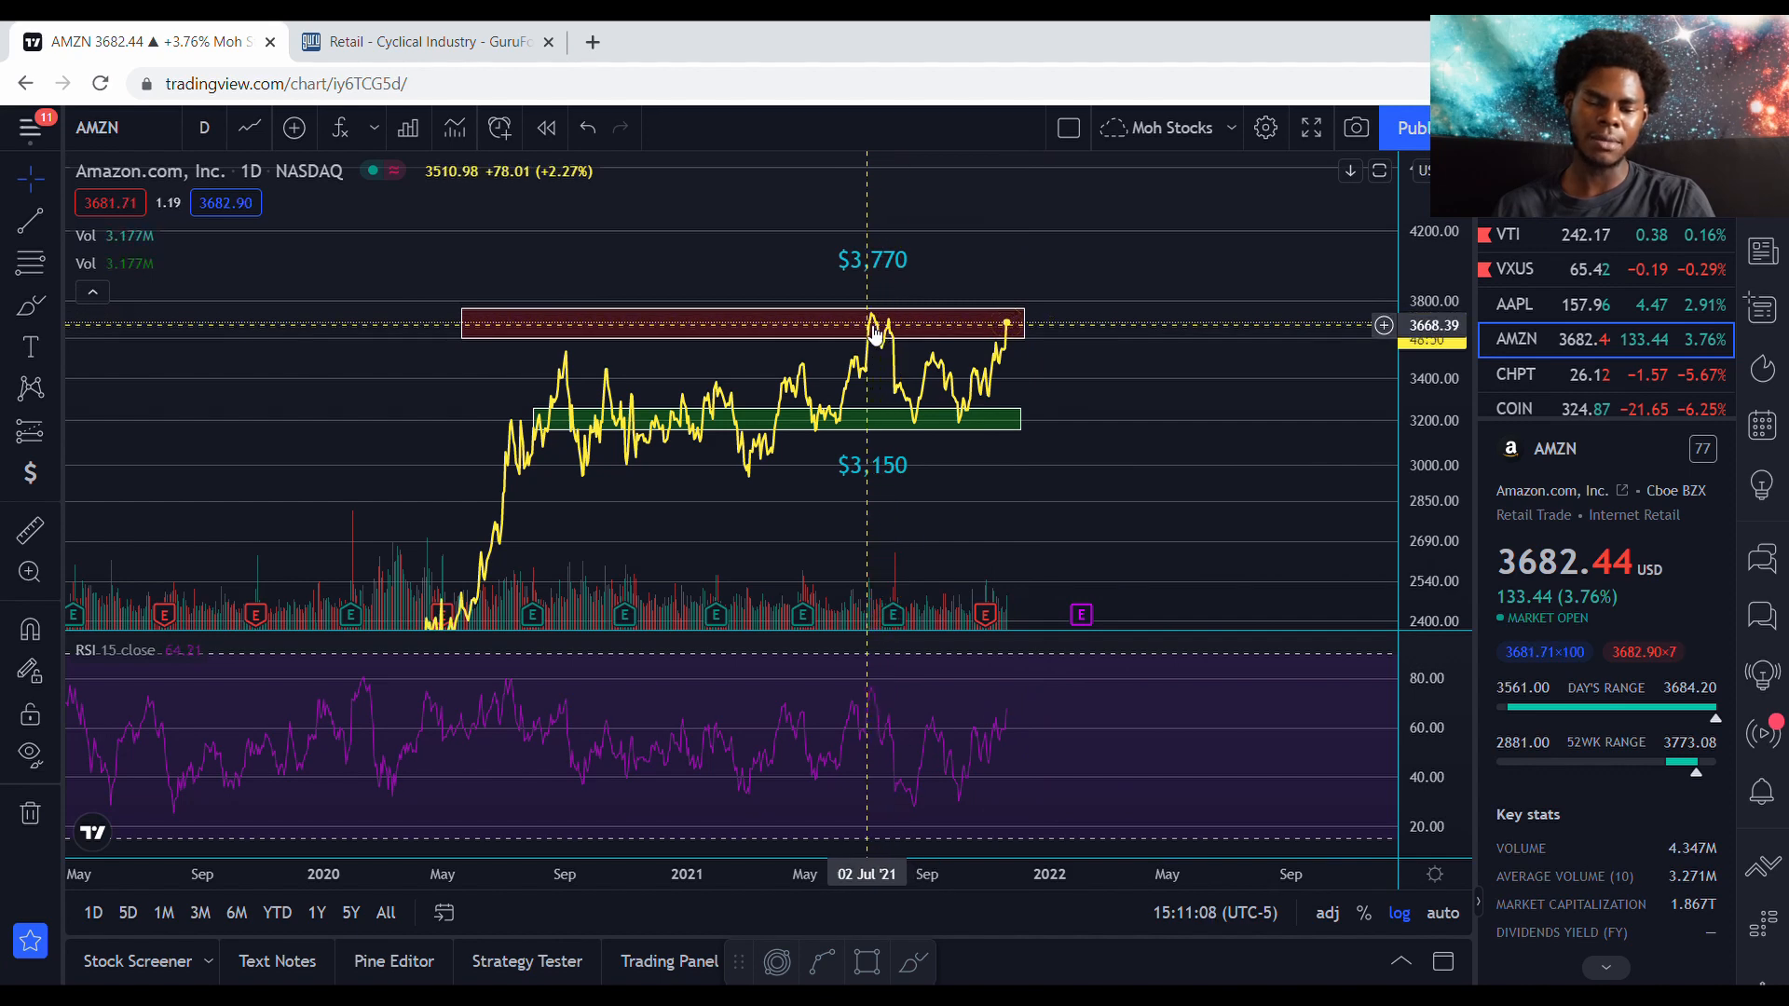
mouse_move(1075, 440)
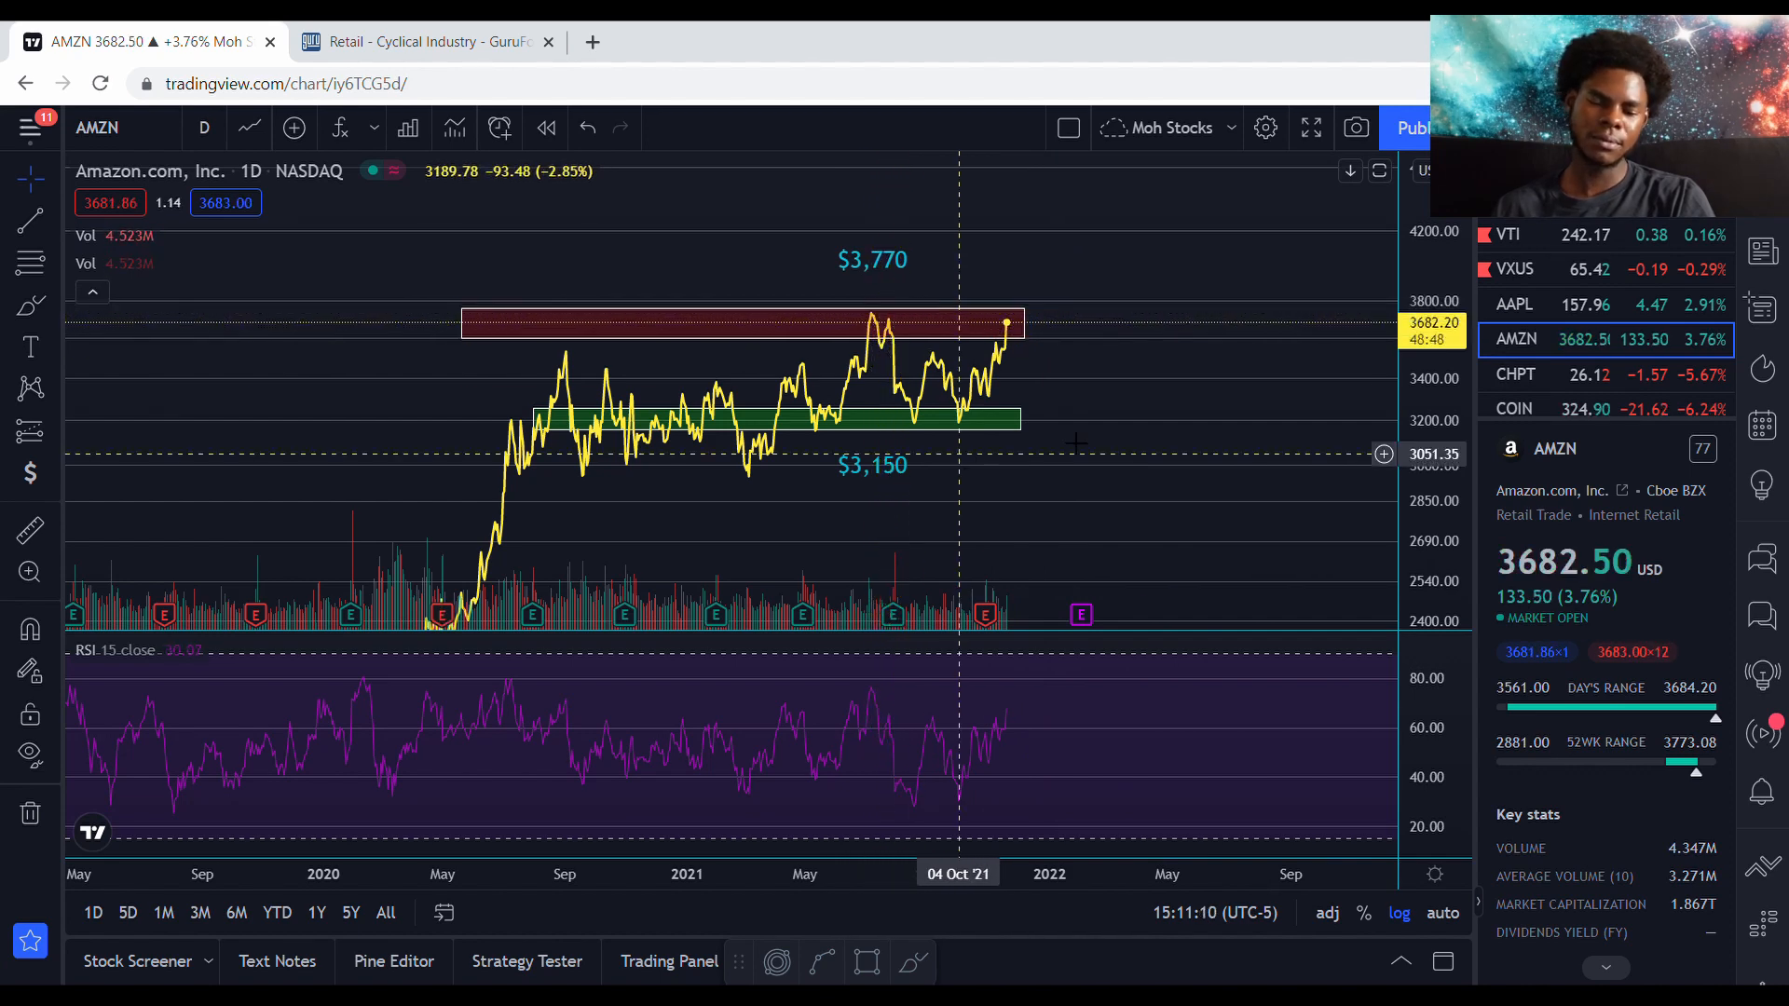
mouse_move(919, 302)
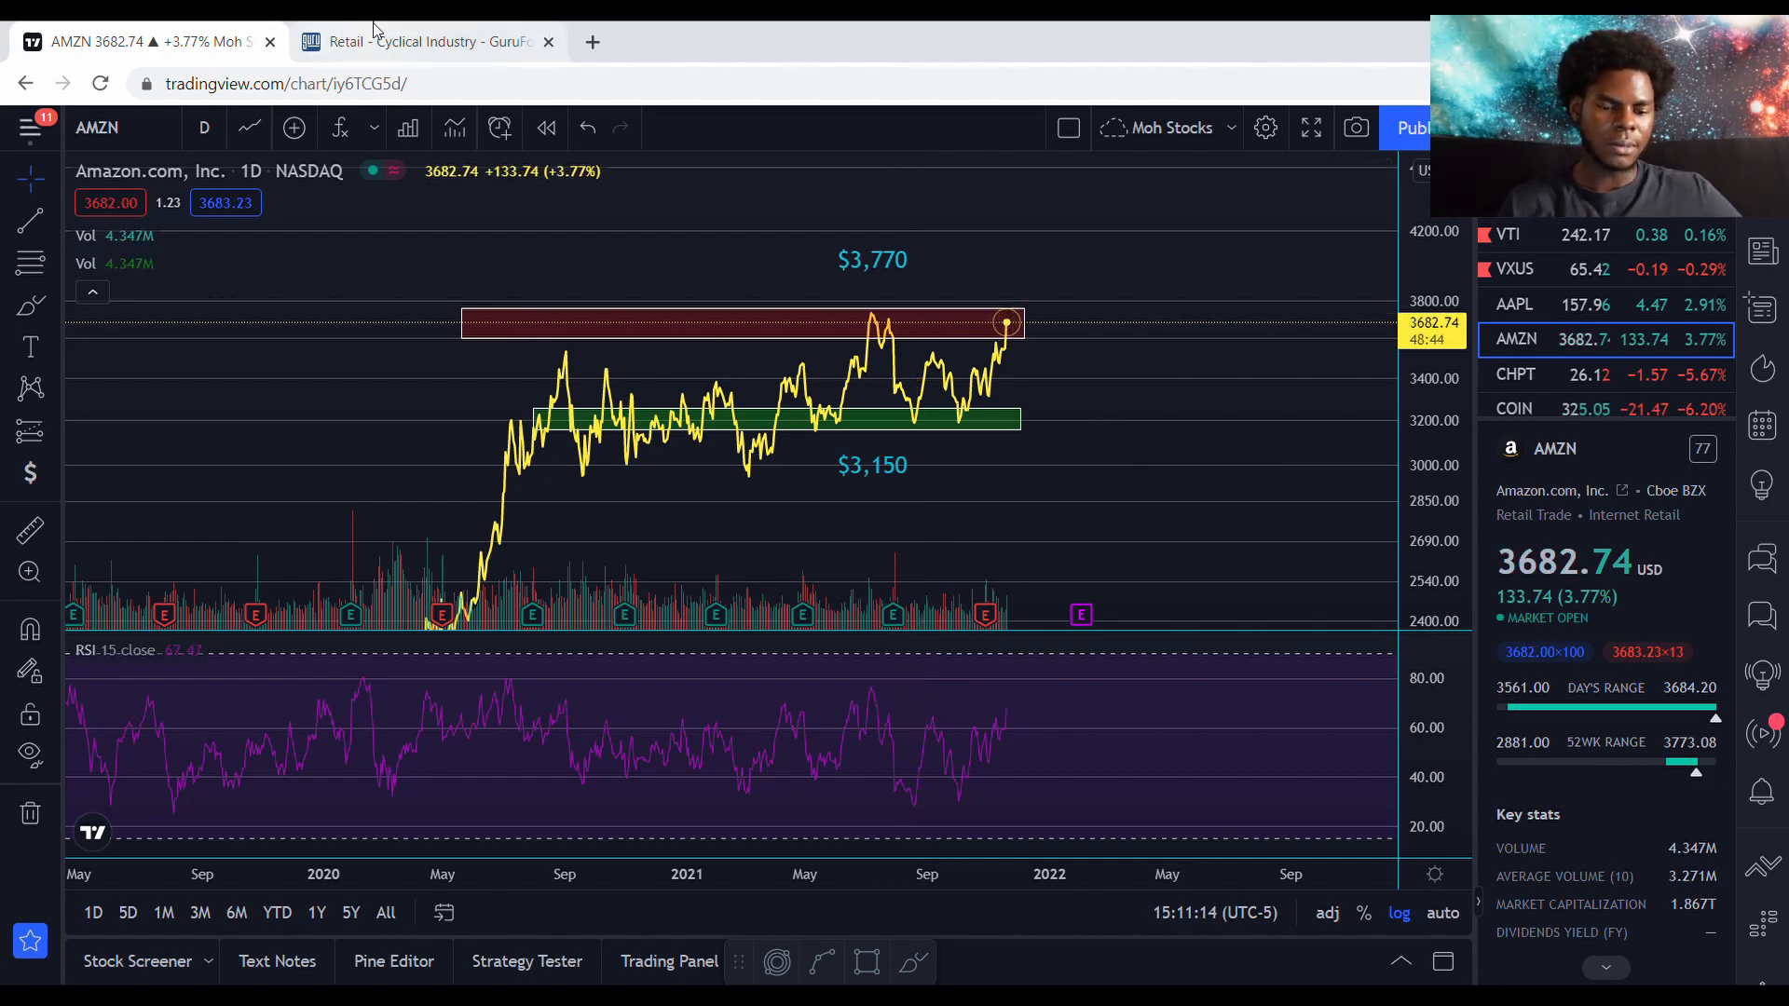
Step: View GuruFocus's Retail - Cyclical Industry Weighting pie chart showing Amazon at 43.3%
left_click(429, 43)
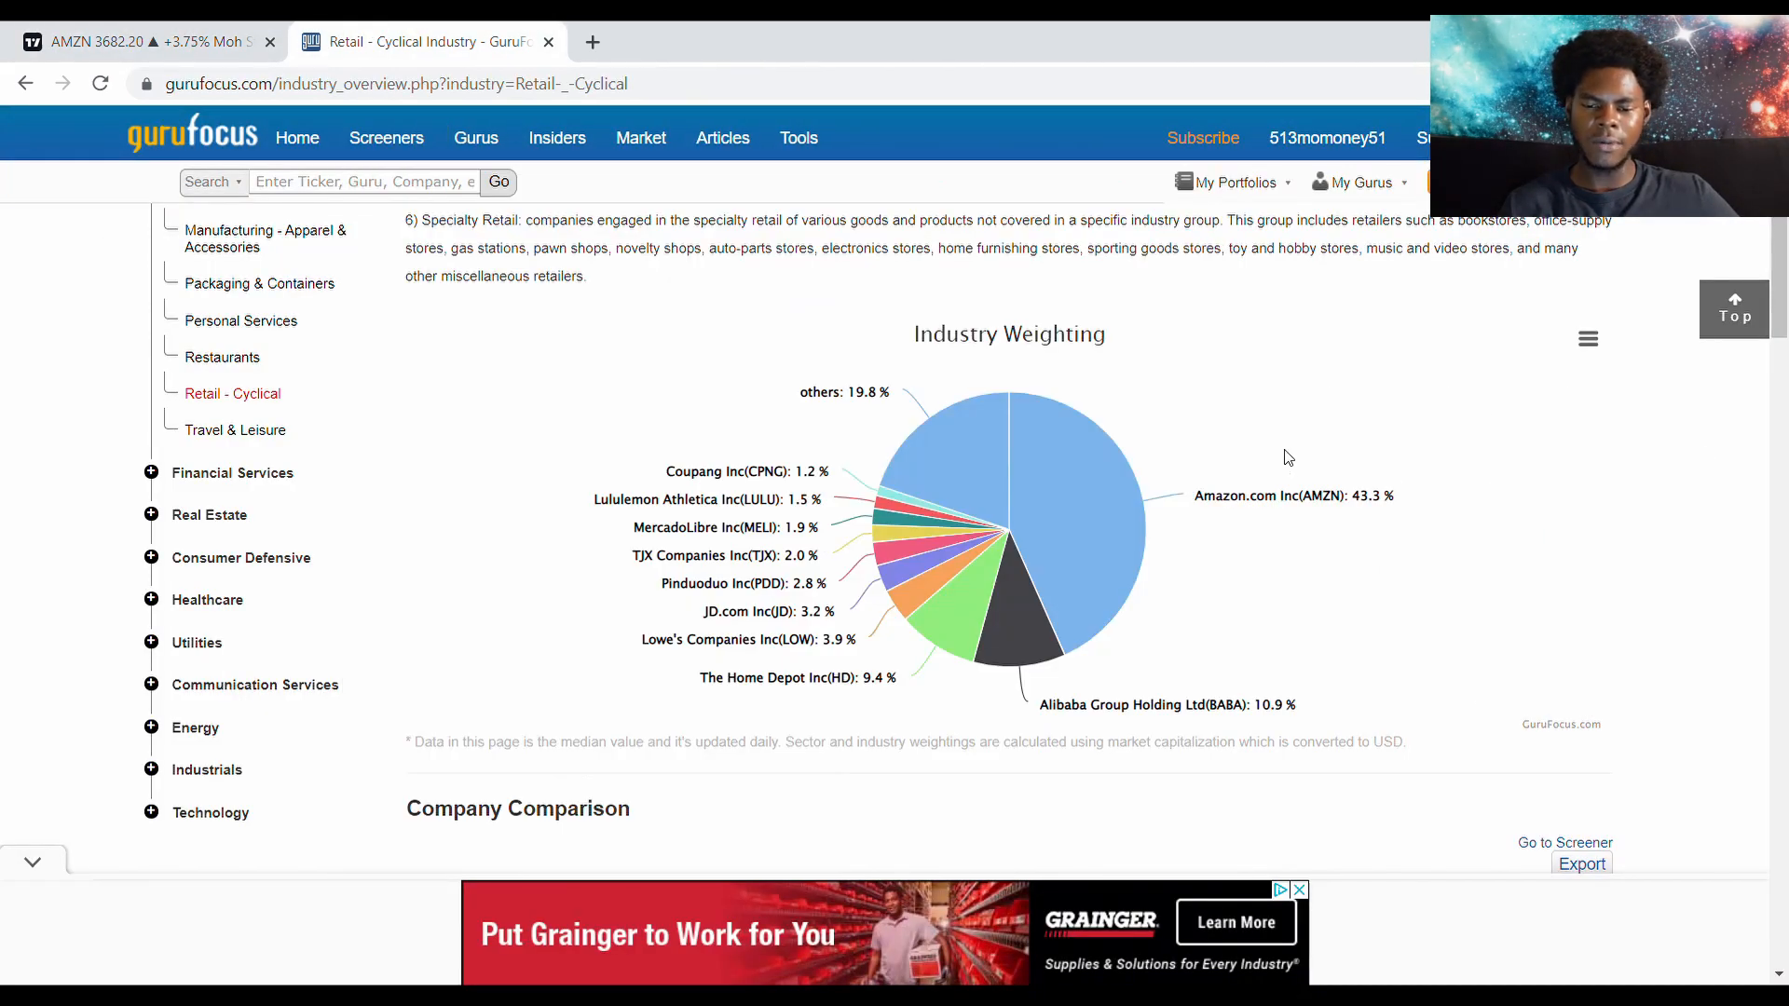
scroll("up", 3)
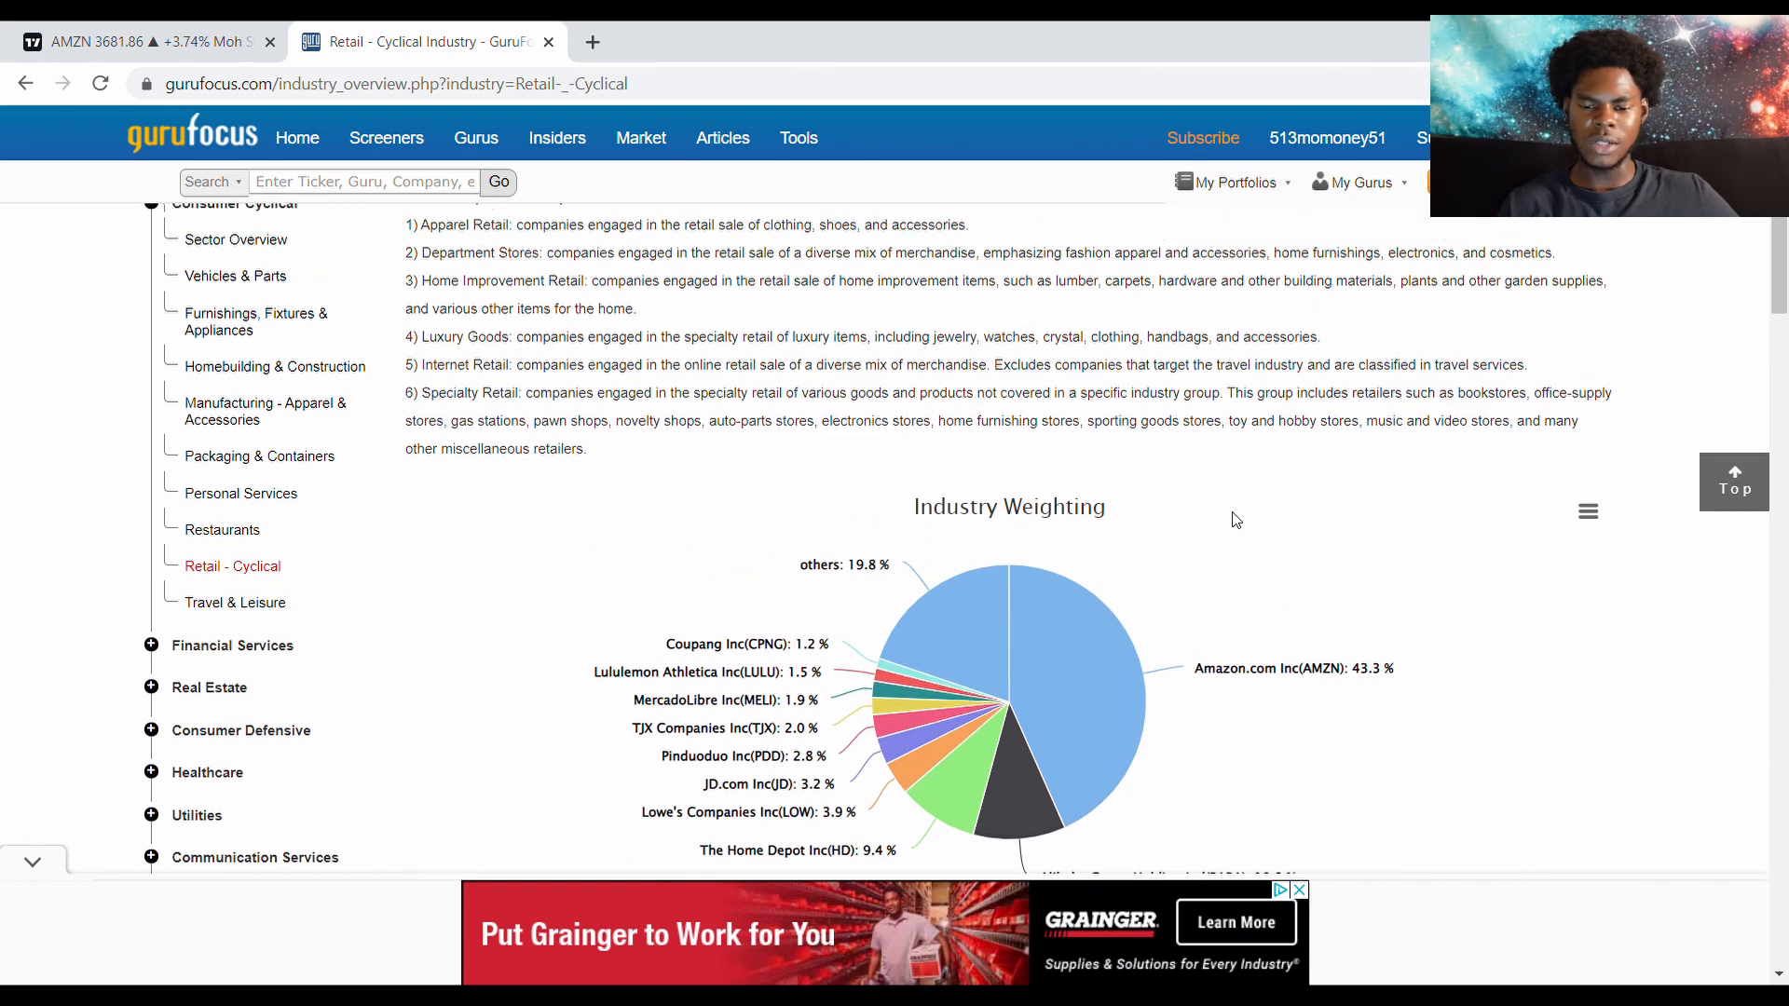
scroll("up", 3)
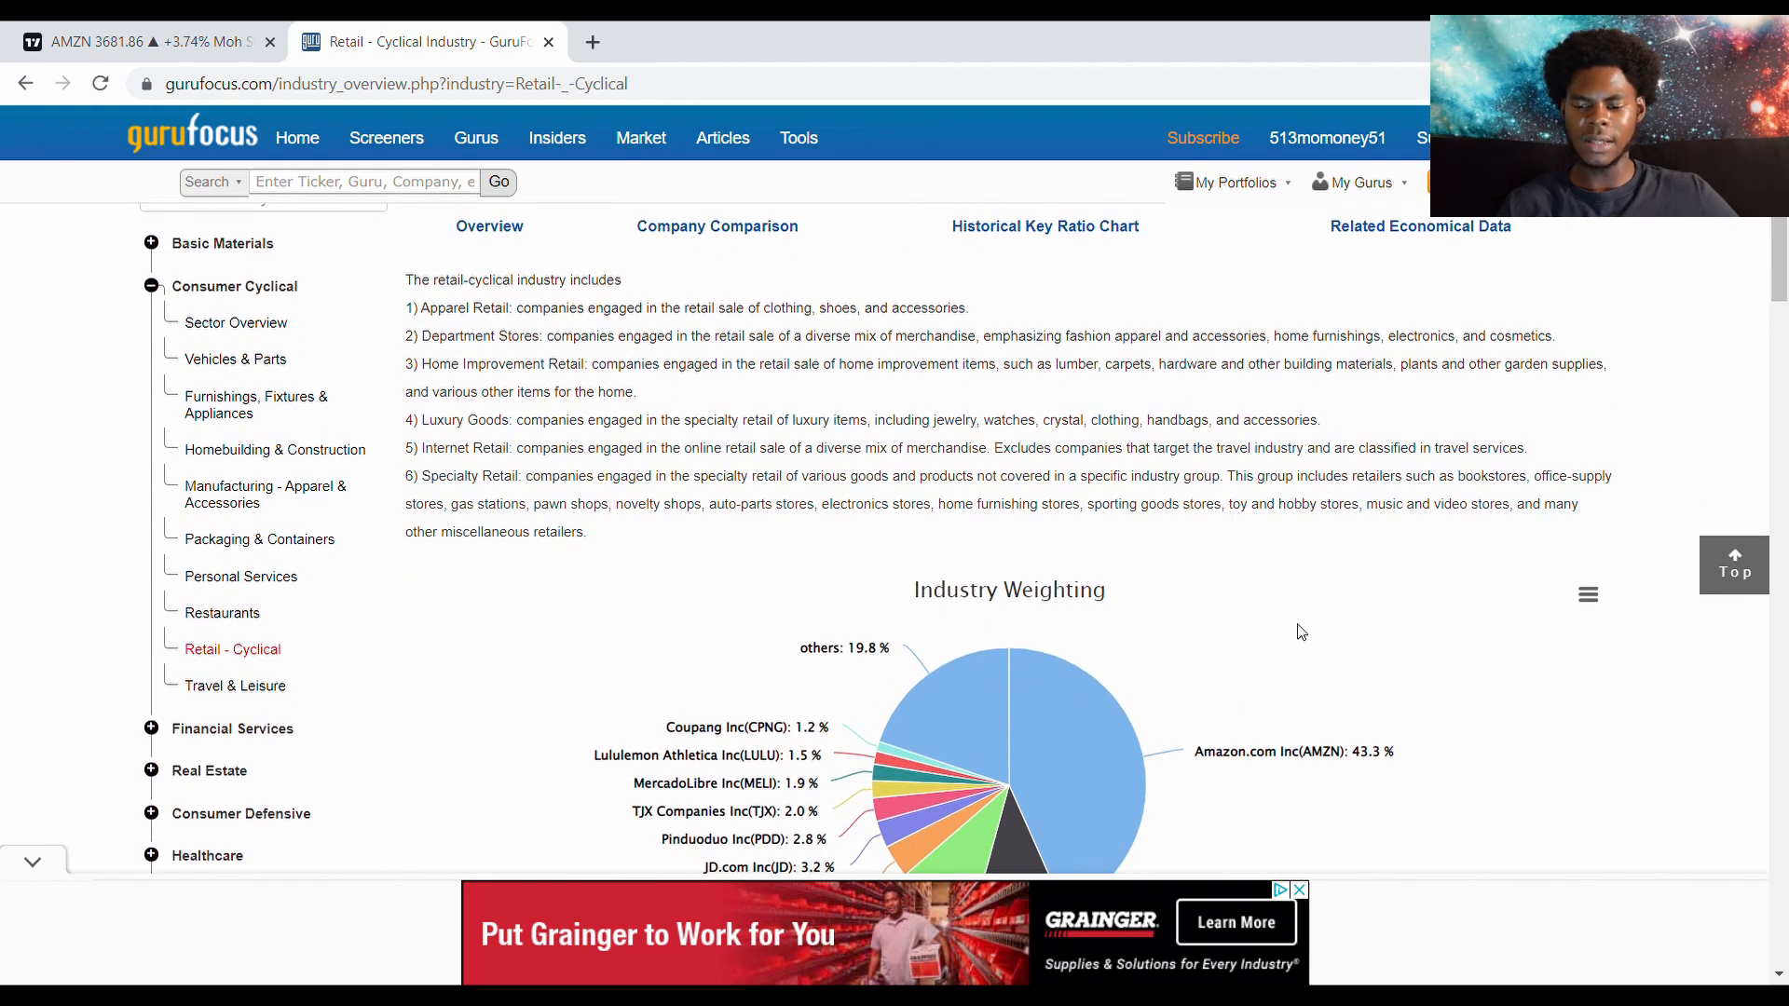
scroll("down", 3)
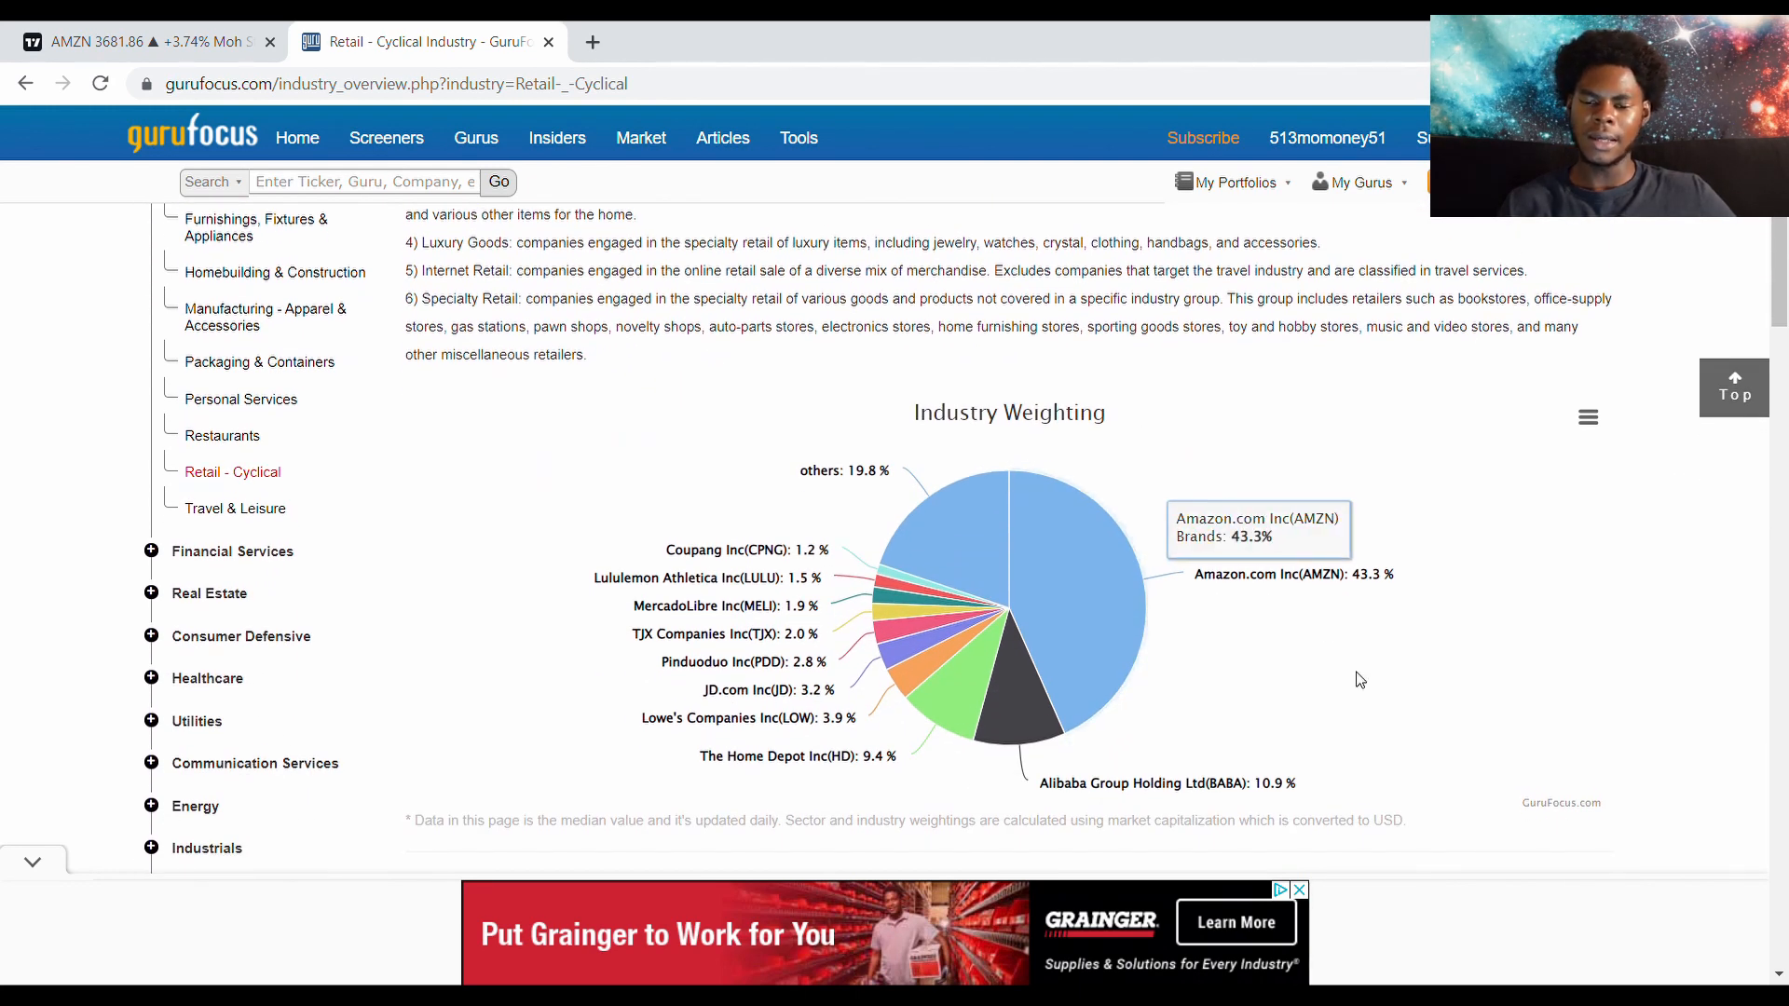
mouse_move(1172, 577)
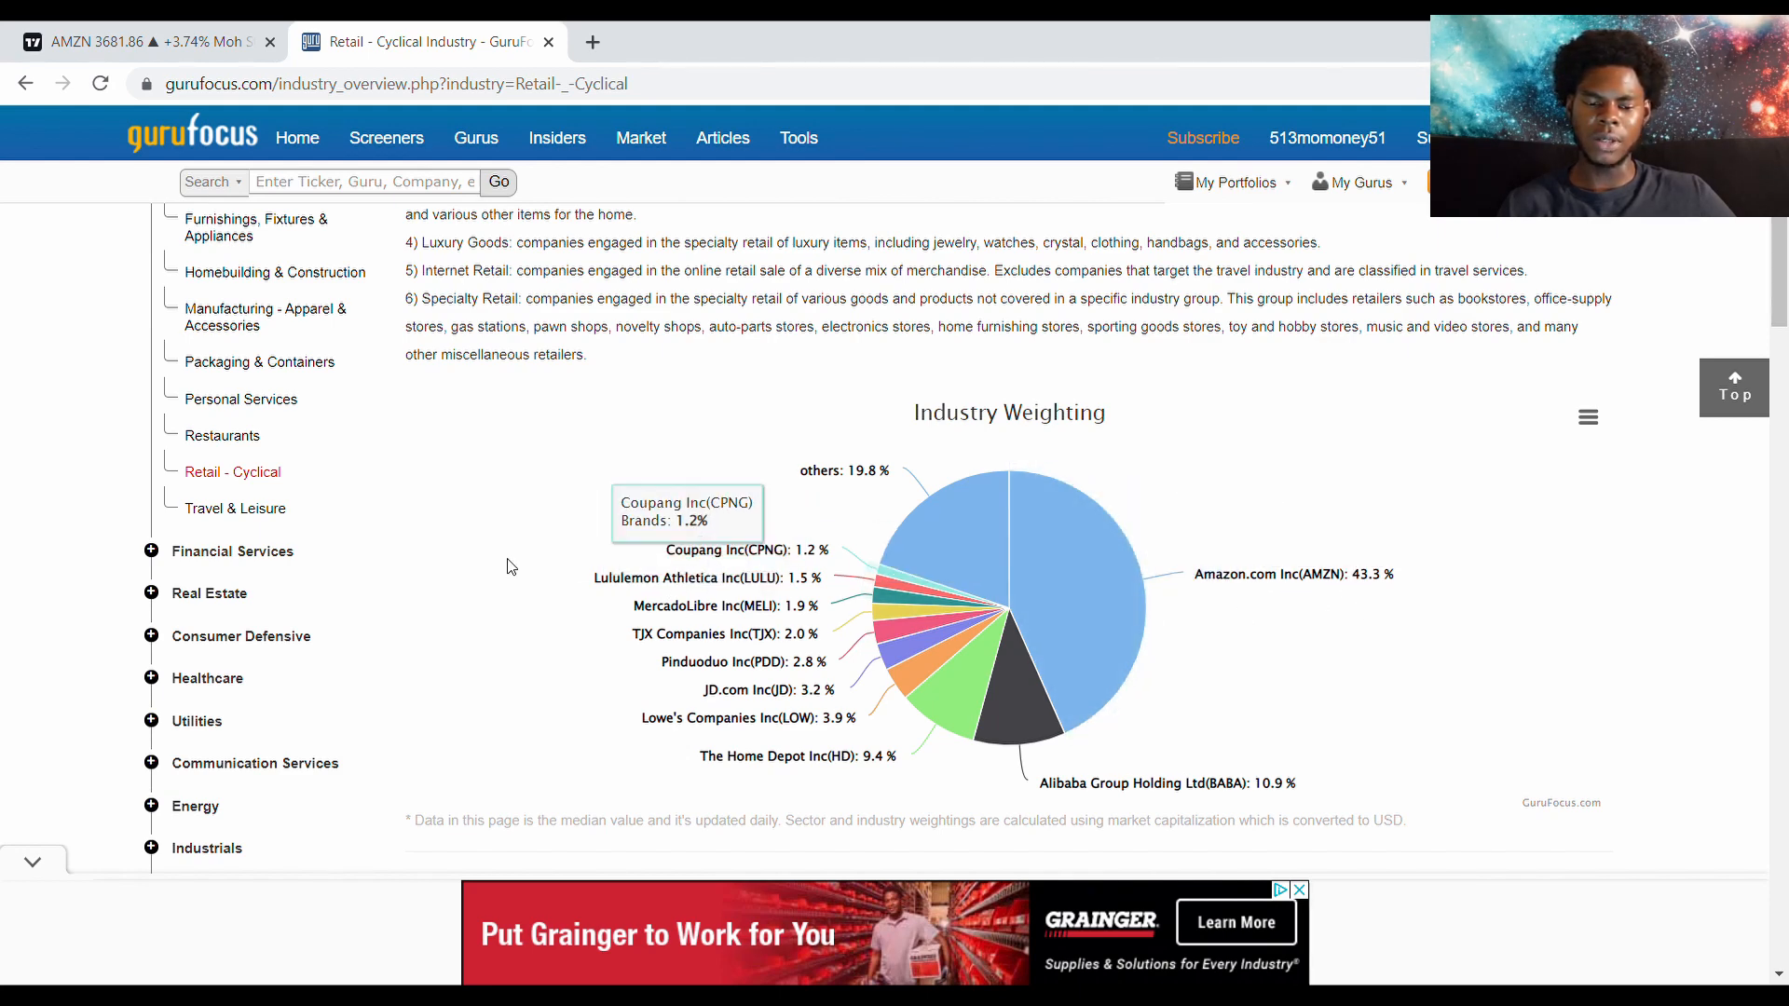
scroll("down", 3)
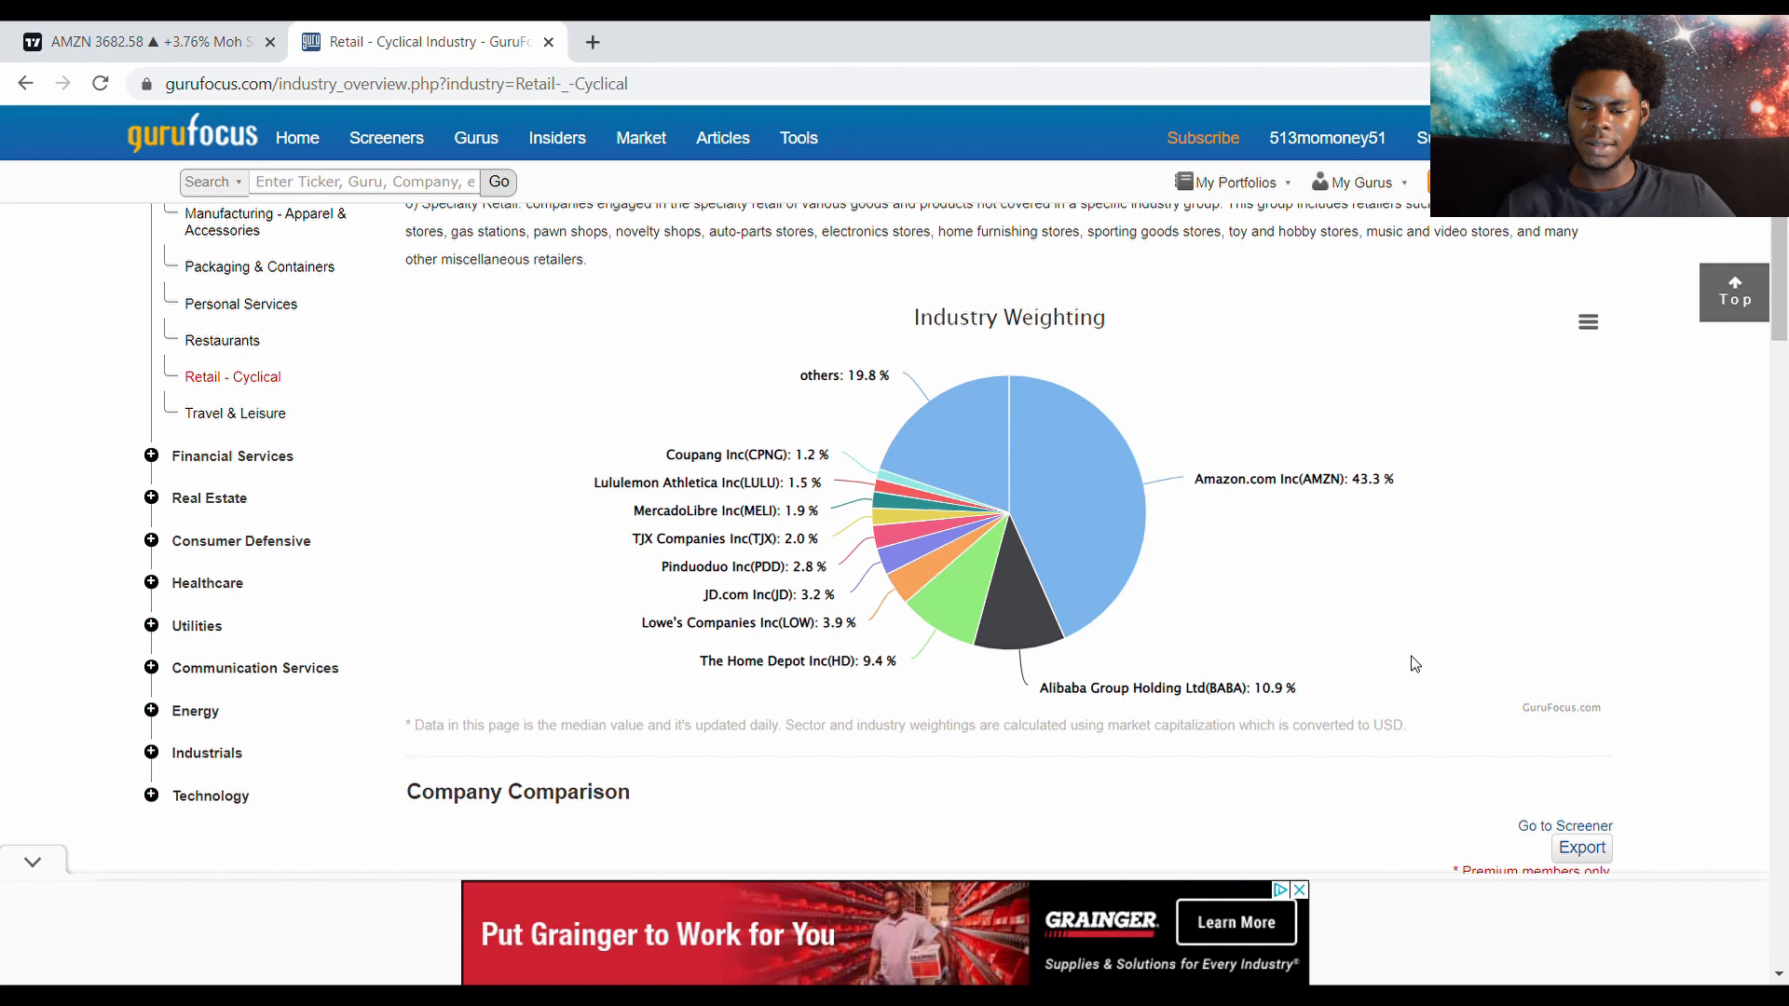
mouse_move(1226, 715)
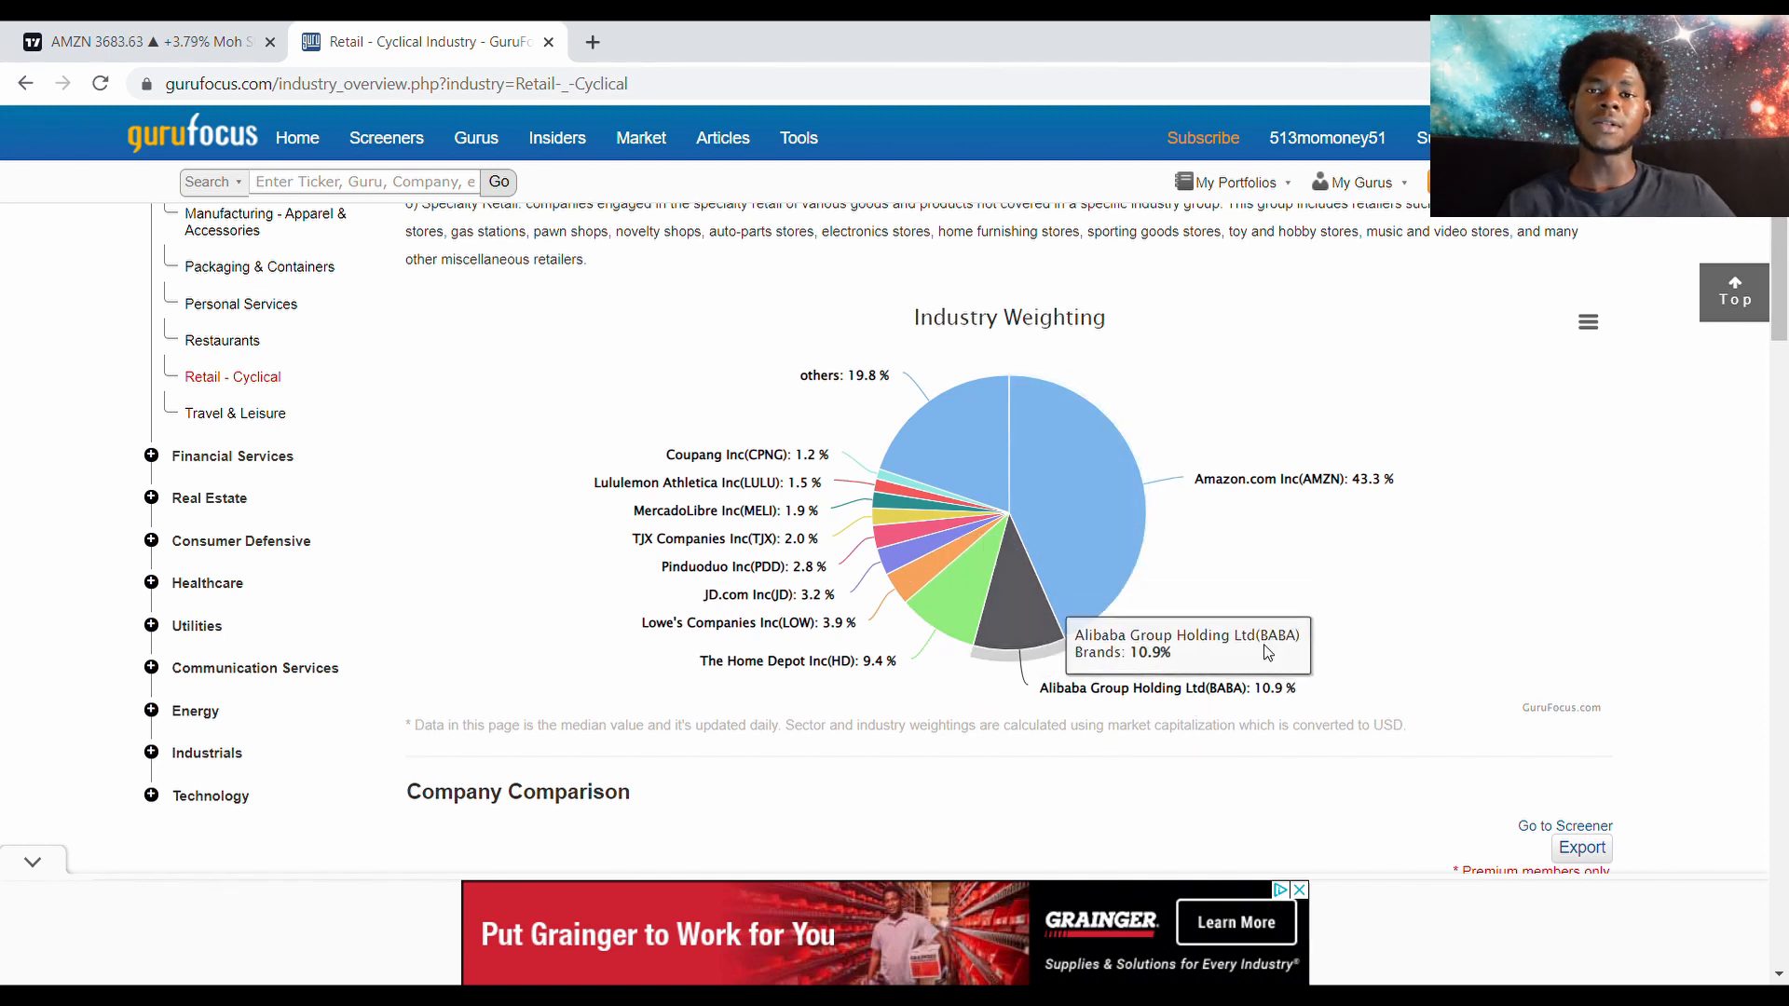
mouse_move(1204, 471)
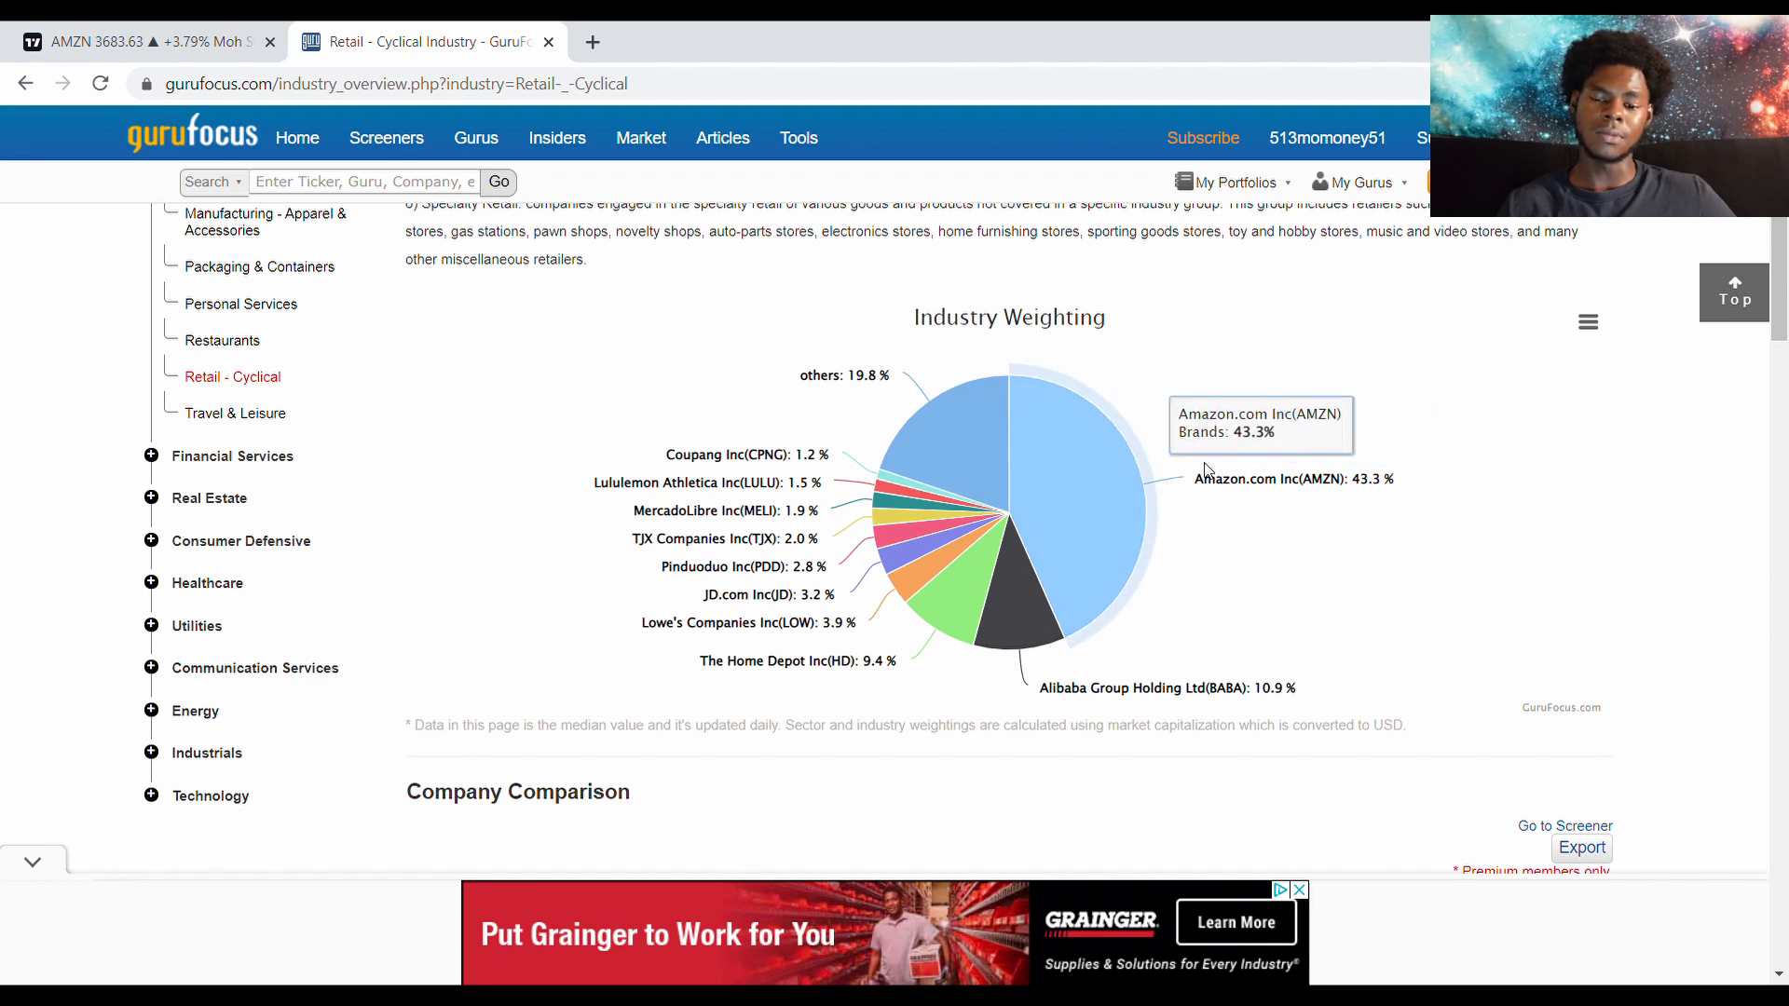
mouse_move(1340, 556)
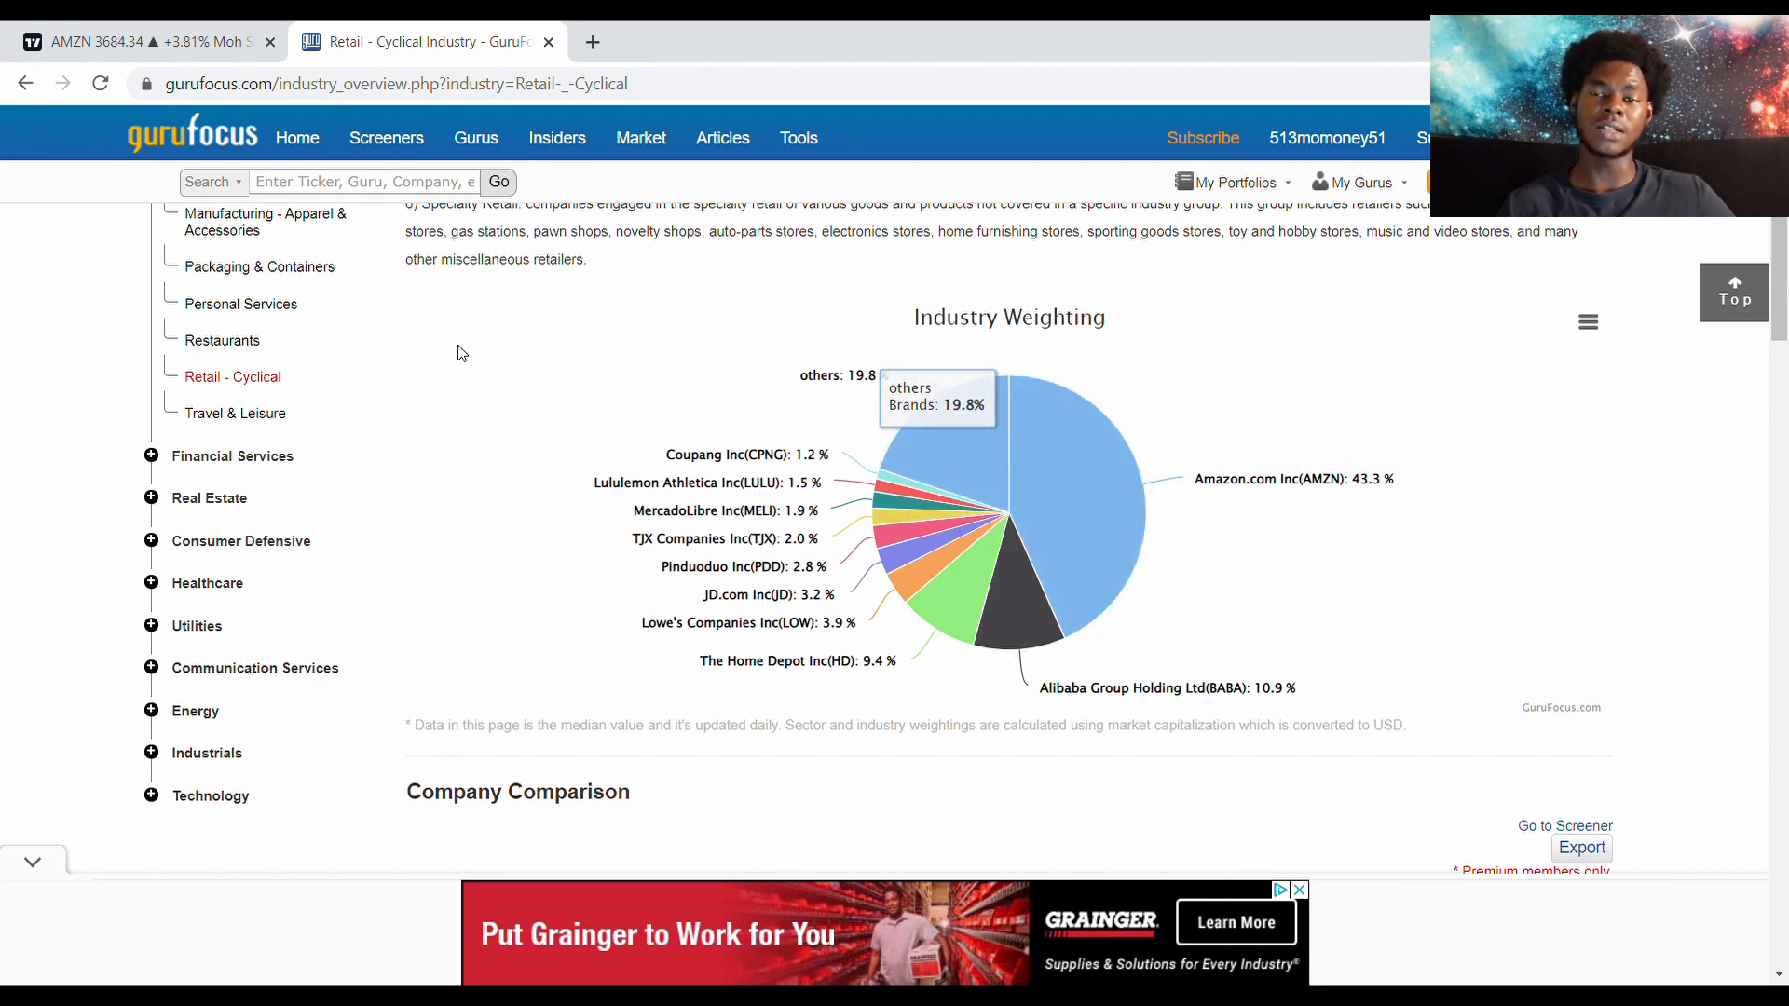
mouse_move(367, 337)
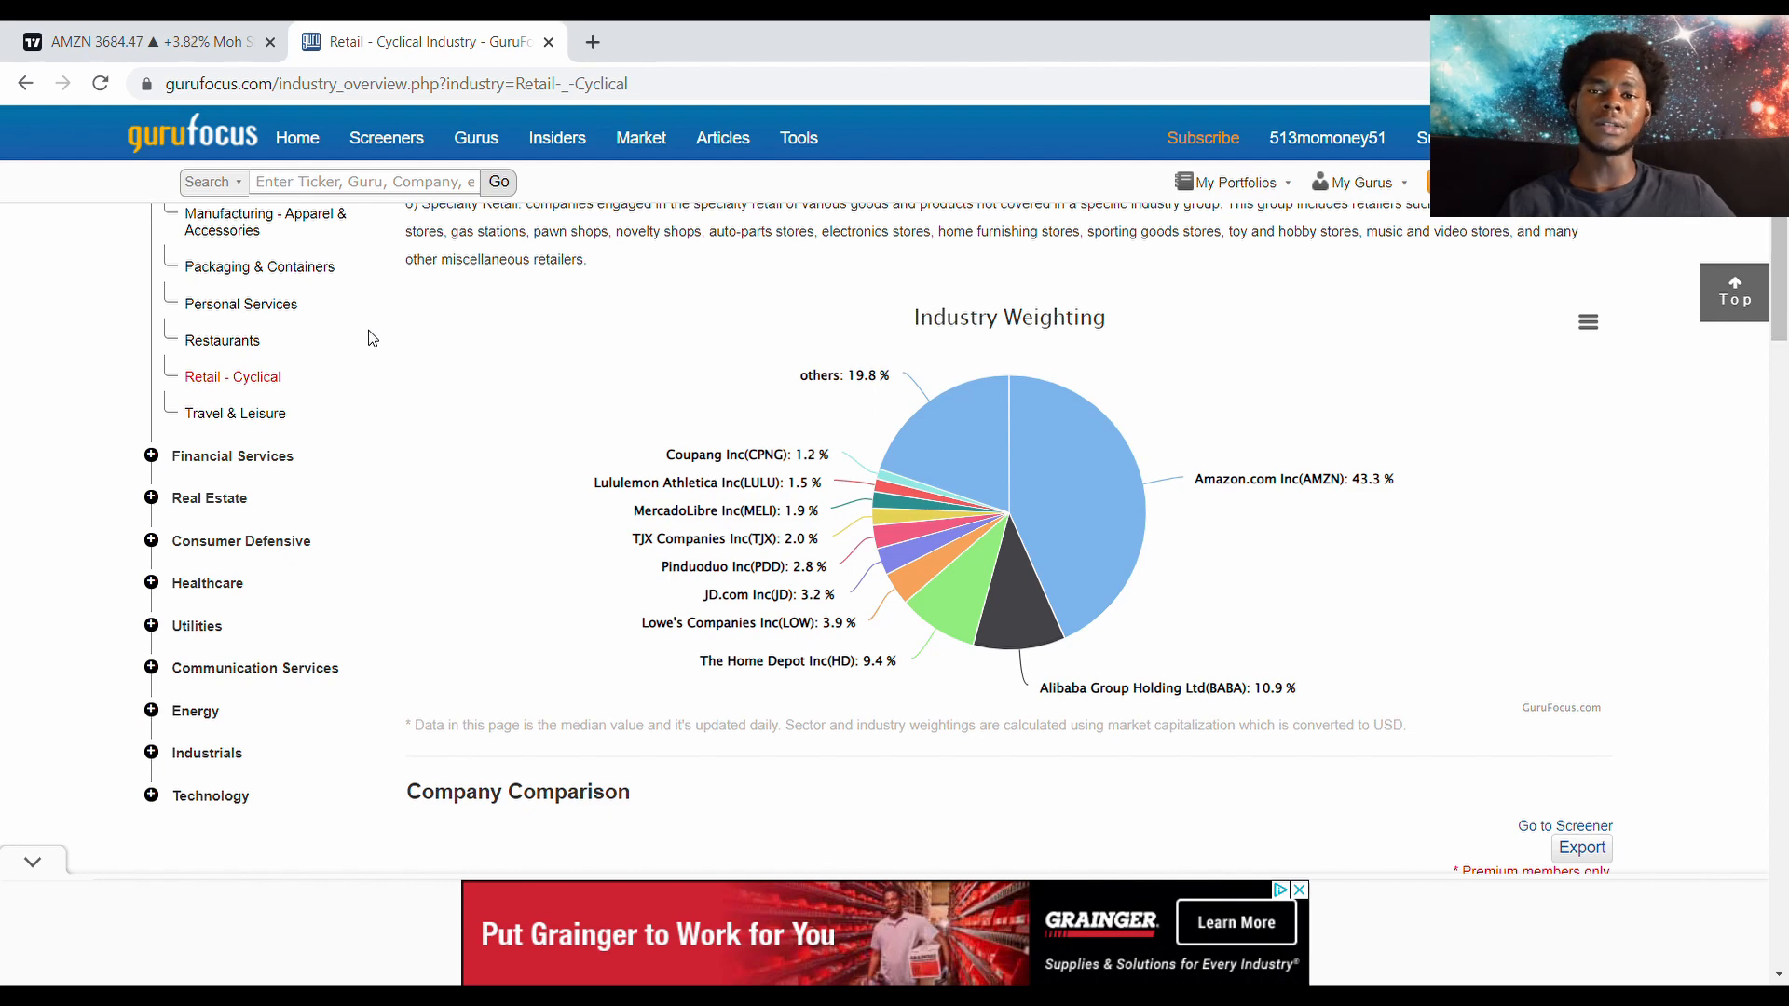
mouse_move(988, 690)
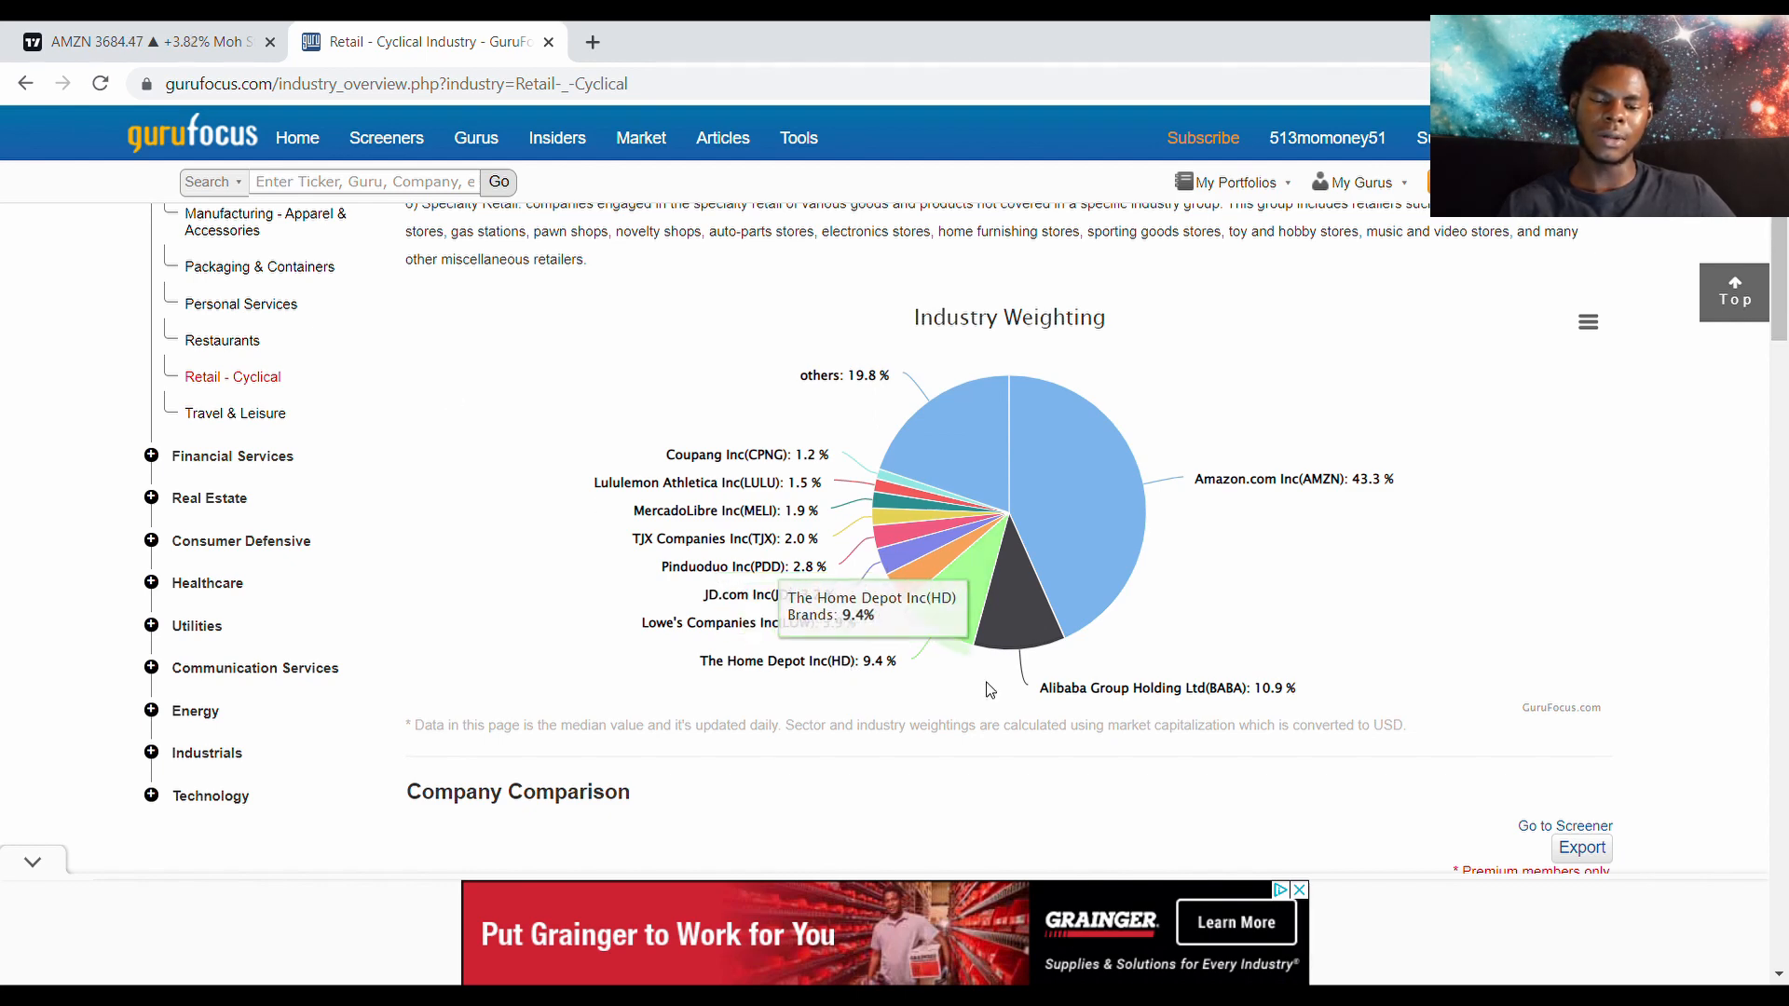
scroll("up", 3)
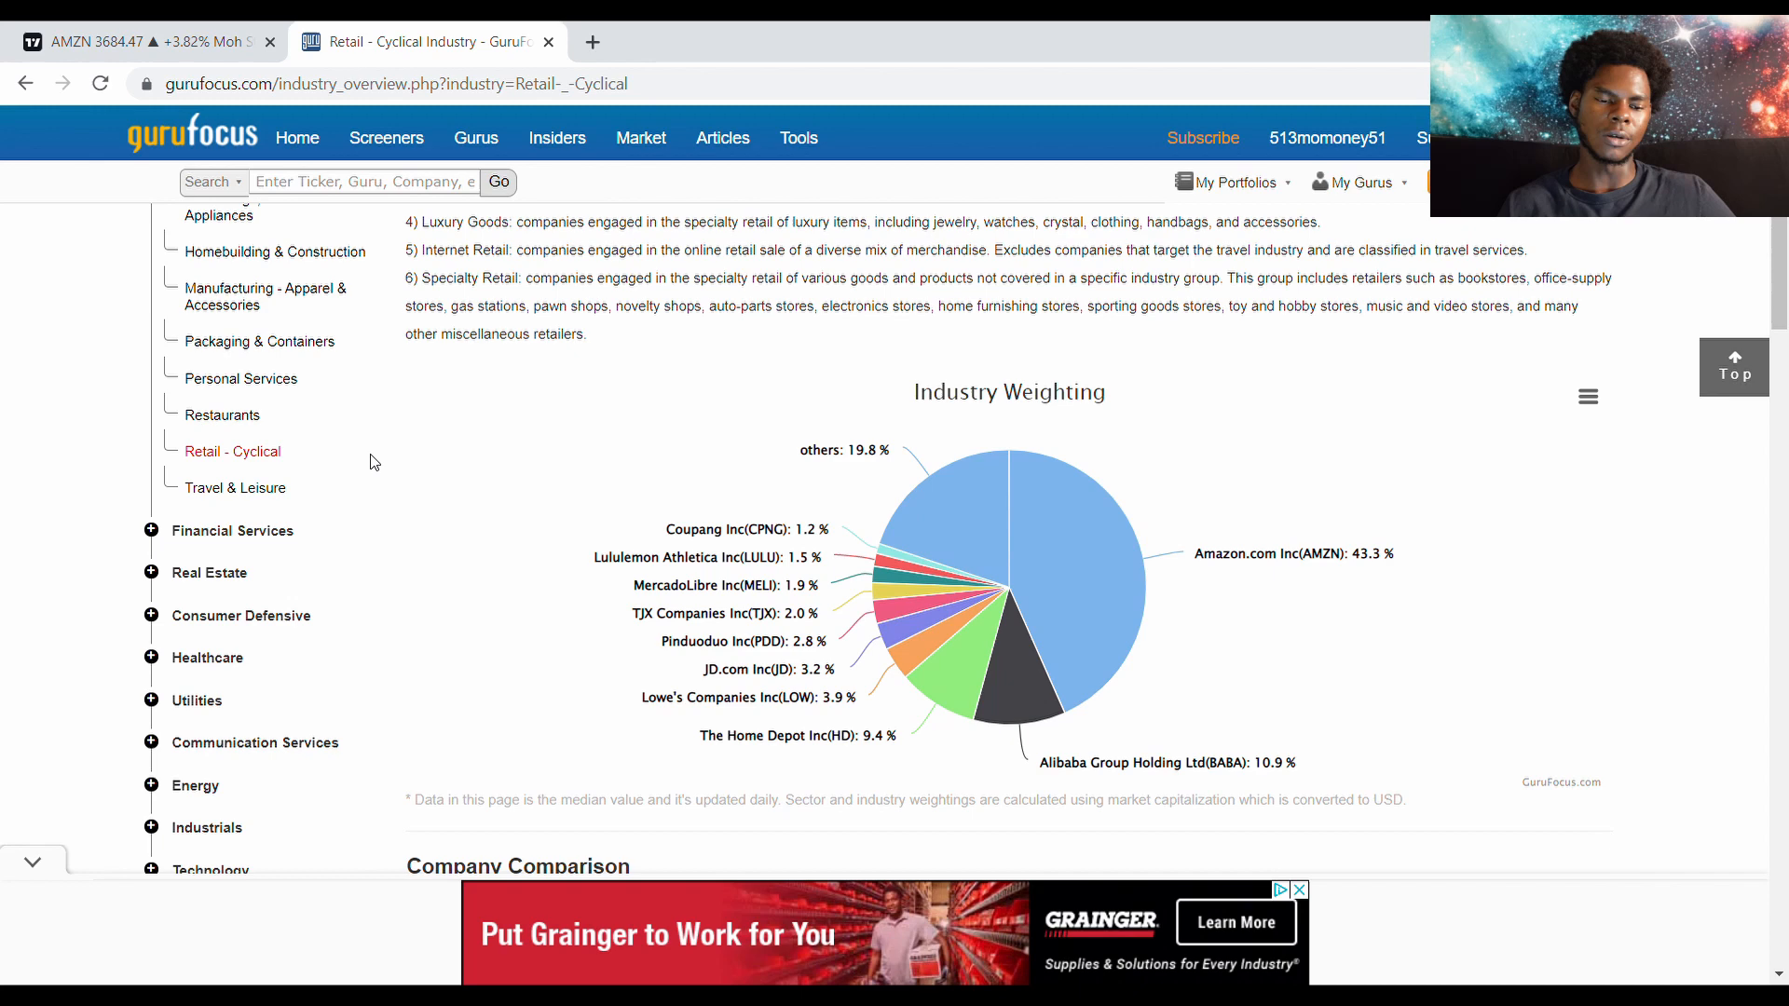
scroll("up", 3)
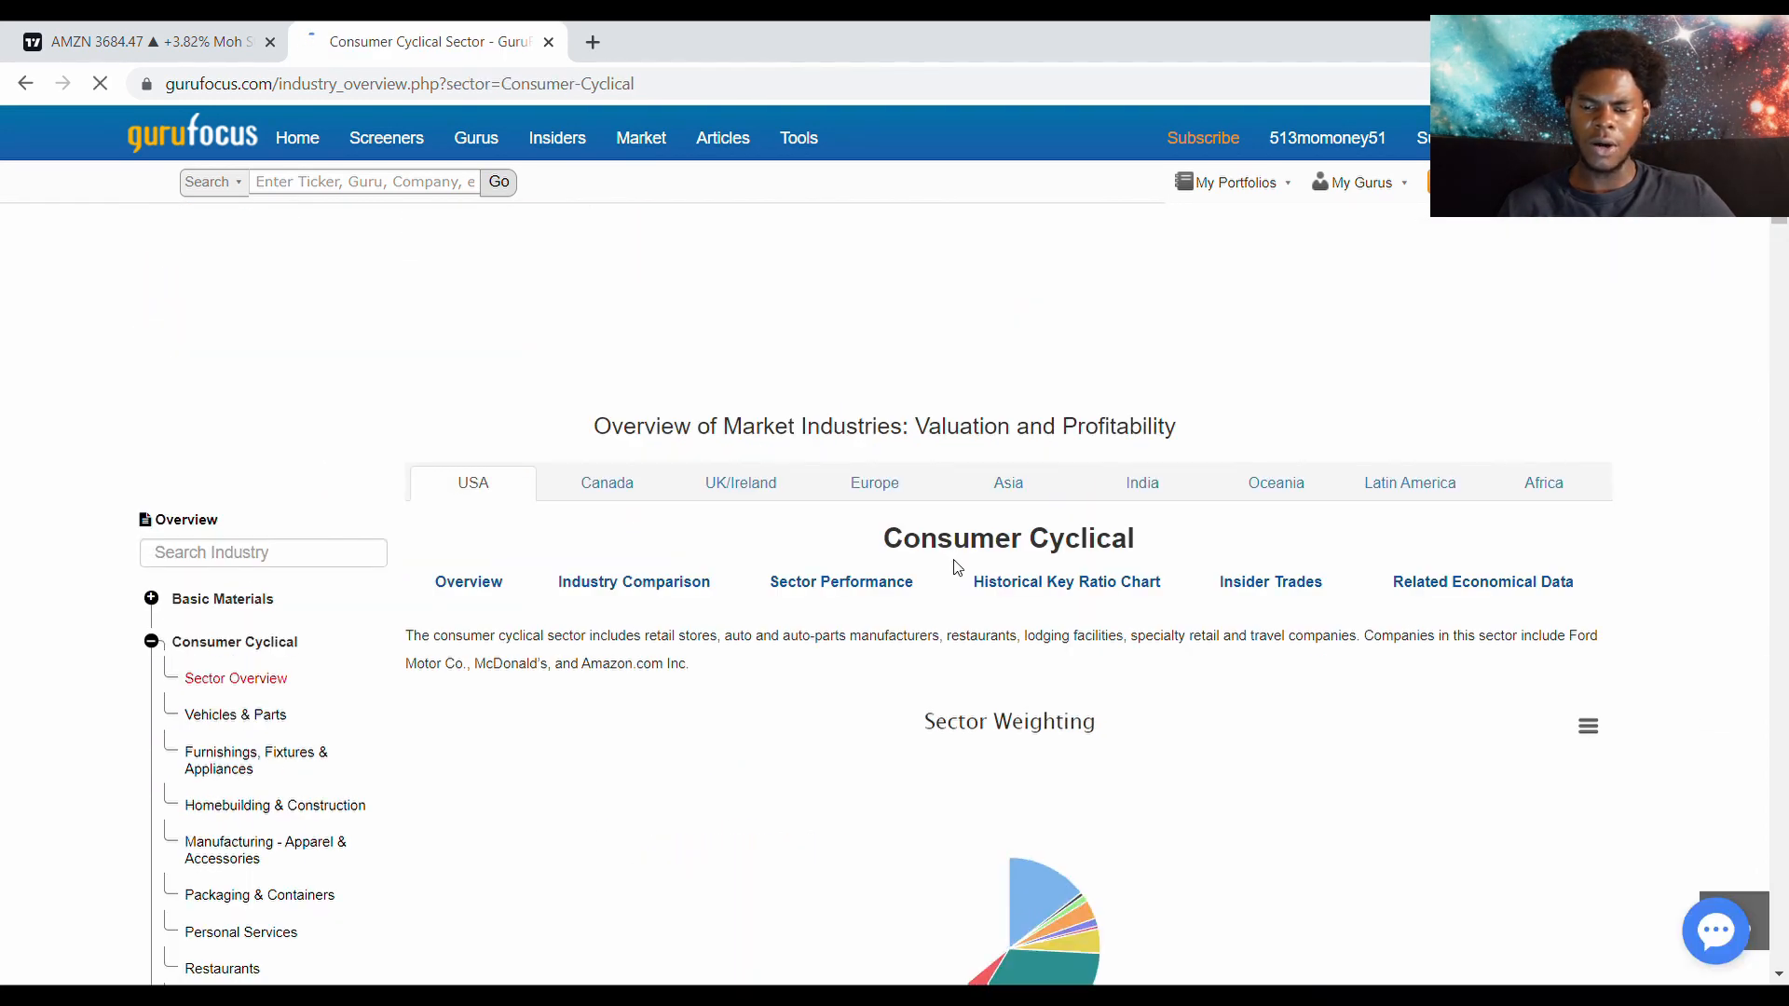
scroll("down", 3)
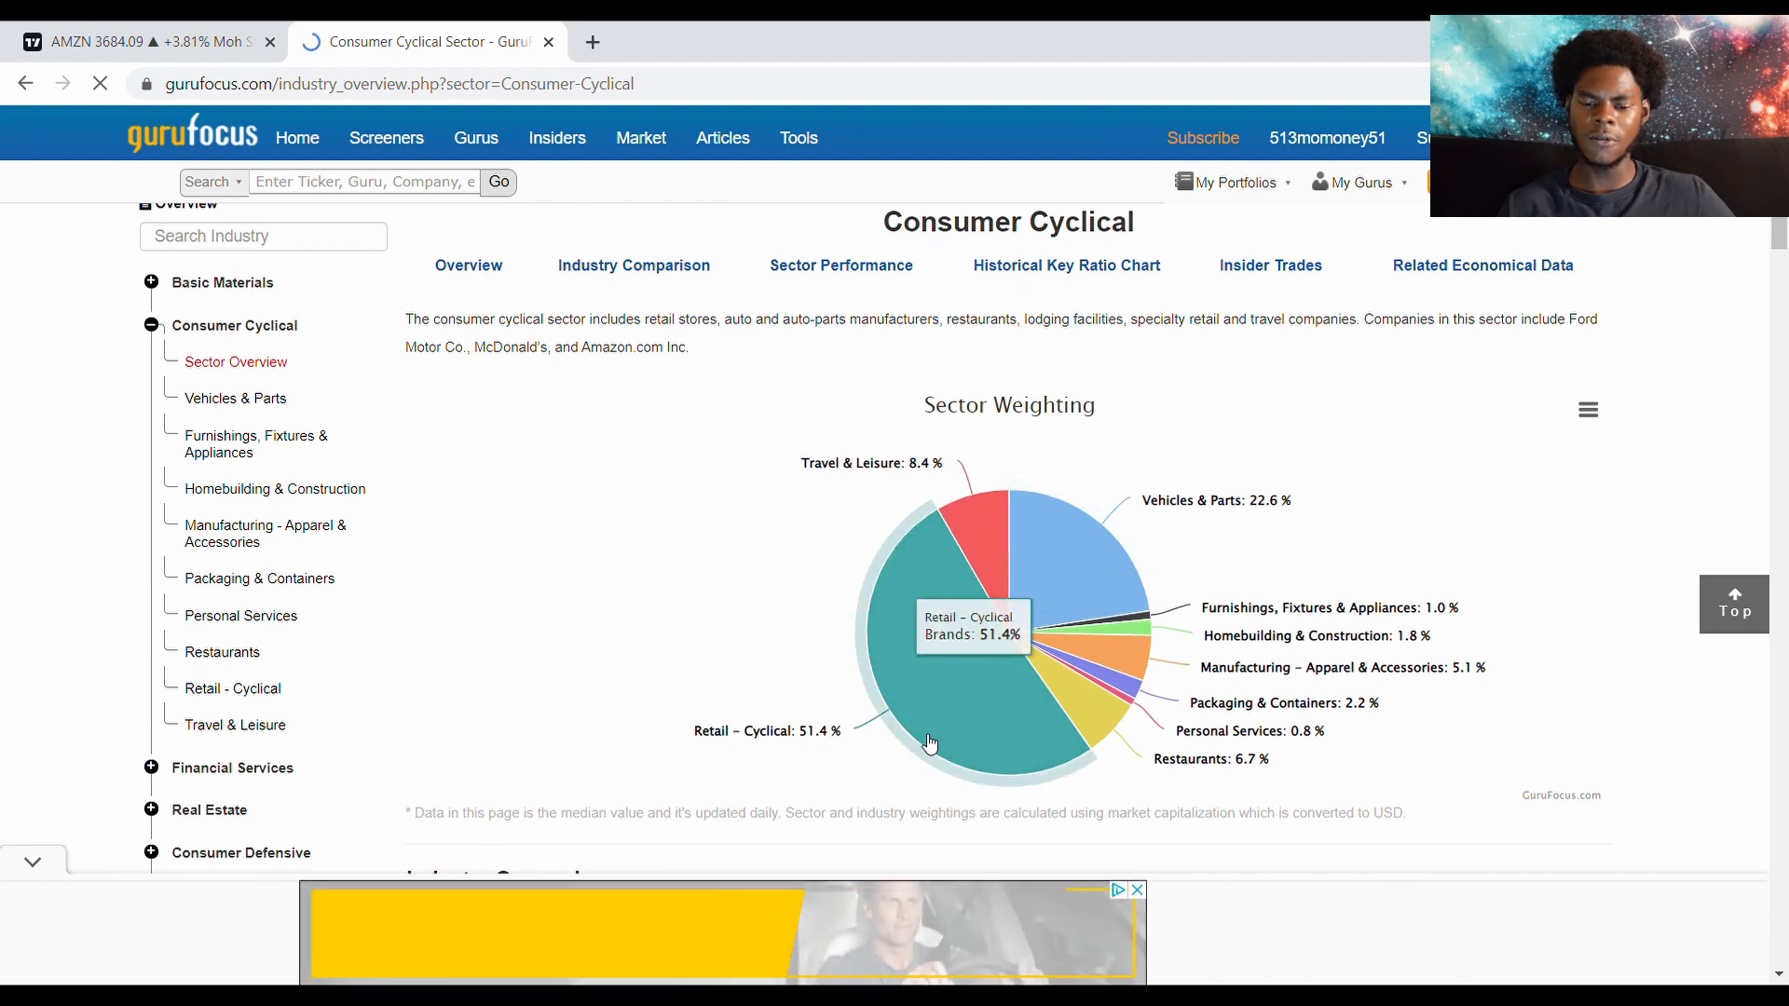
mouse_move(984, 684)
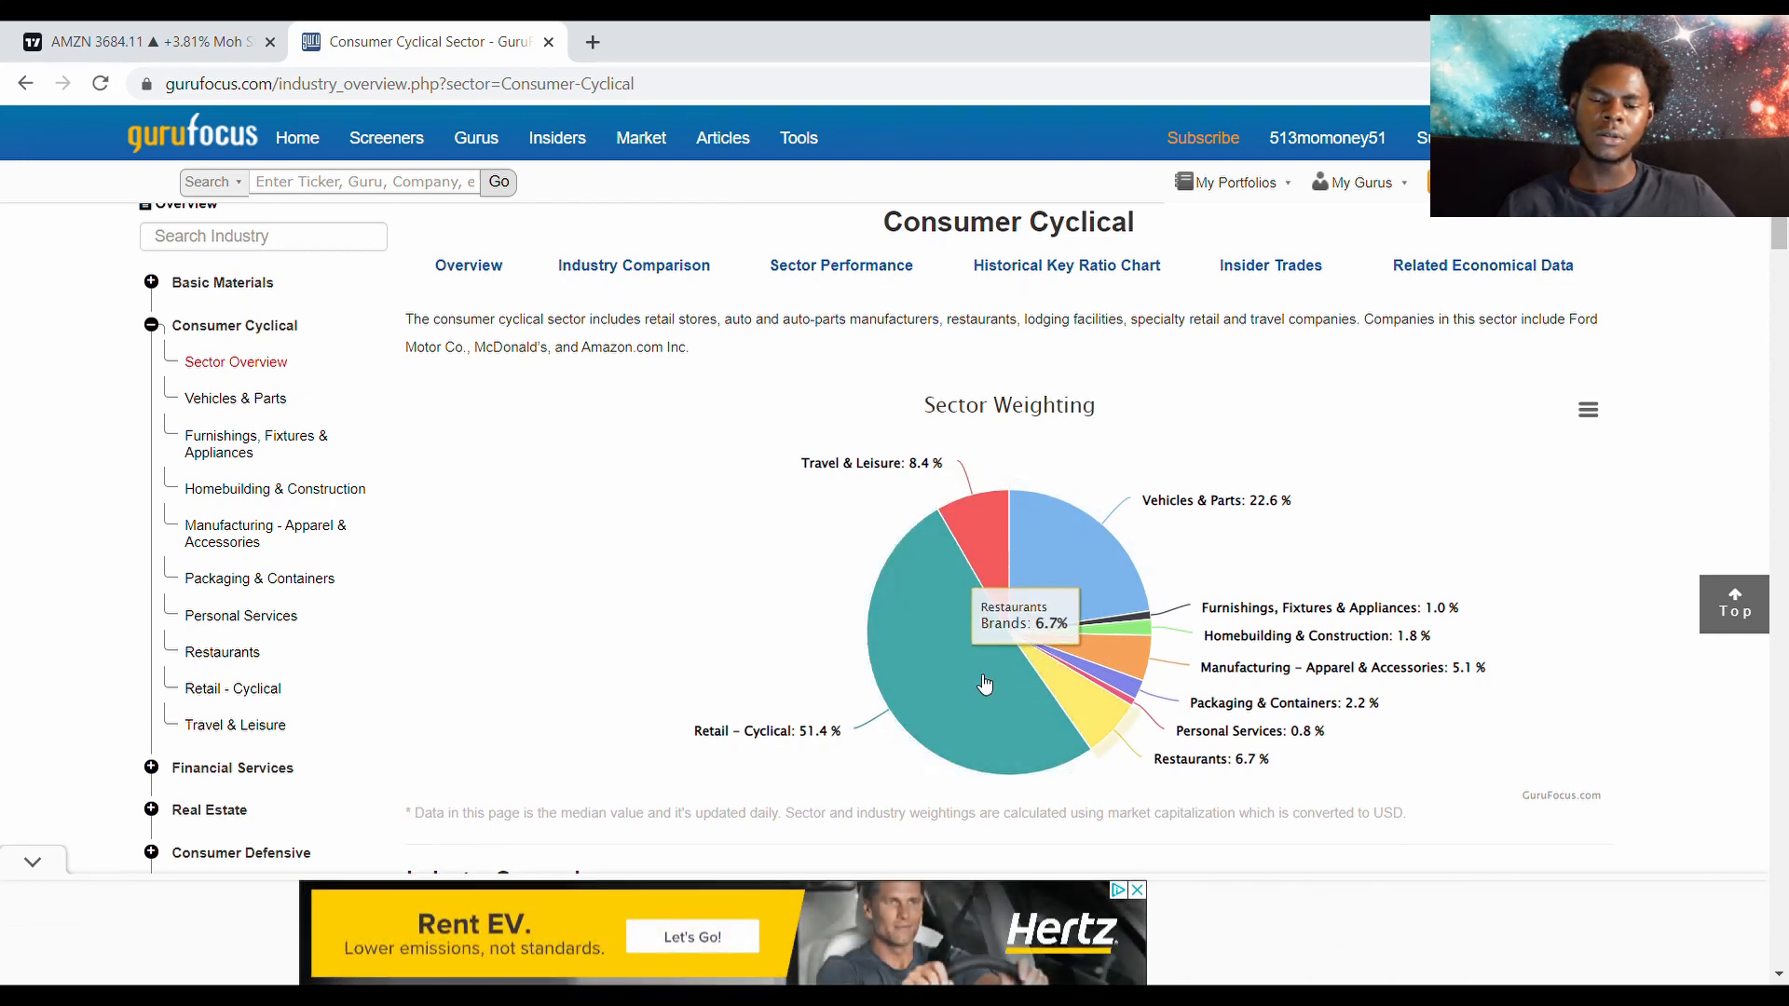
mouse_move(967, 669)
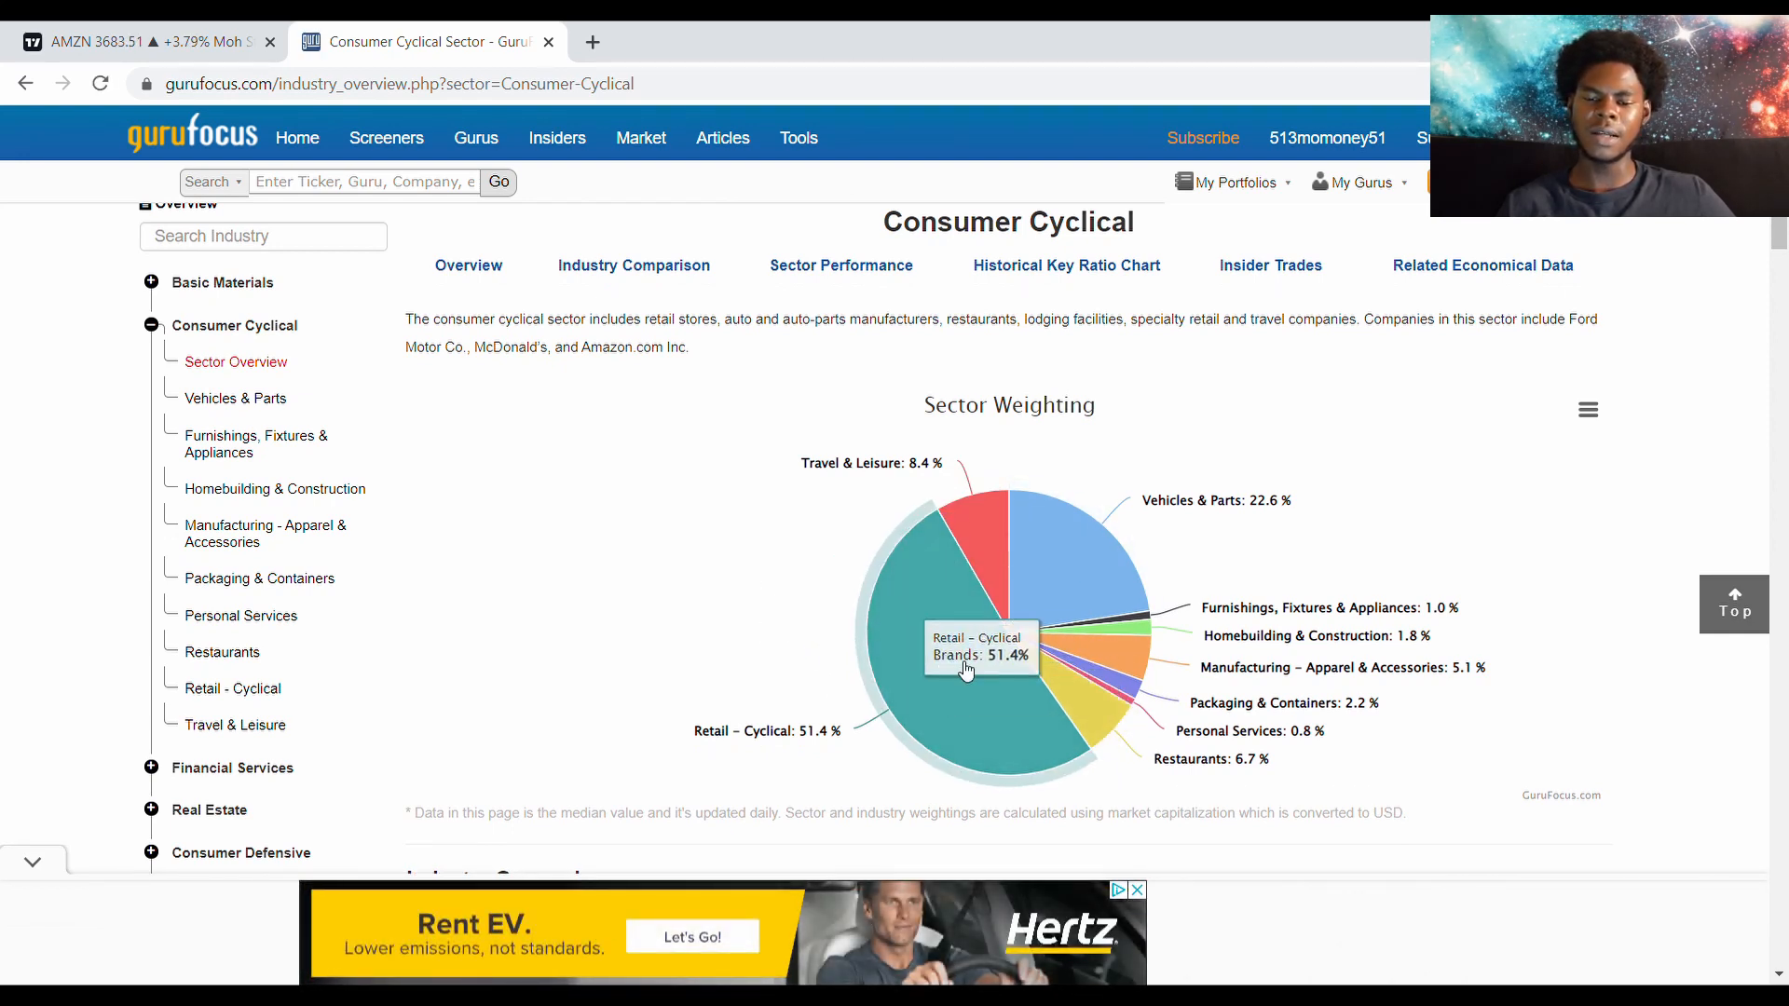
mouse_move(1055, 545)
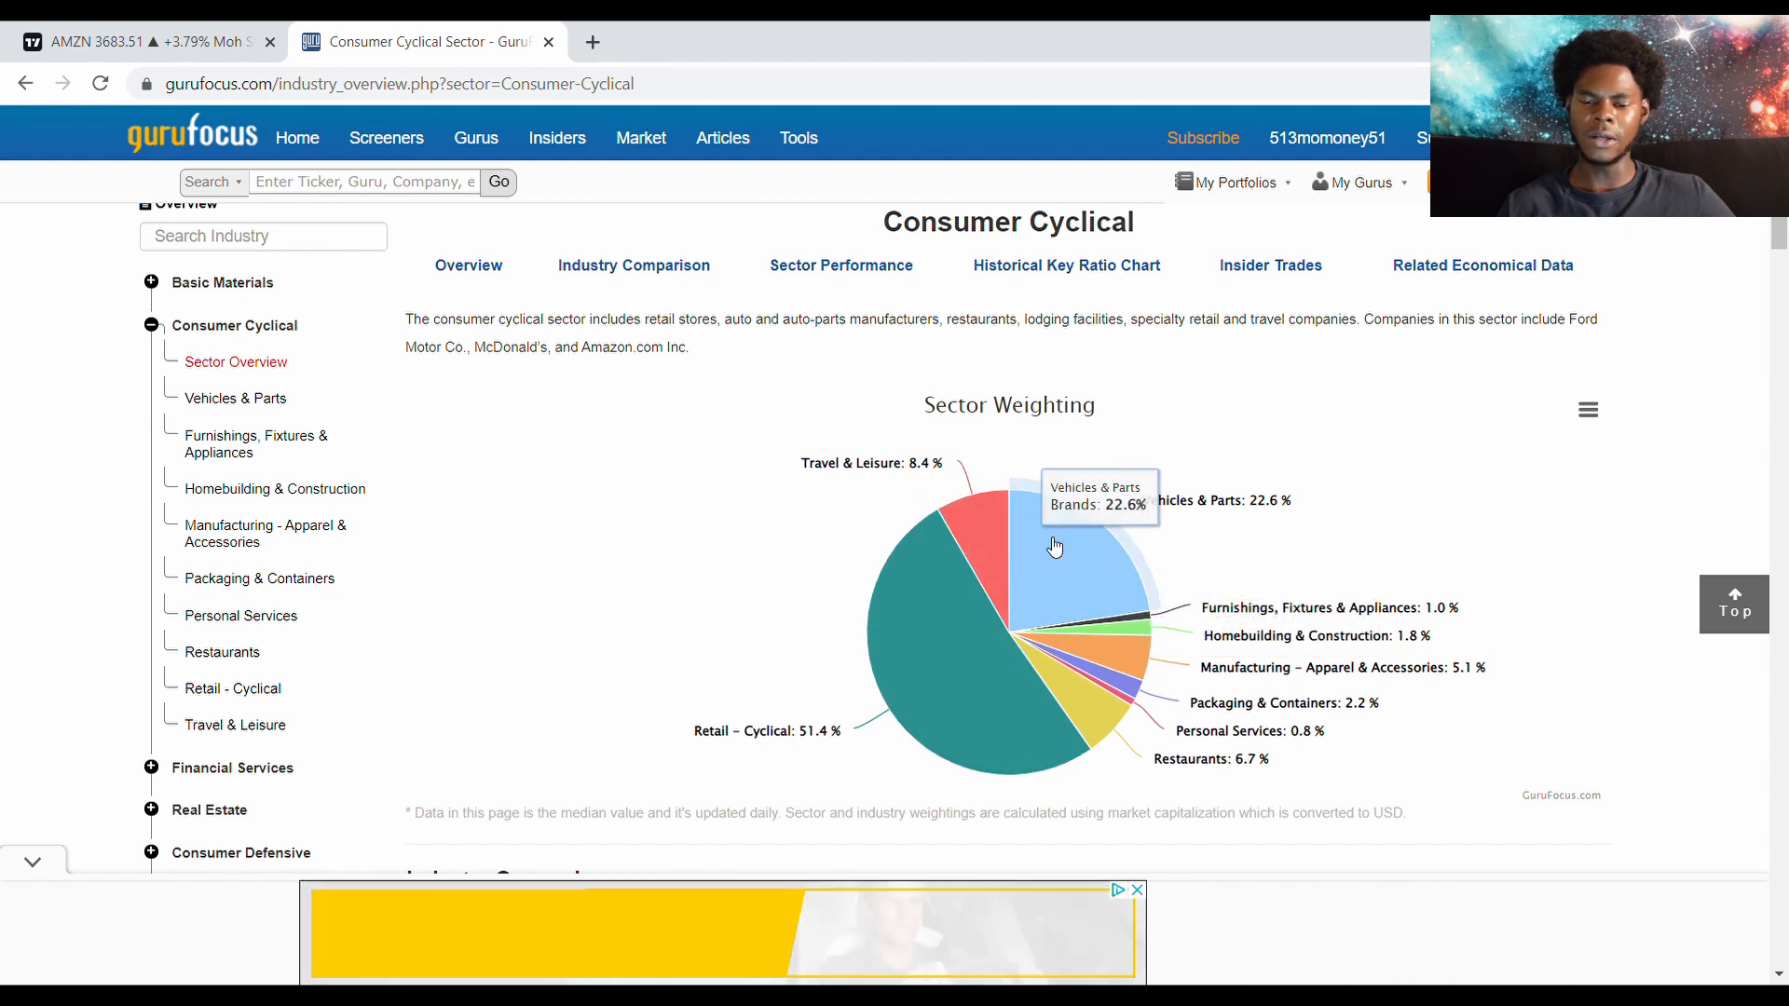
mouse_move(1103, 559)
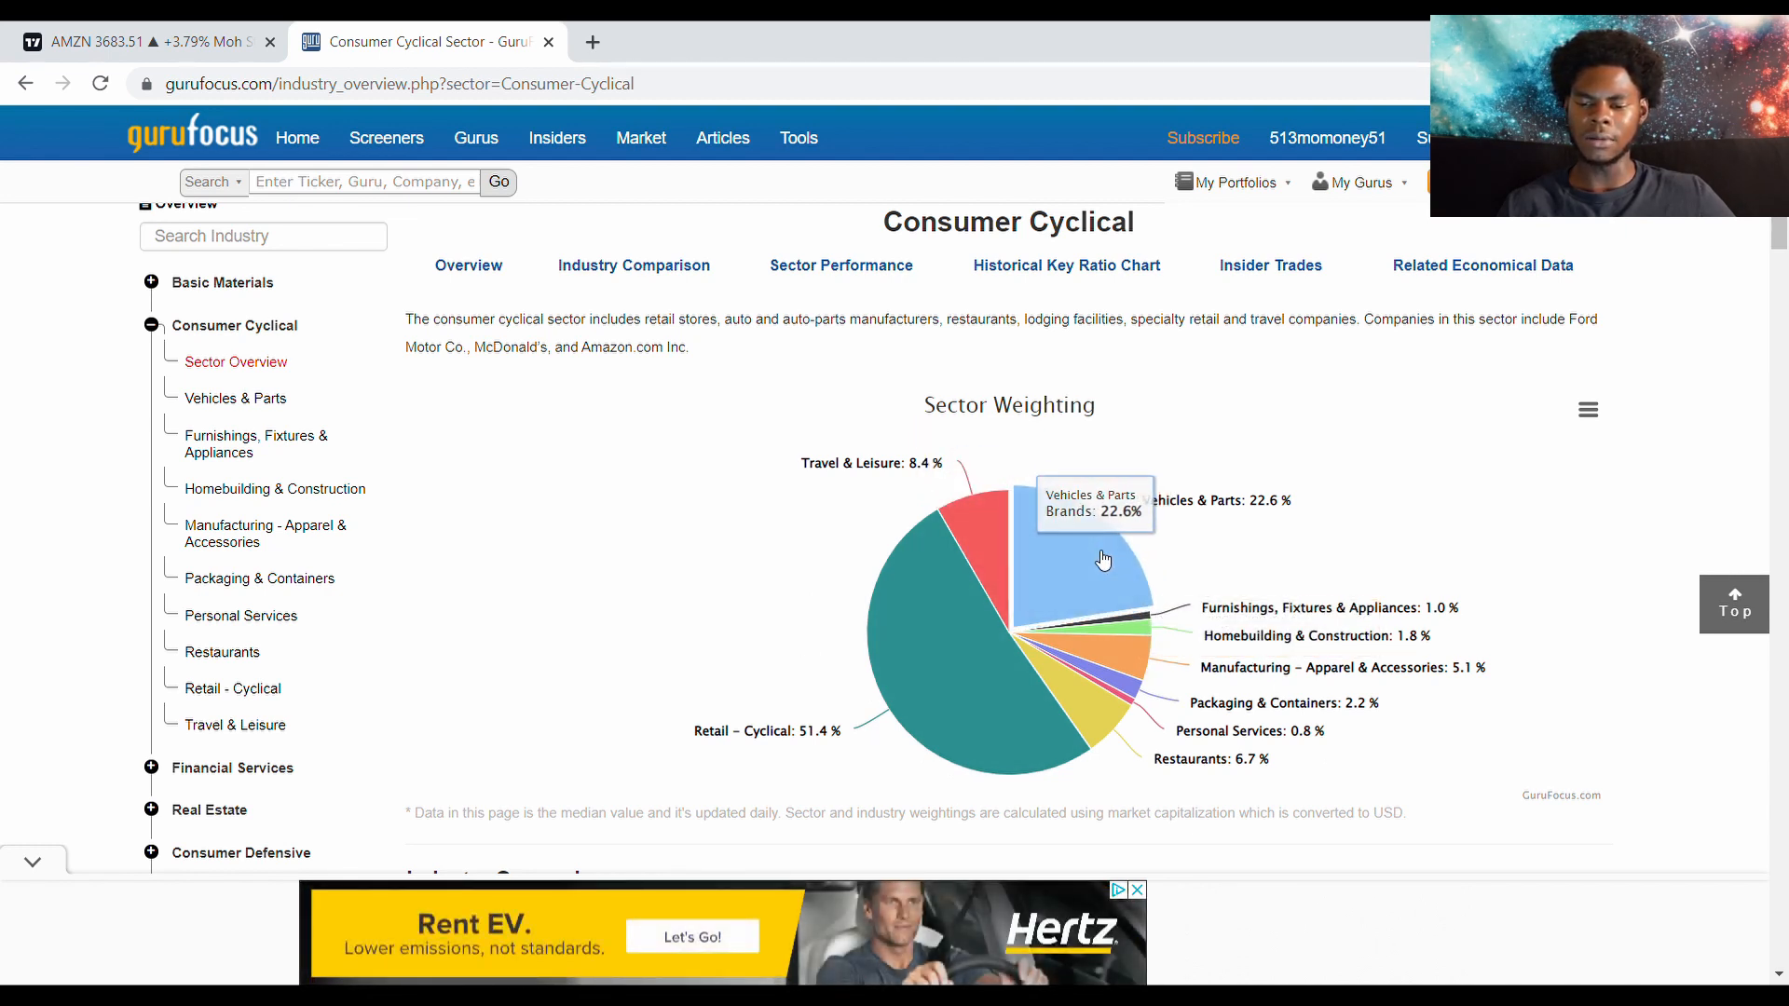
mouse_move(235, 652)
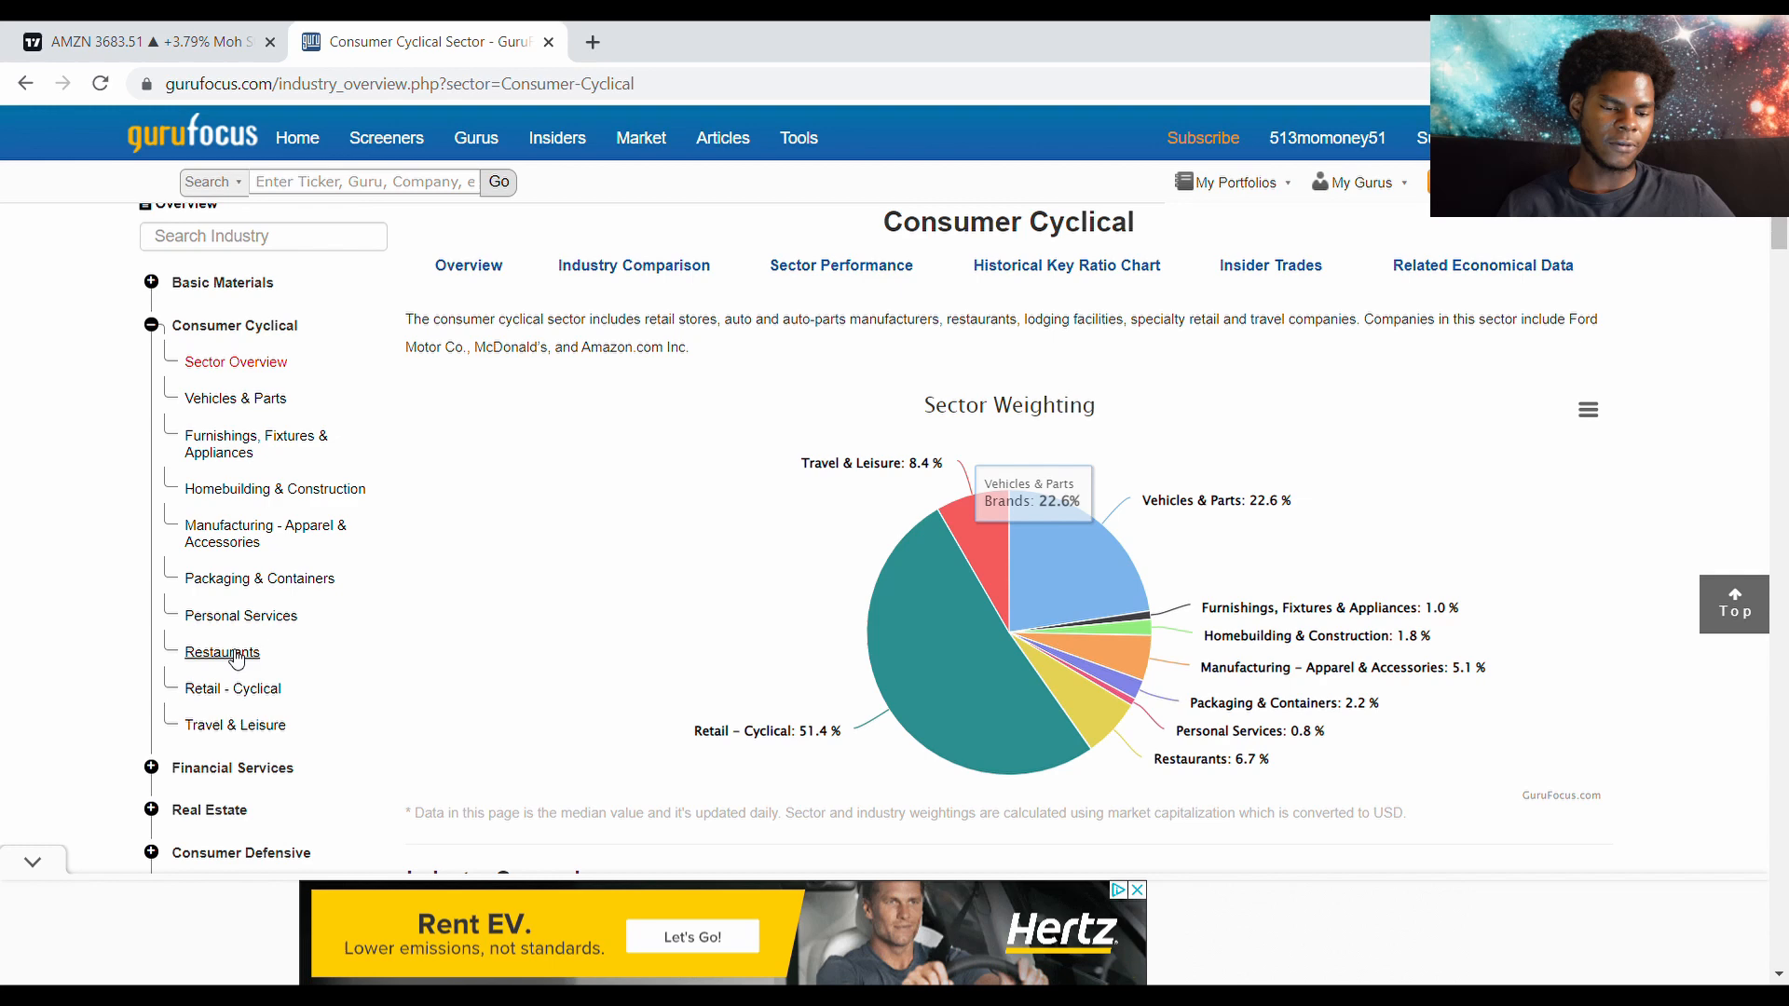
mouse_move(236, 398)
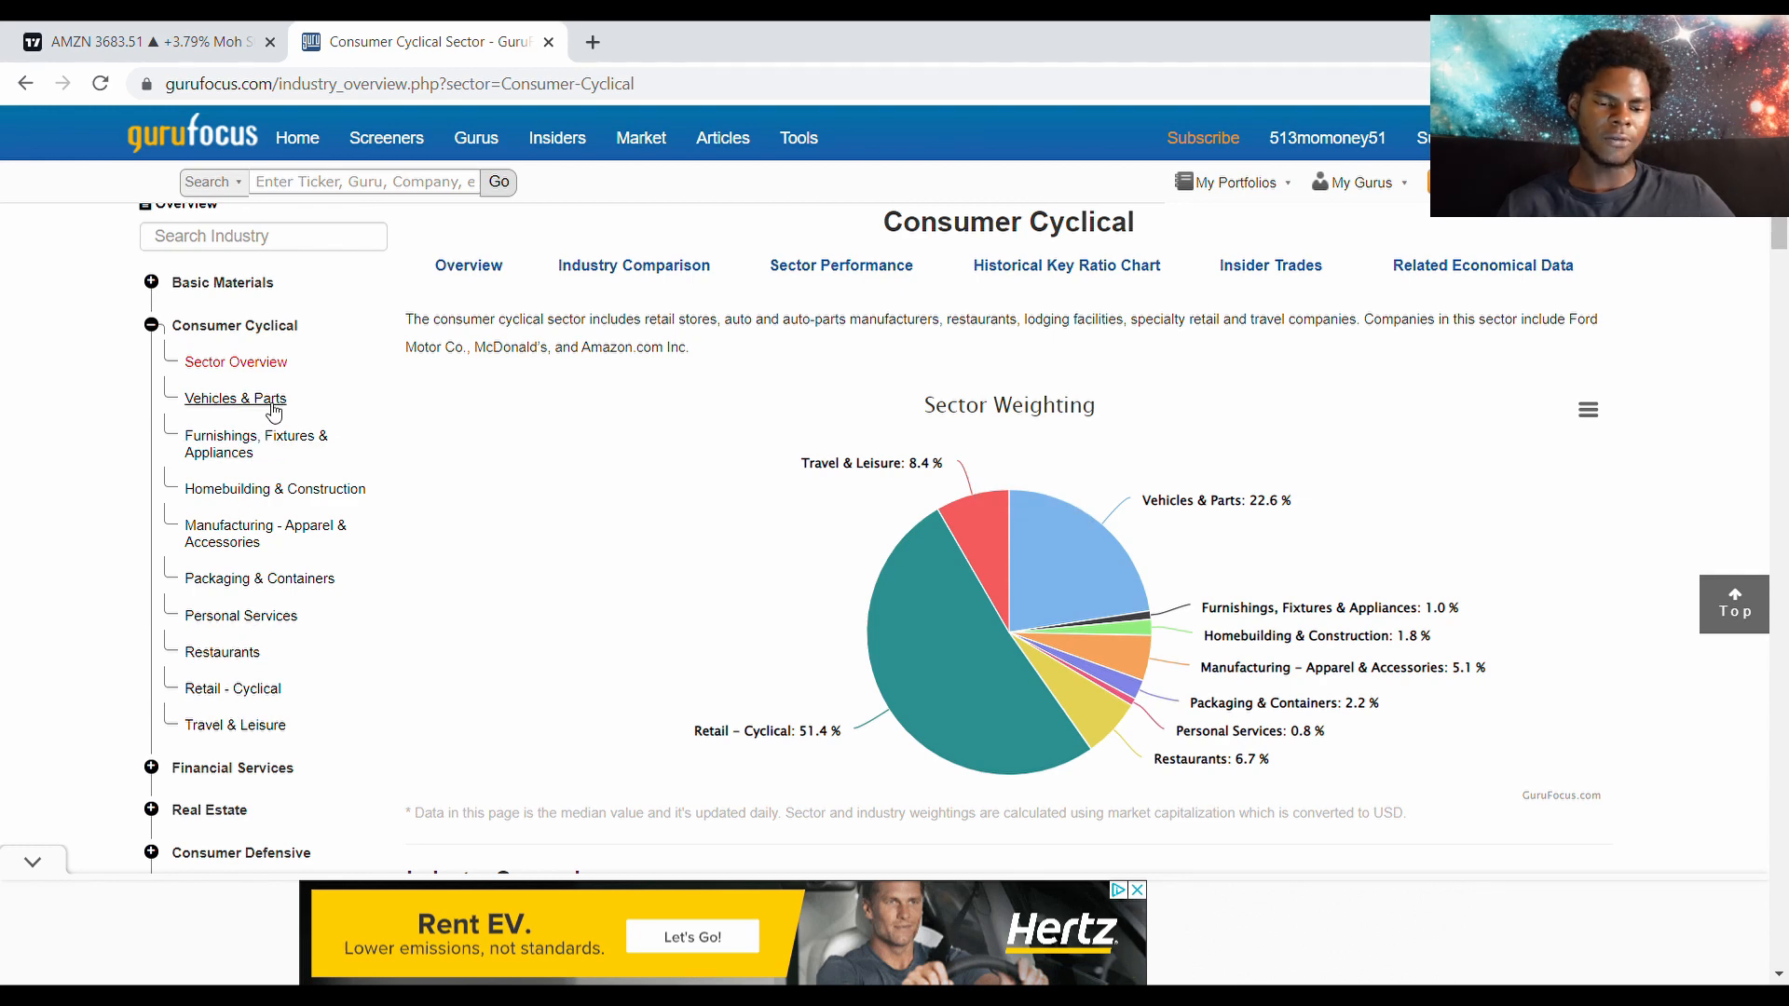
left_click(235, 397)
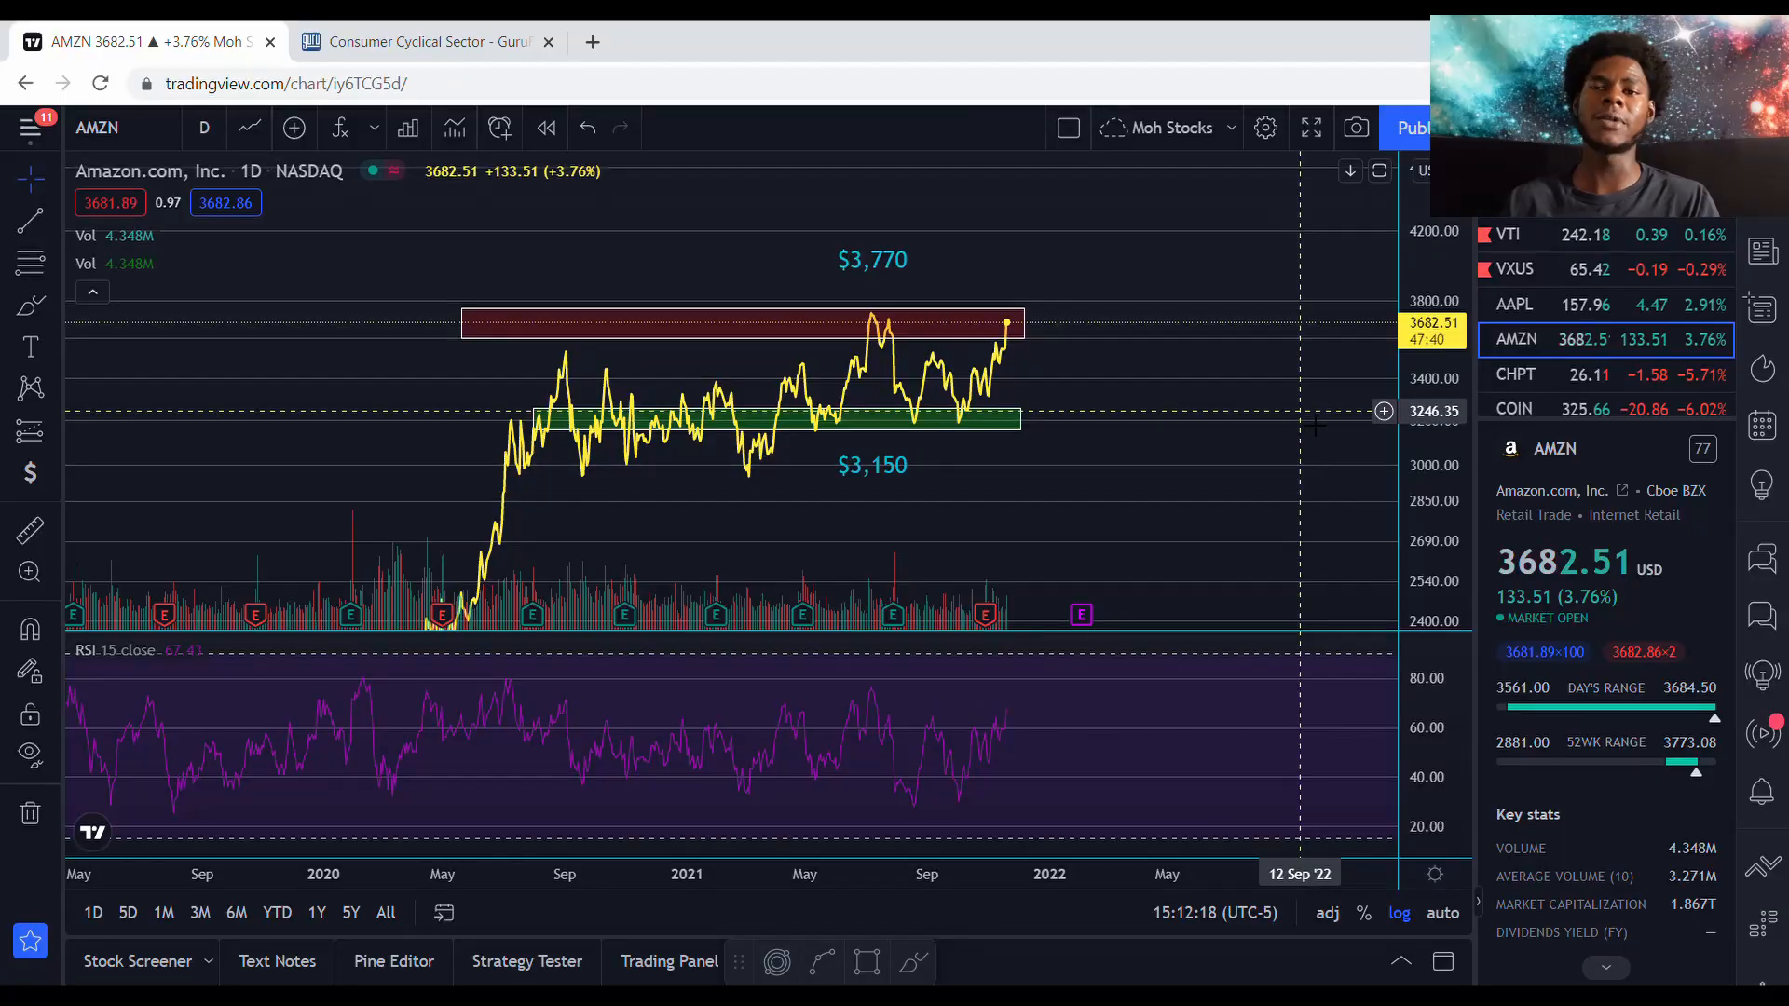
mouse_move(1137, 458)
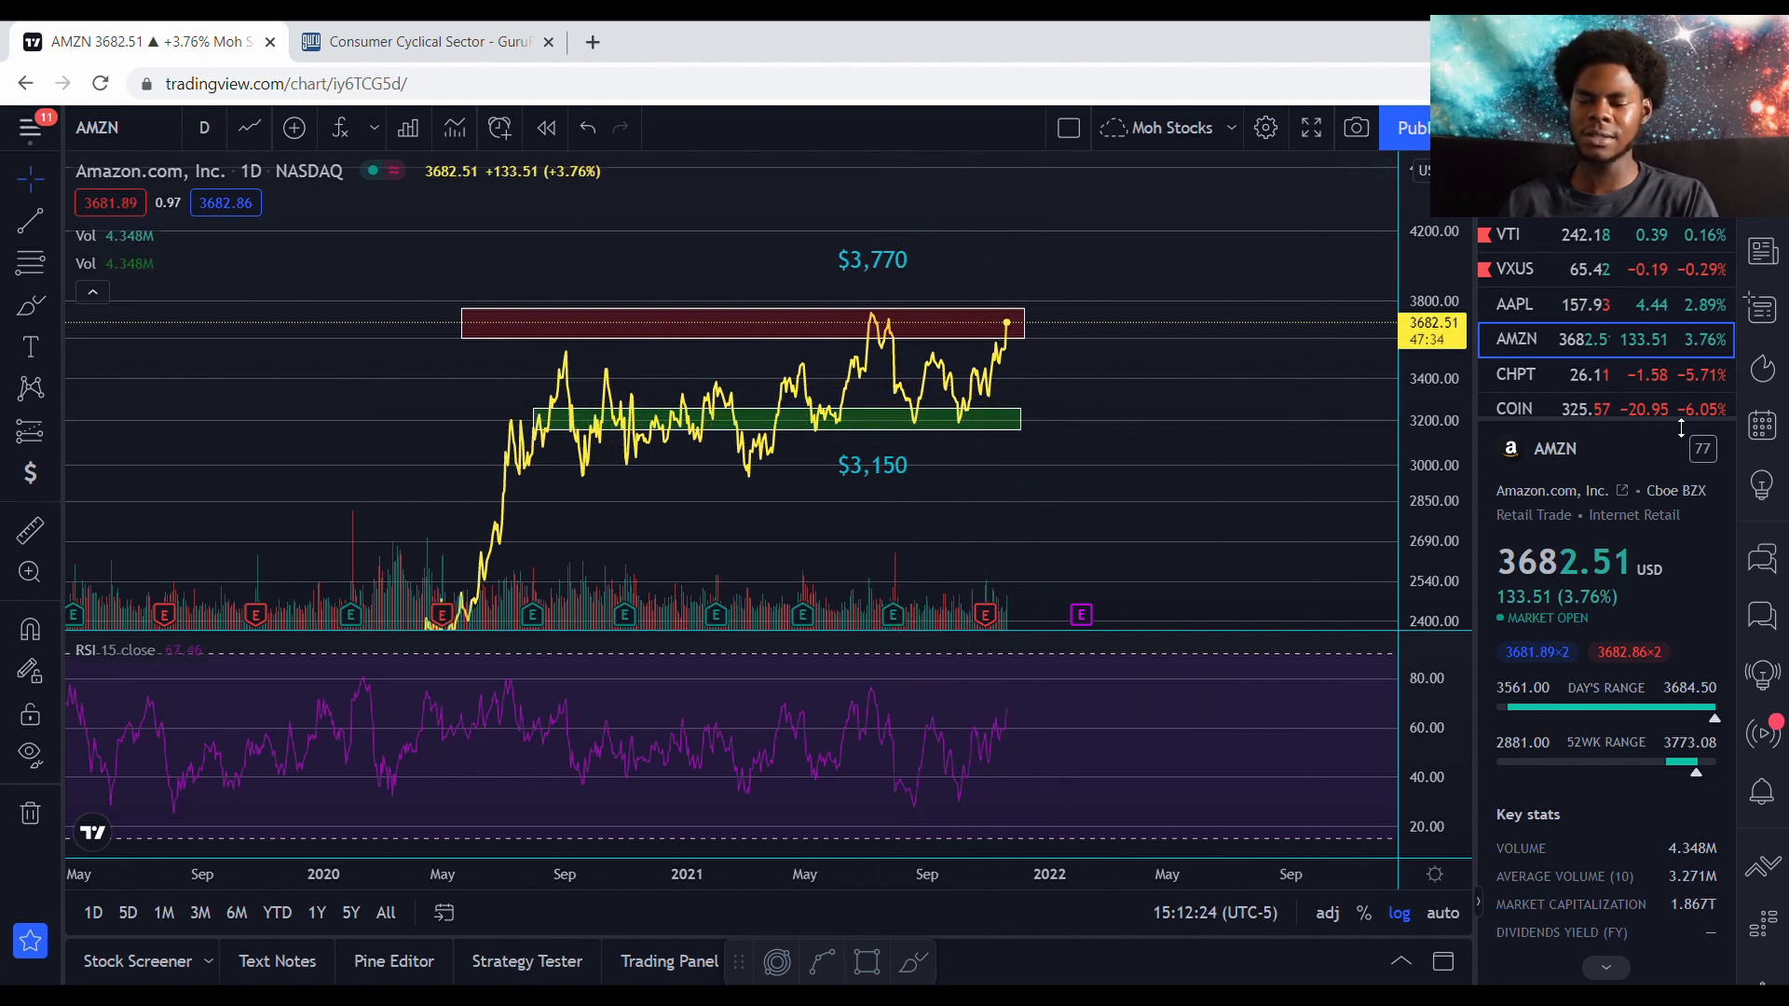
mouse_move(1224, 324)
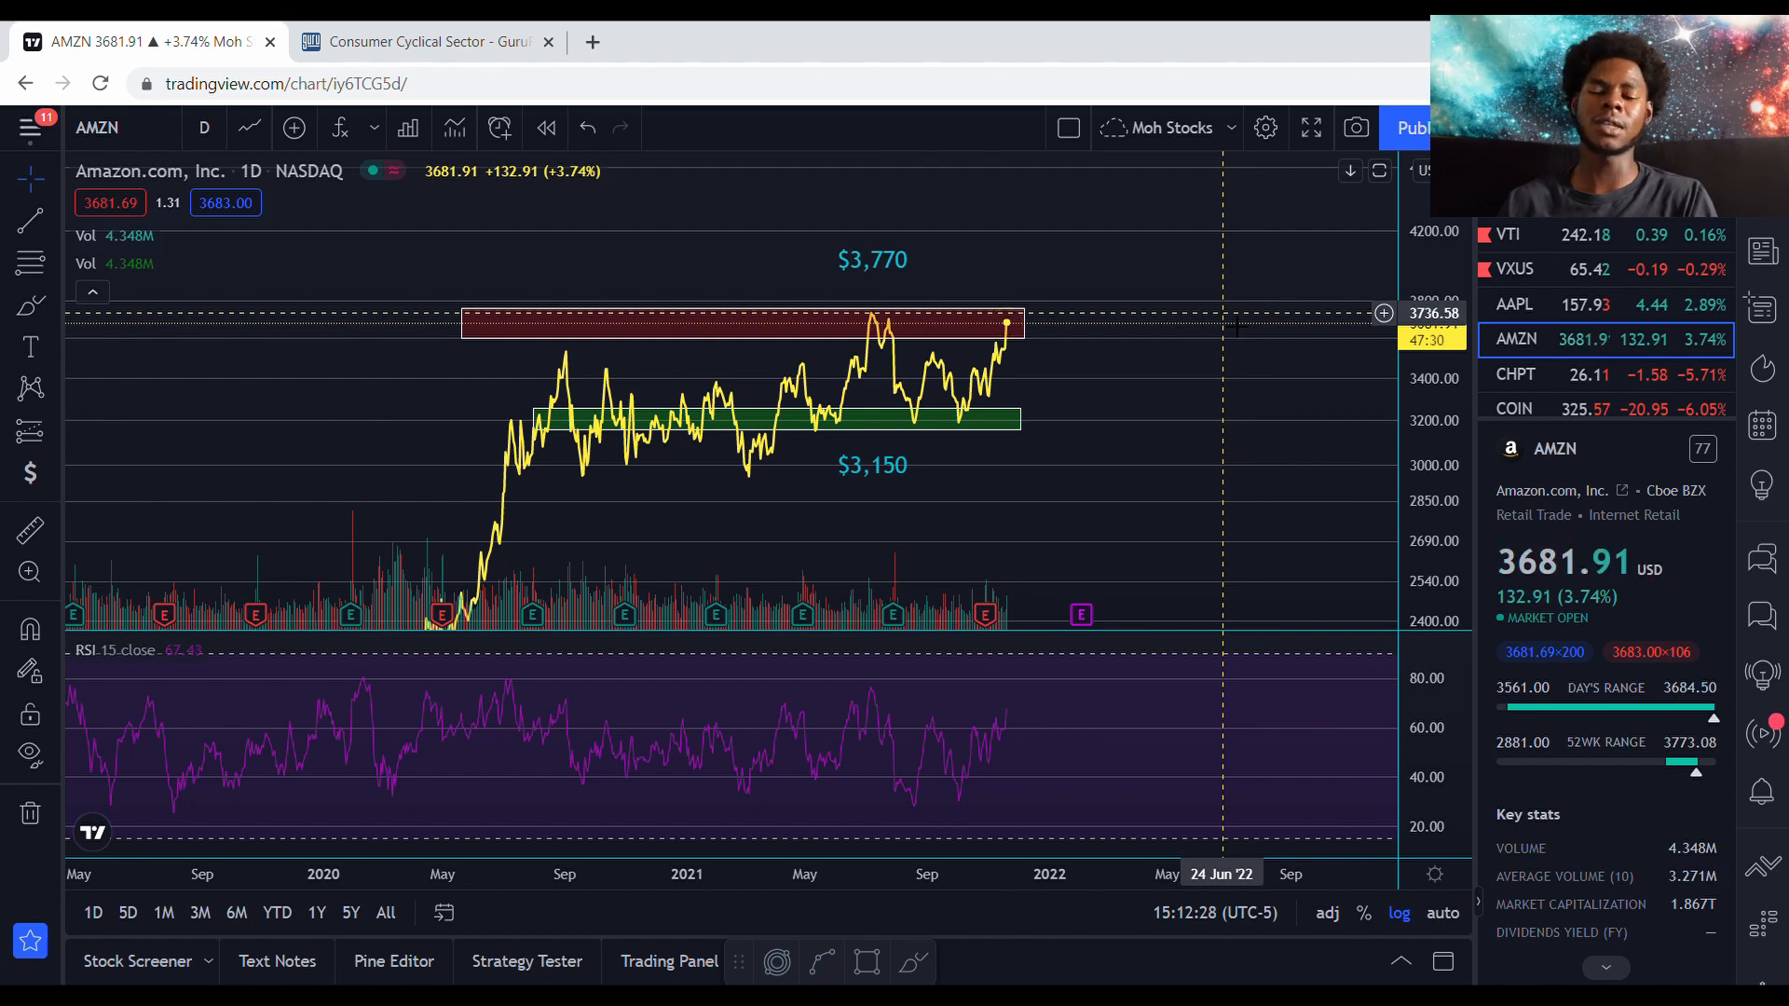
mouse_move(1191, 453)
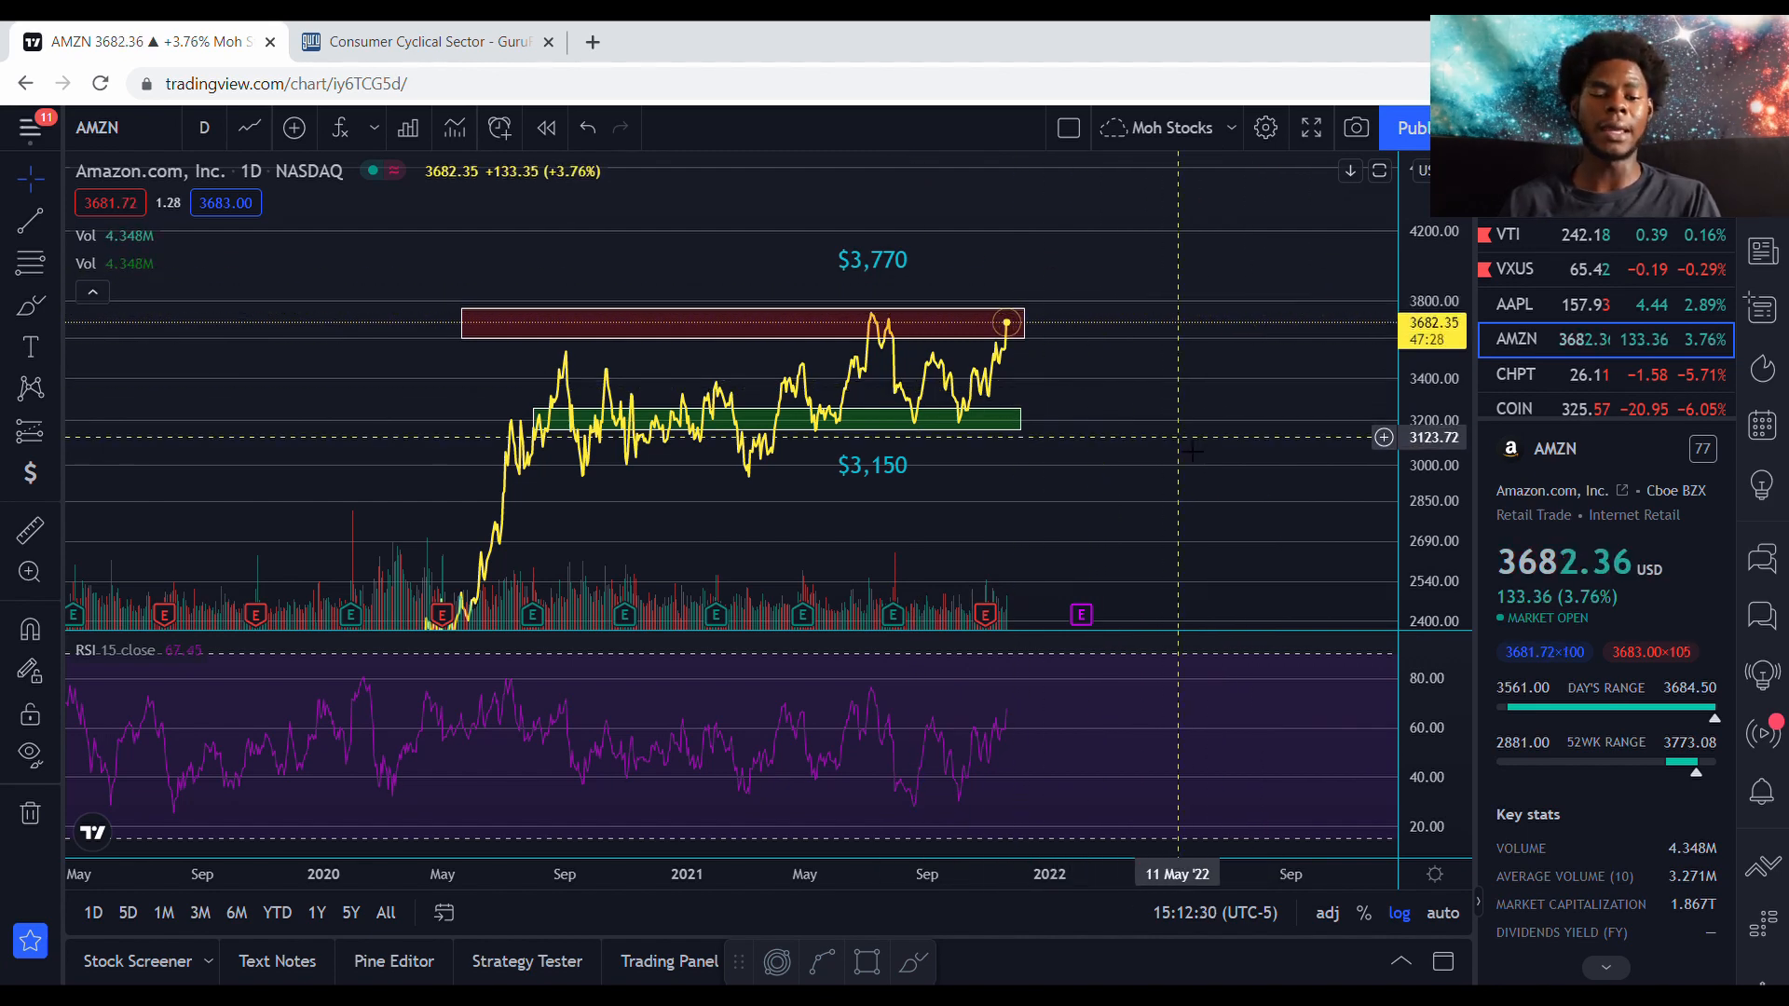
mouse_move(787, 393)
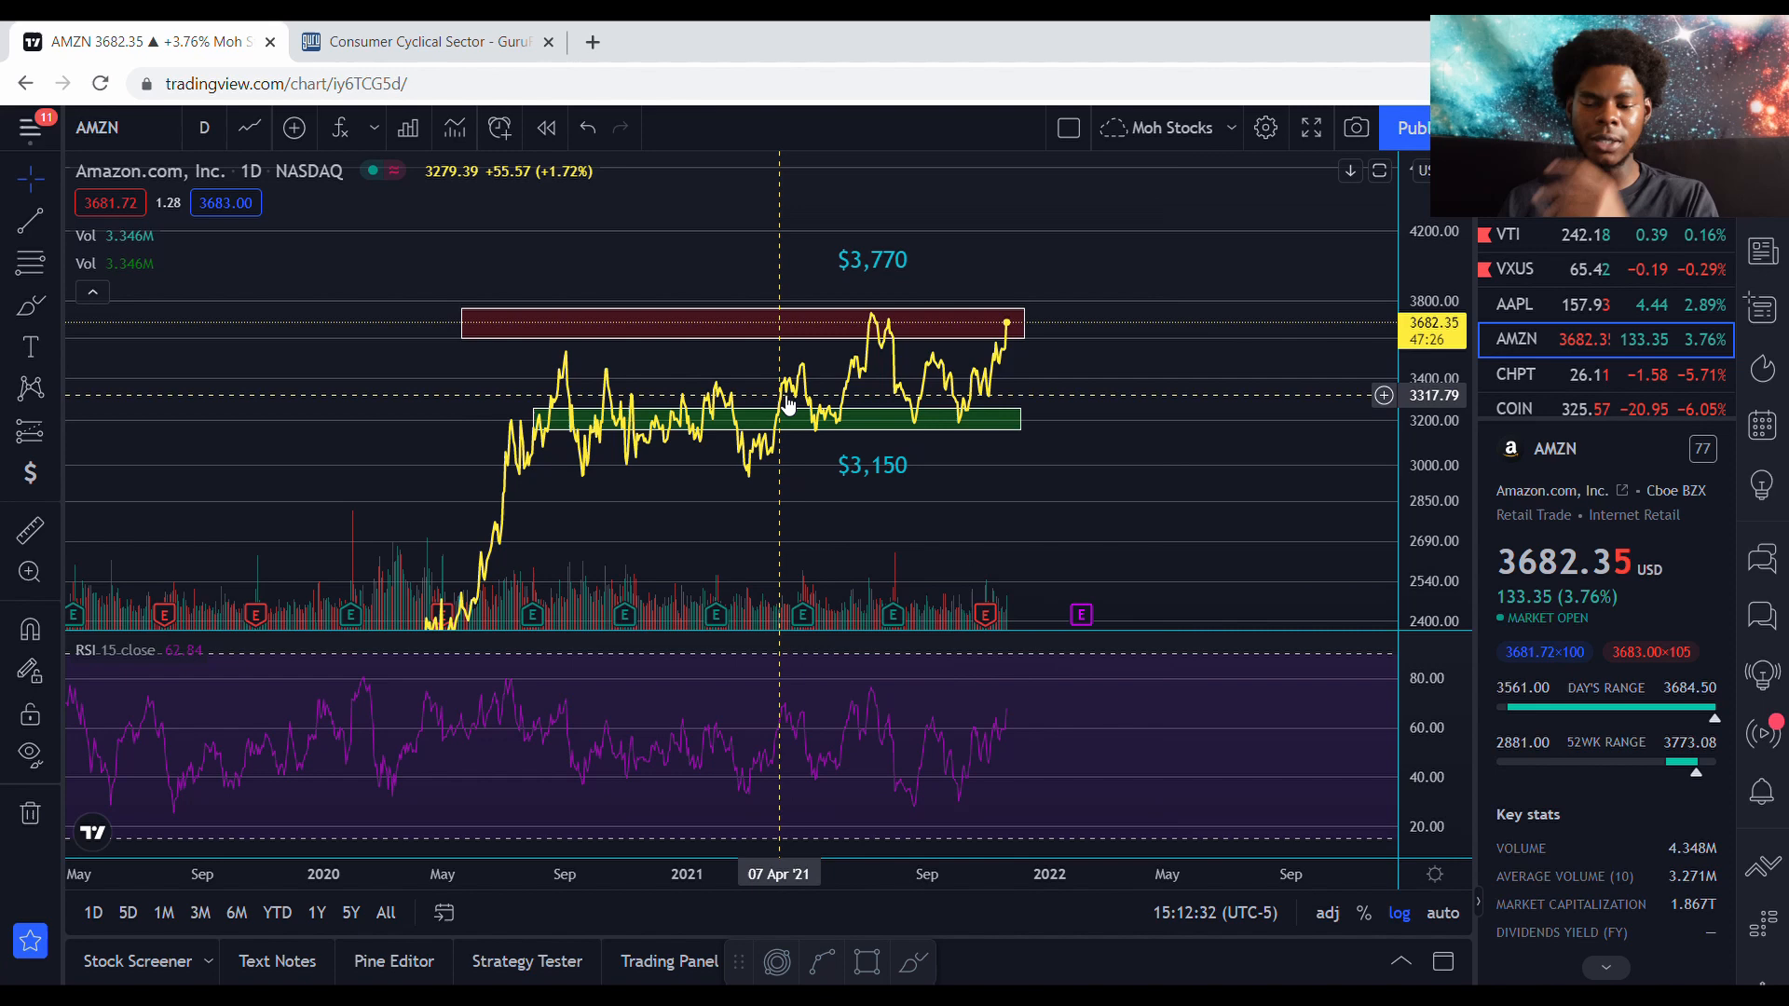
mouse_move(995, 415)
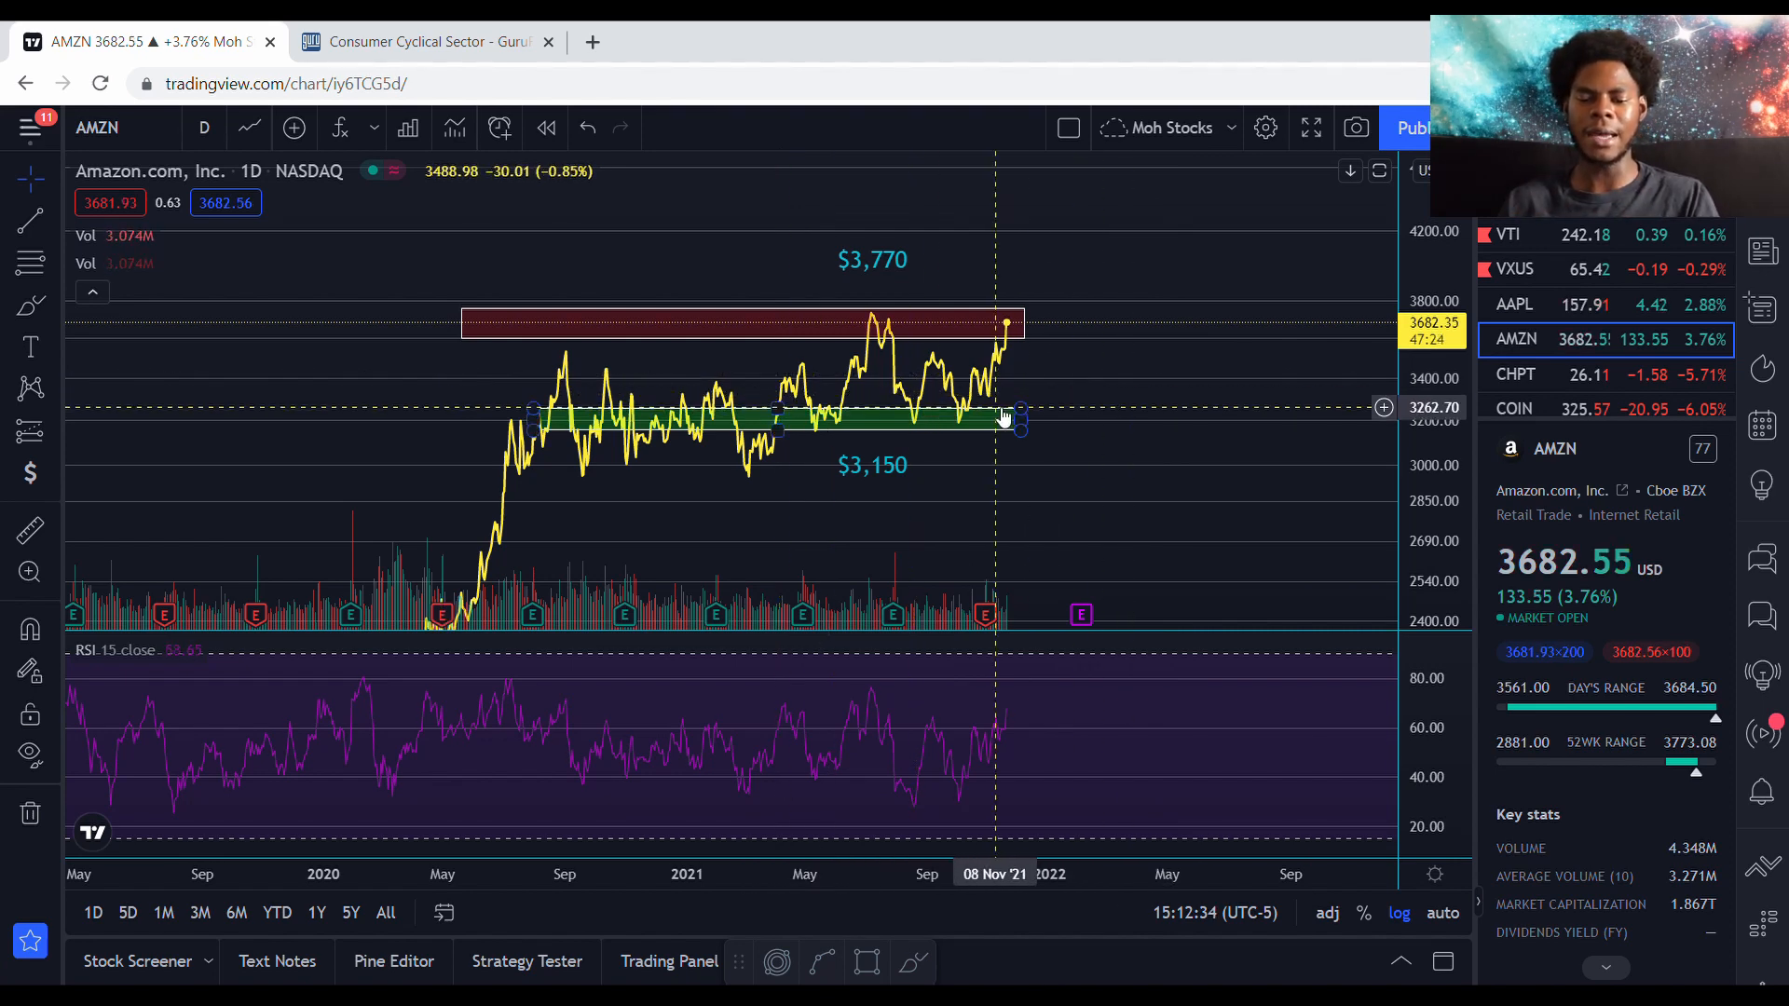
mouse_move(893, 414)
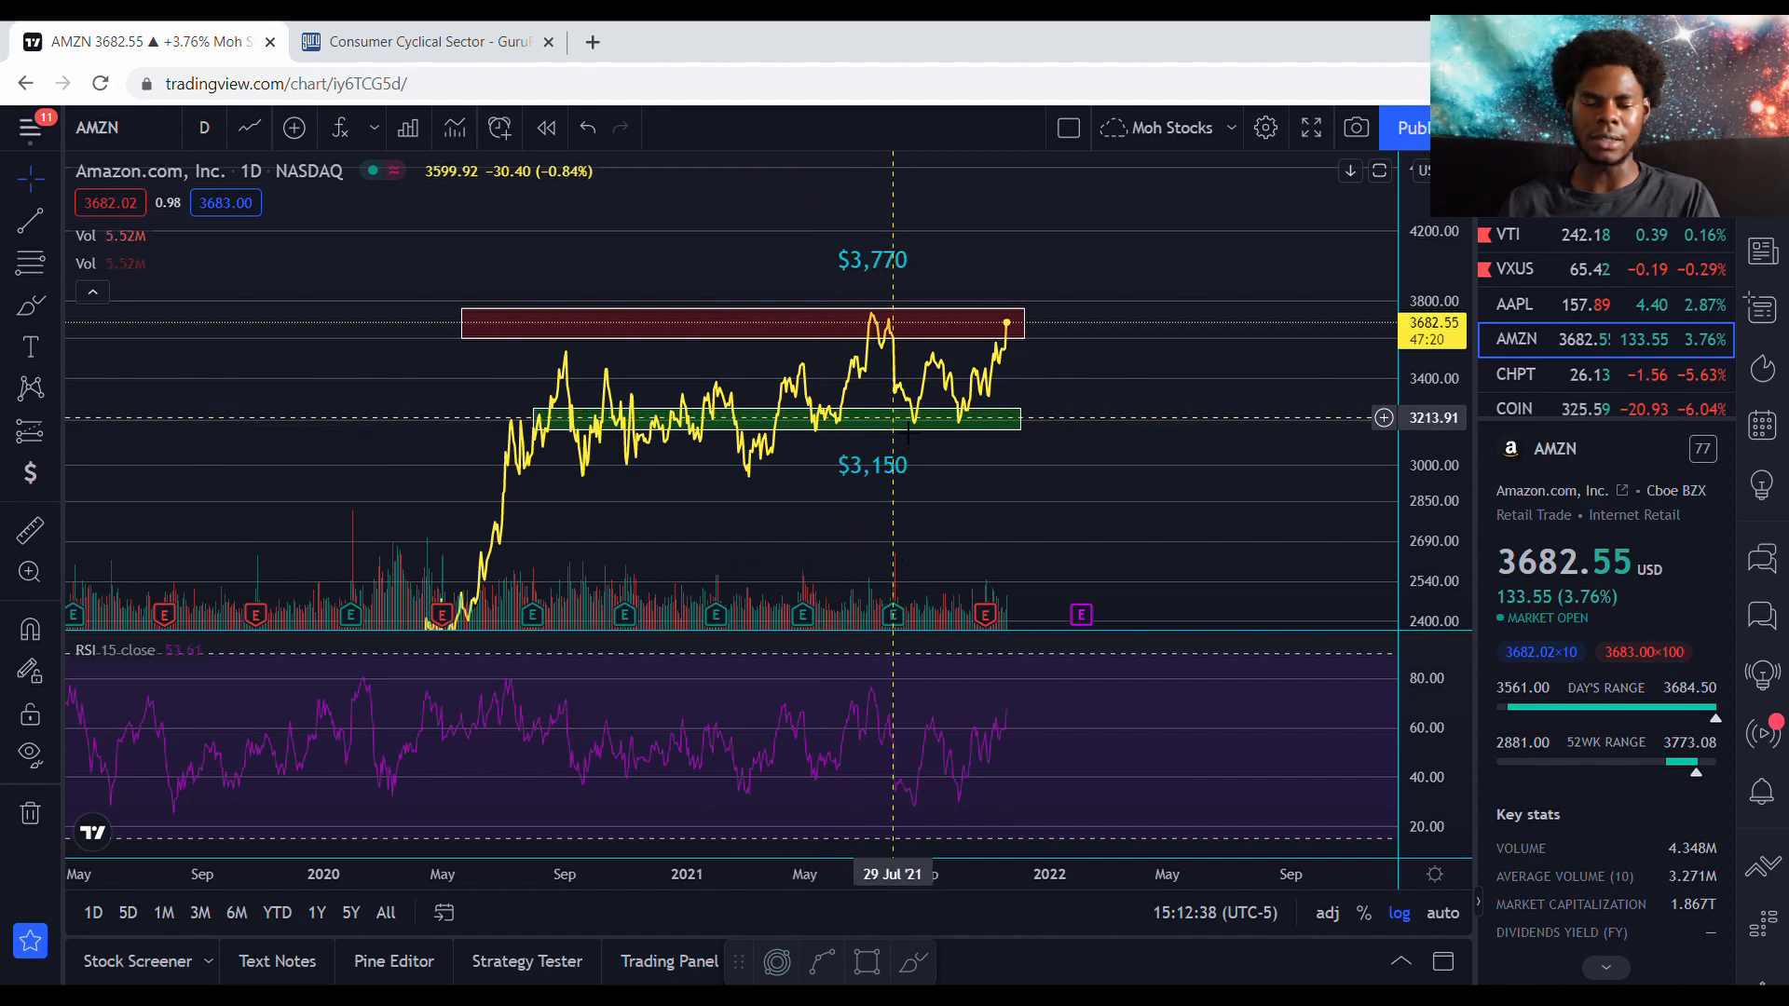
mouse_move(833, 429)
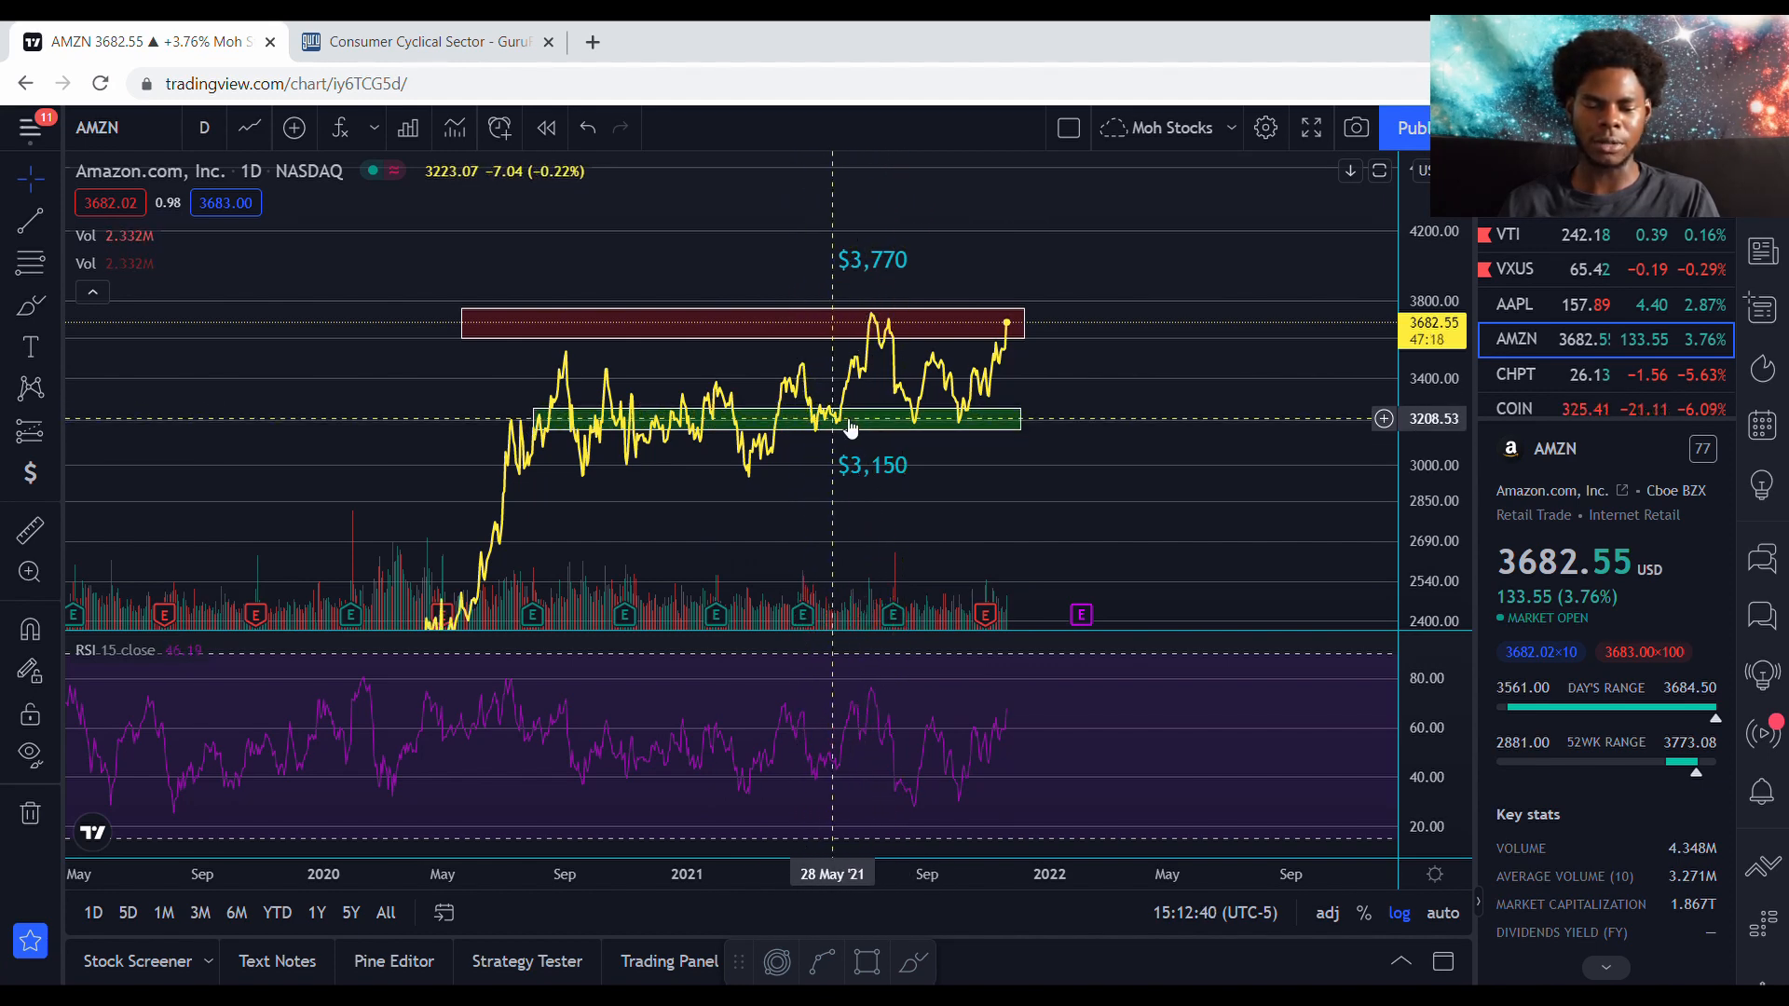
mouse_move(709, 430)
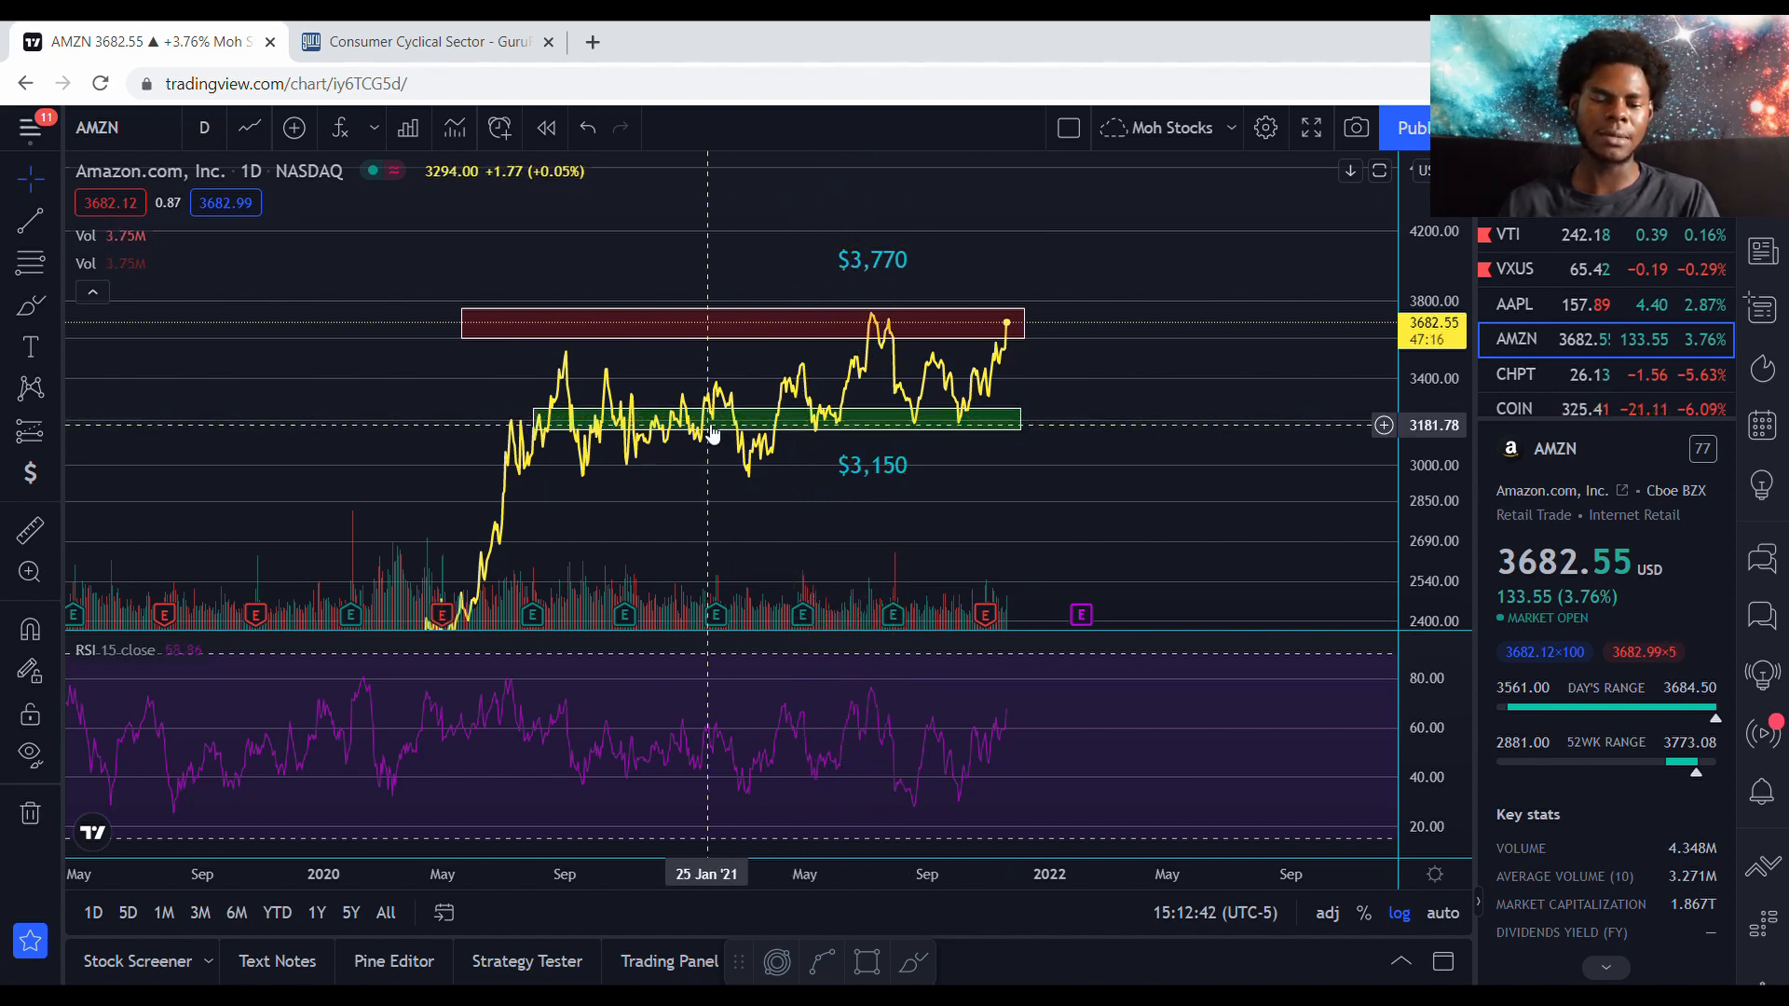
mouse_move(747, 484)
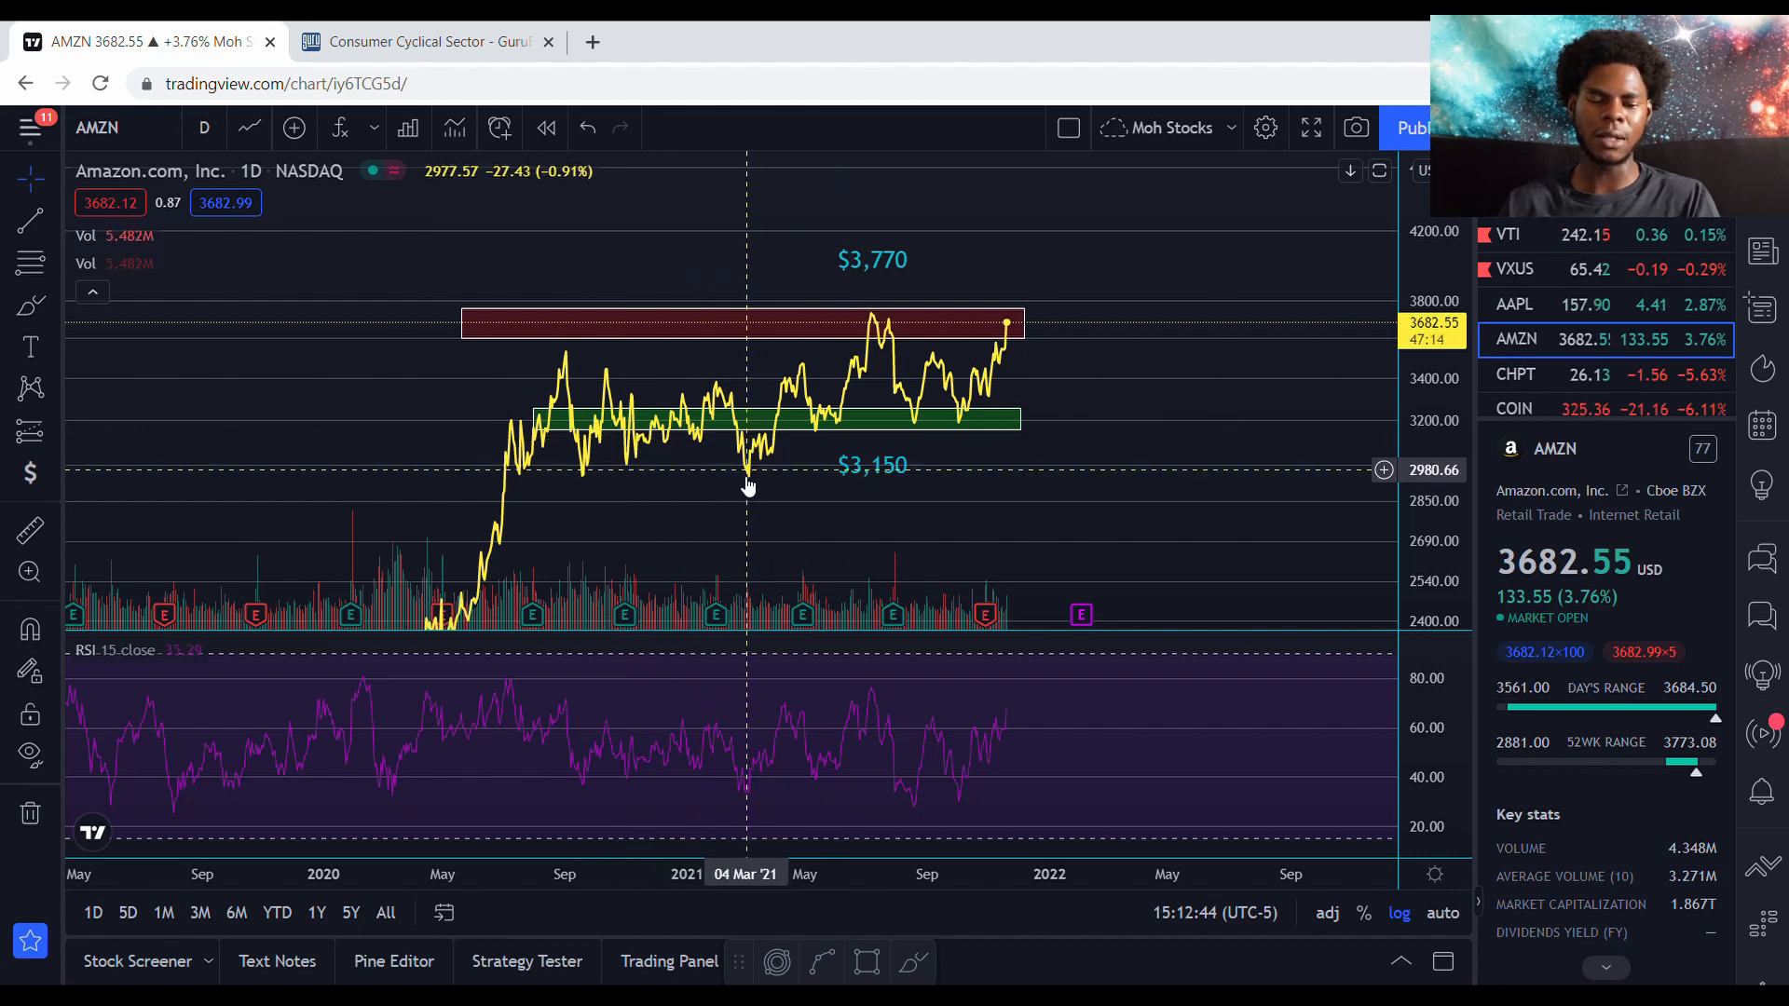
mouse_move(747, 492)
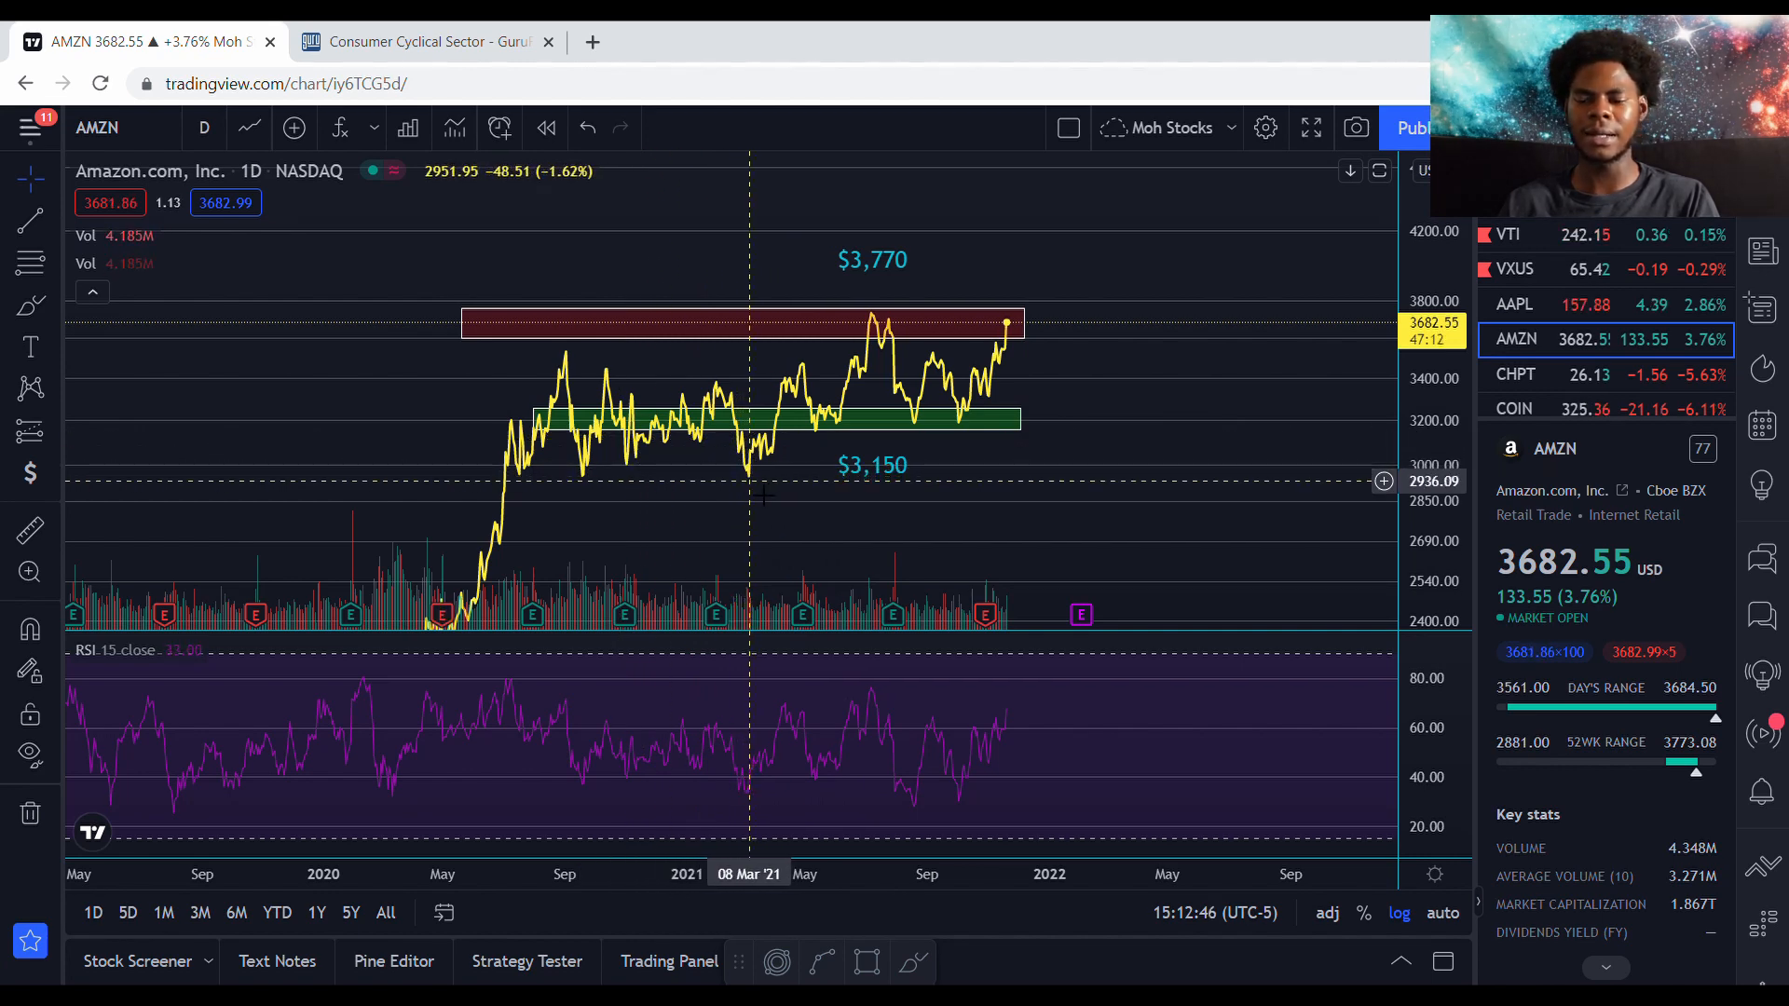
mouse_move(781, 456)
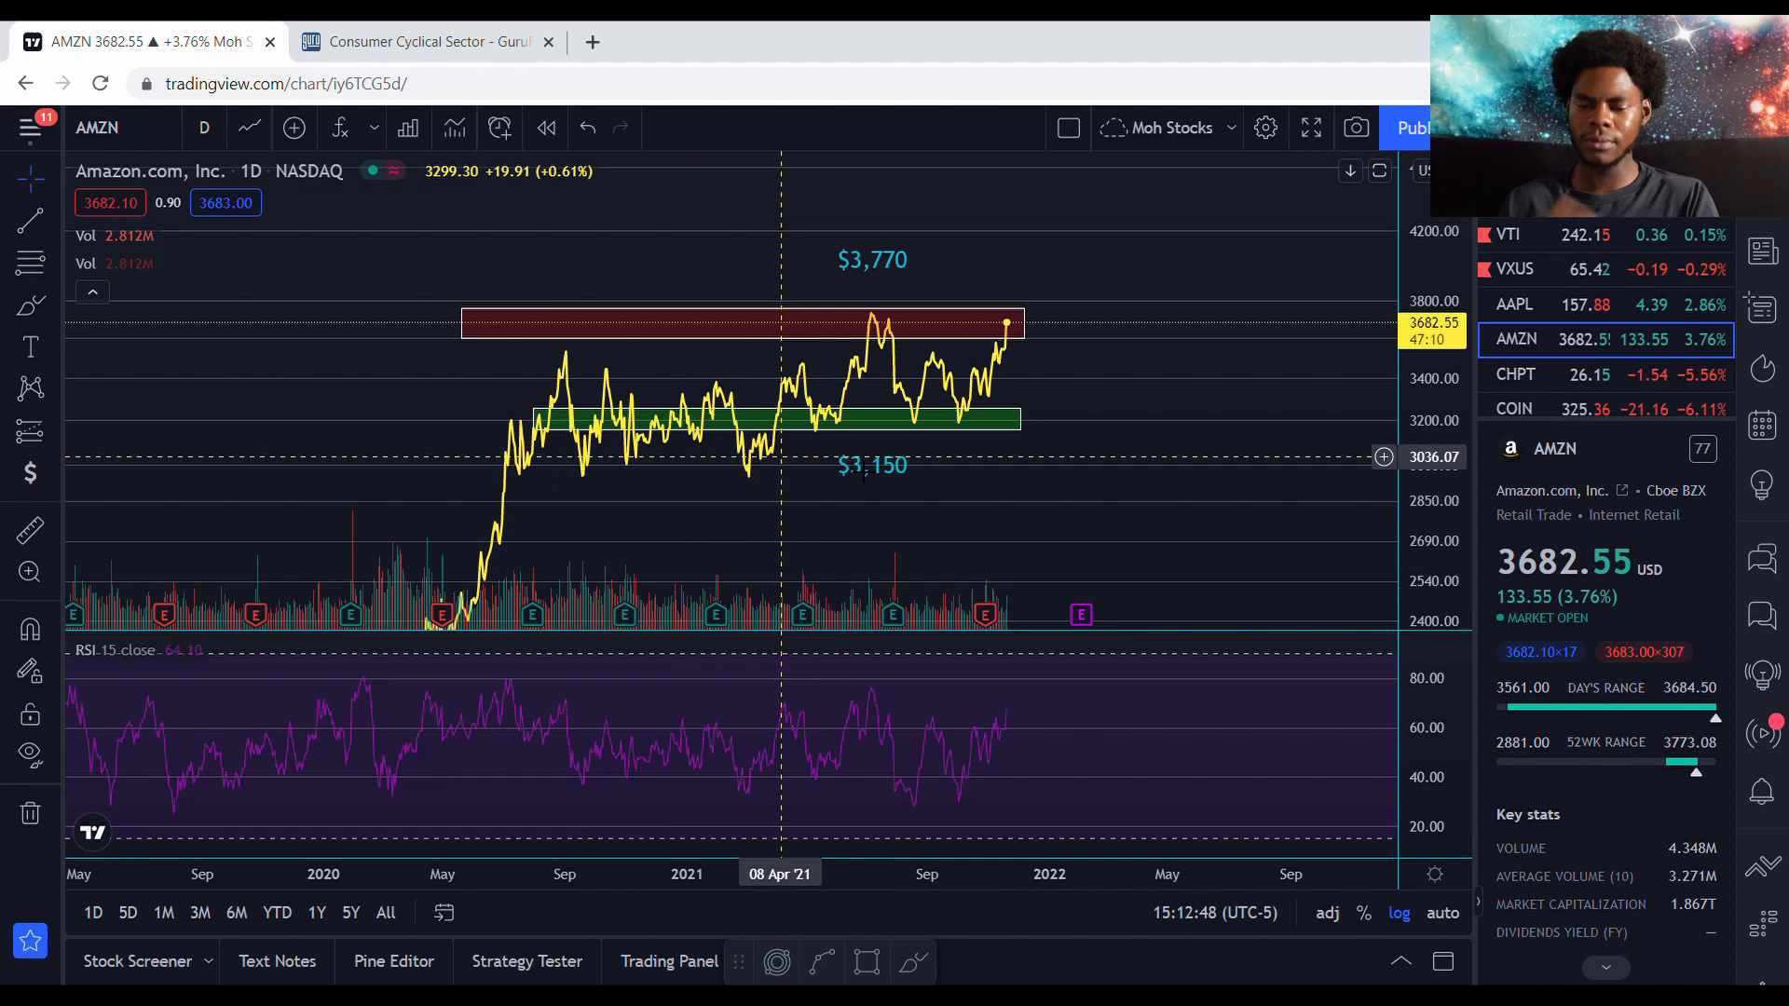
mouse_move(1063, 390)
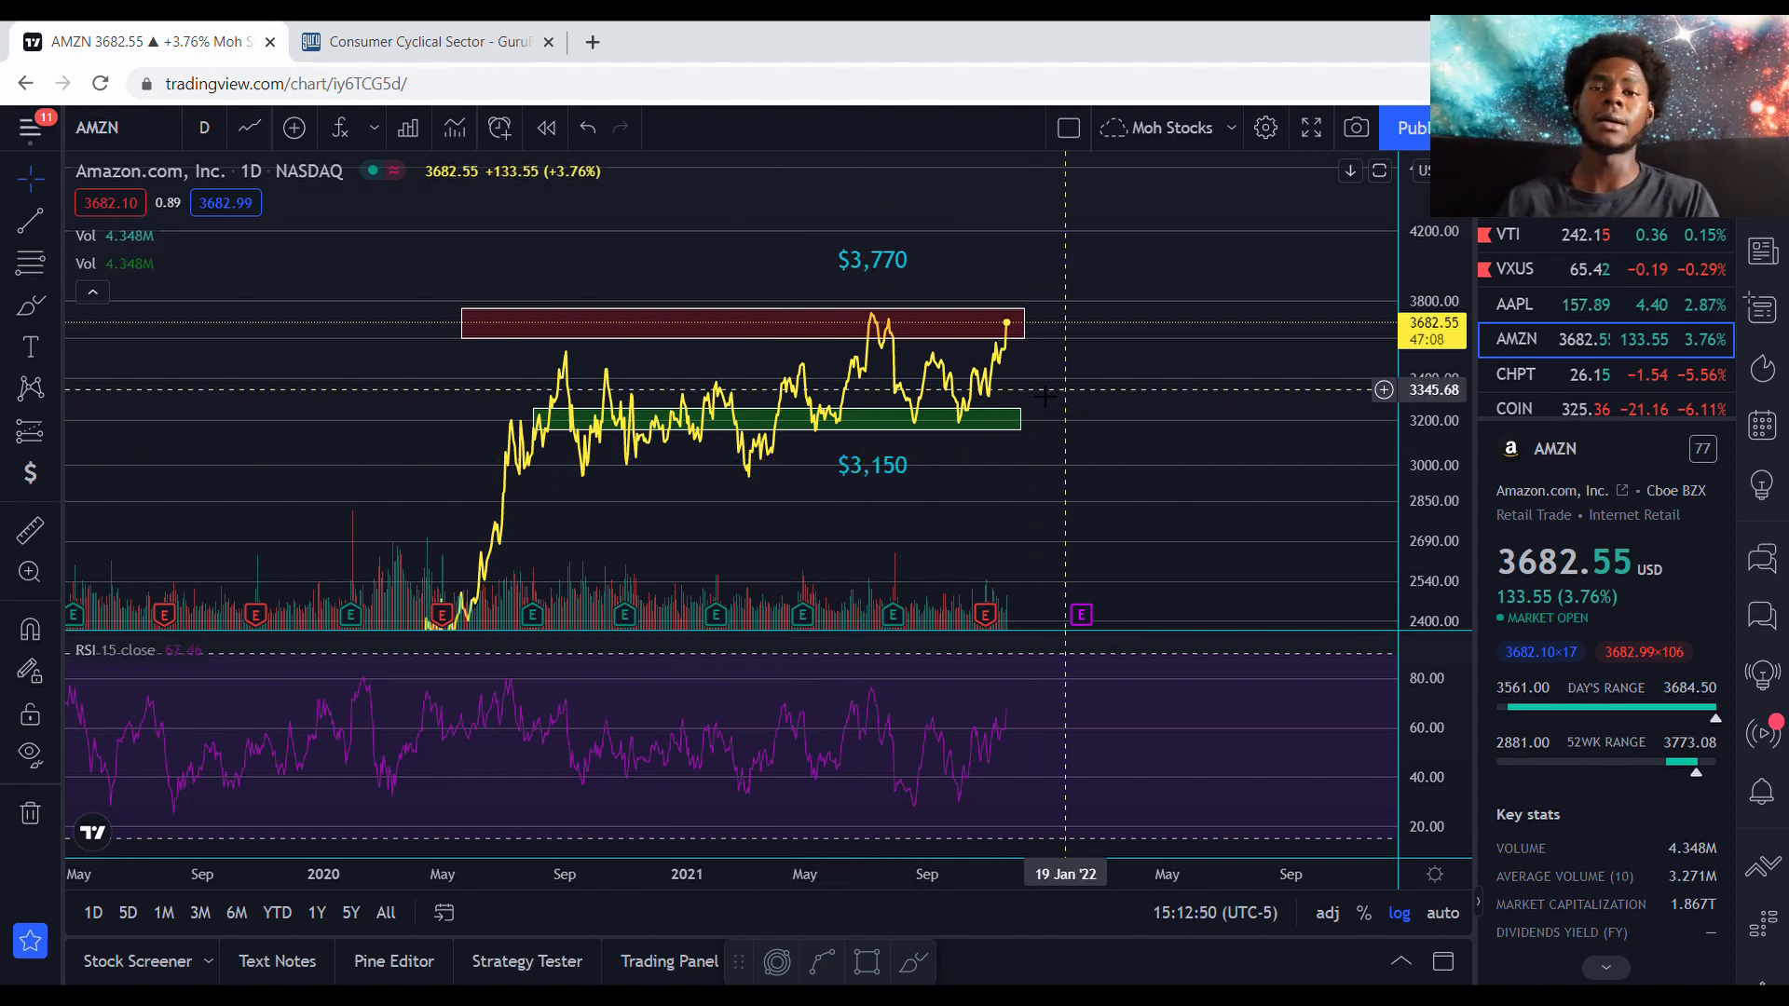
mouse_move(1065, 403)
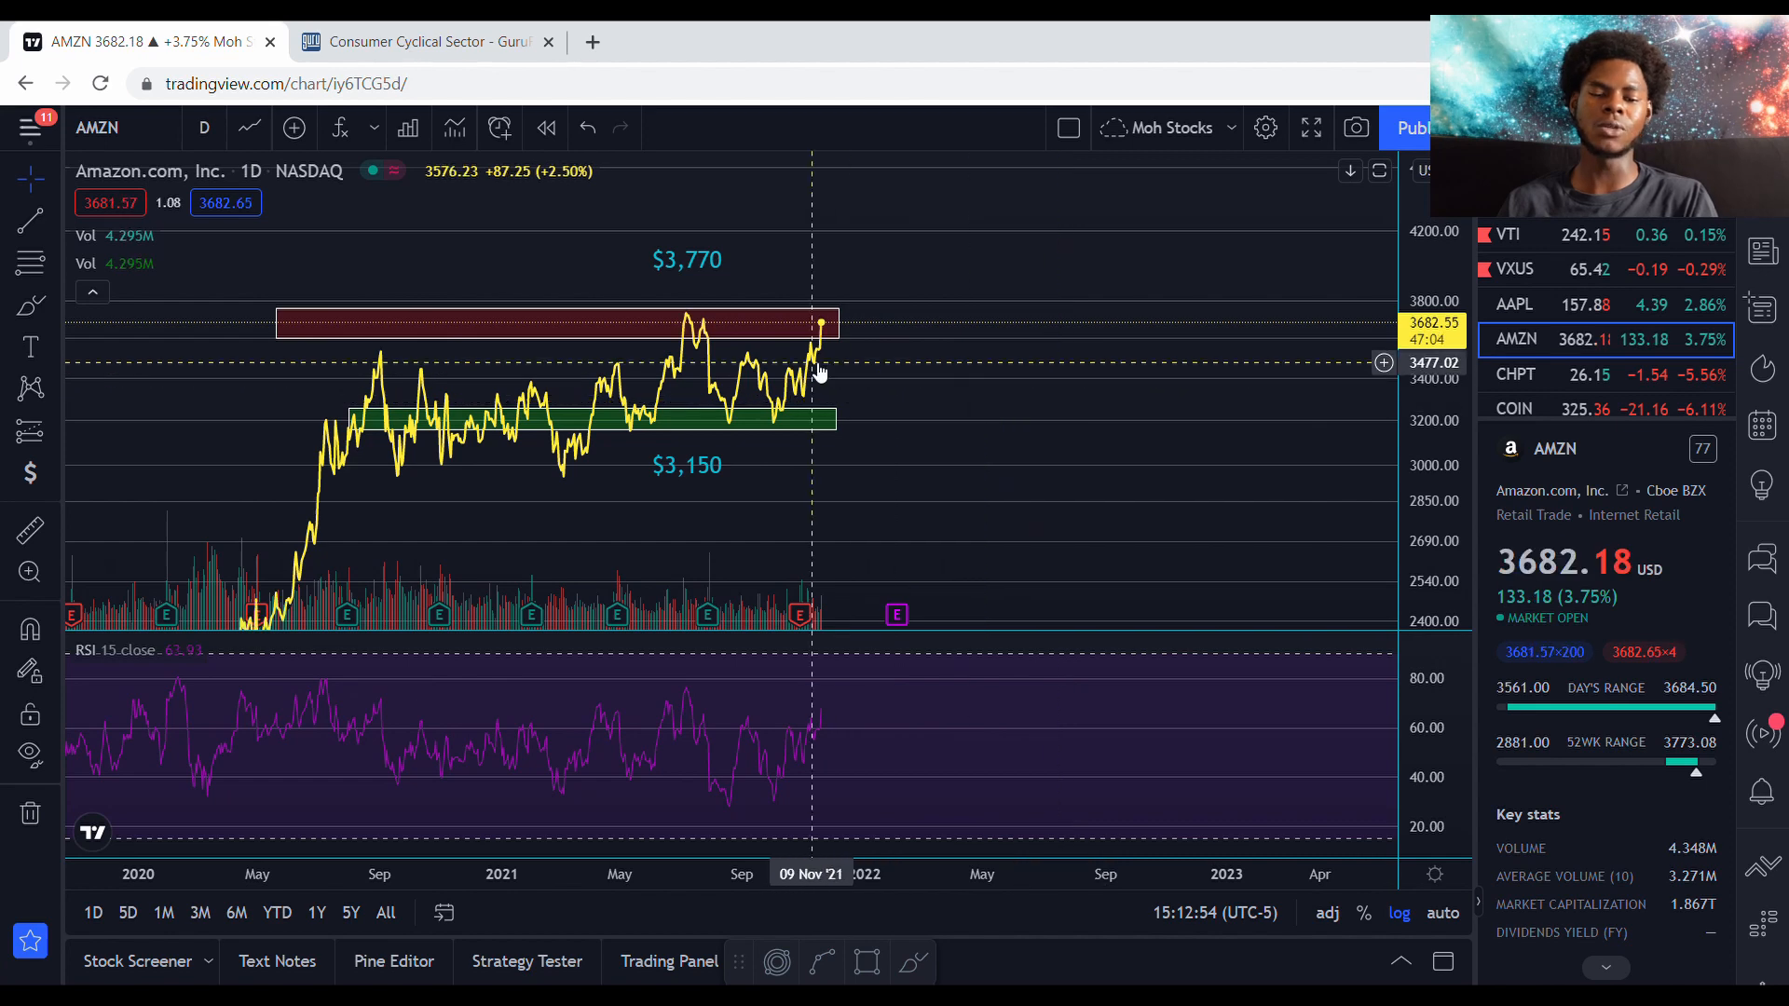
mouse_move(855, 365)
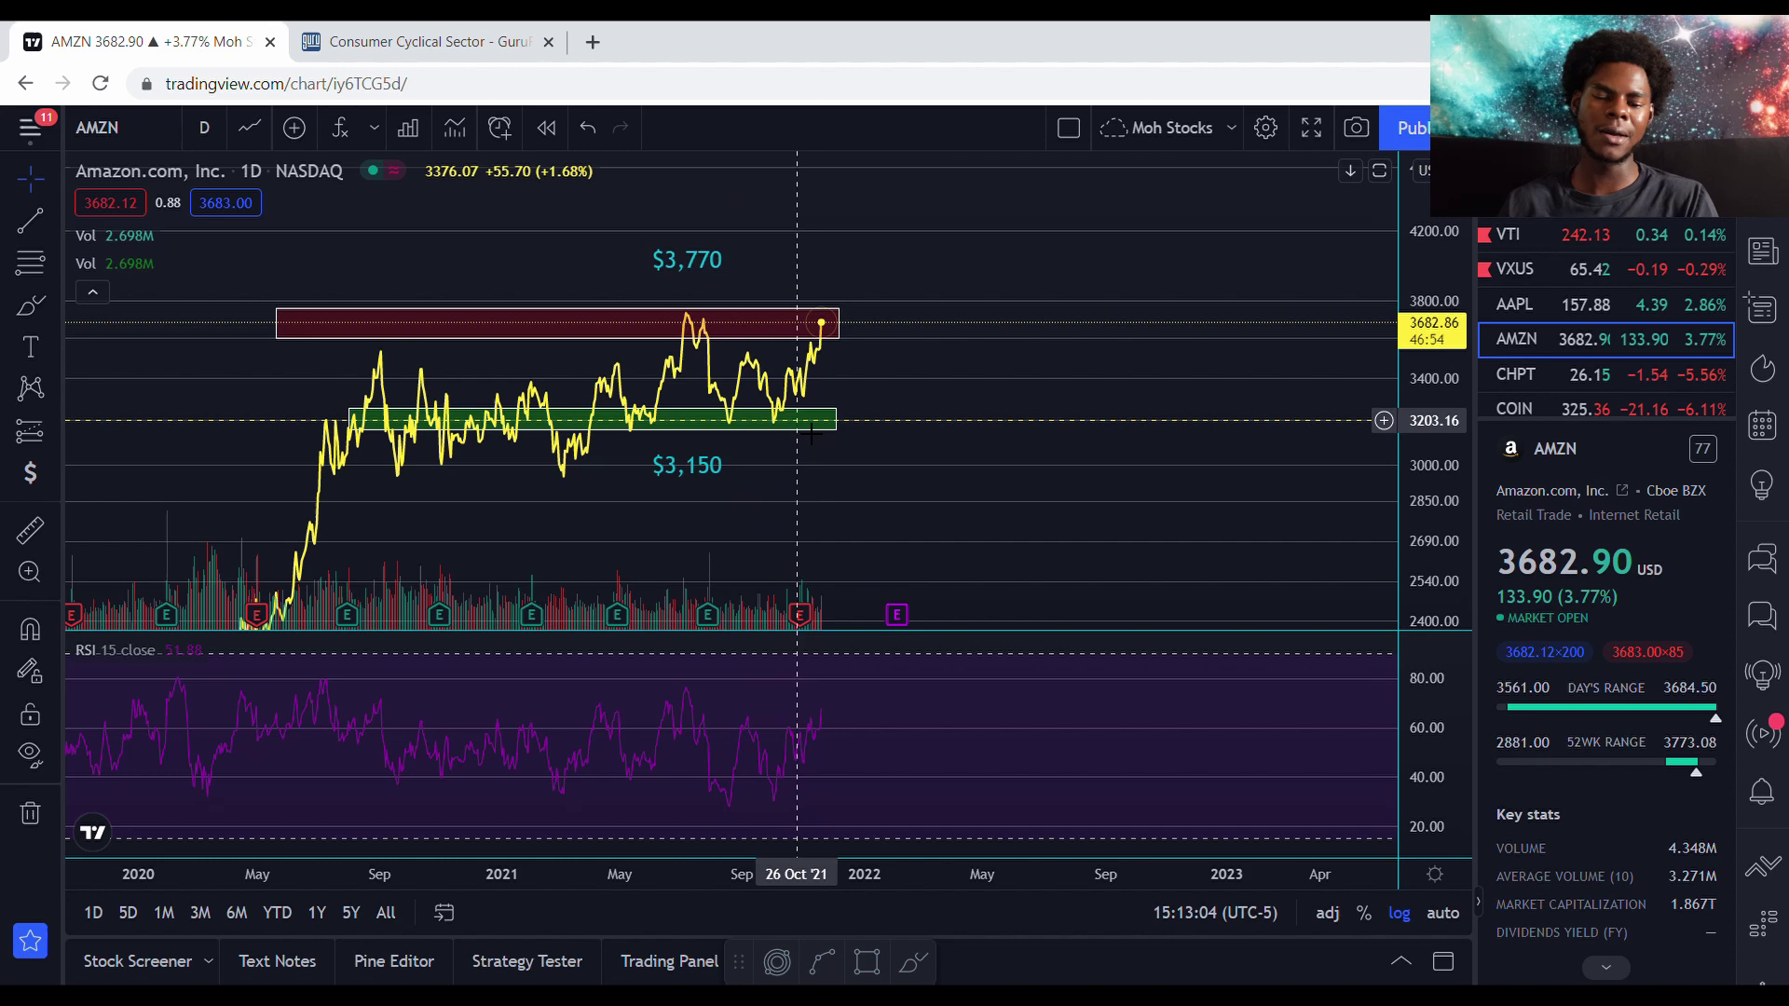
mouse_move(757, 431)
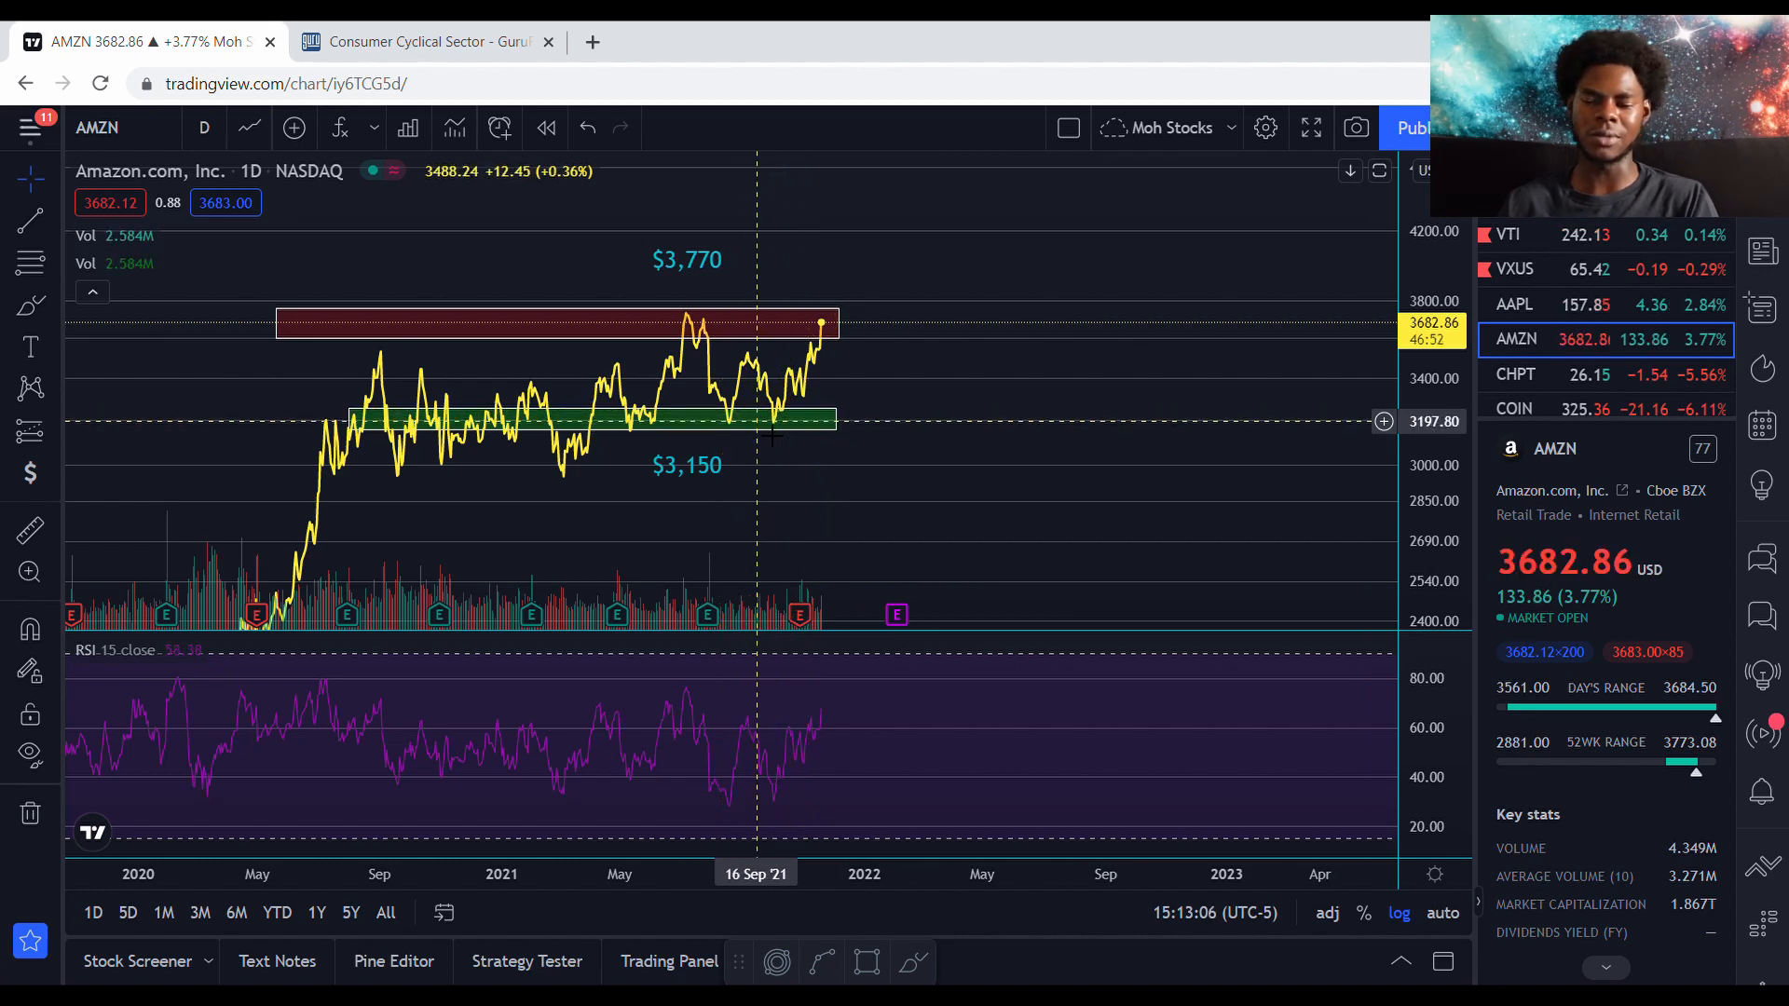
mouse_move(779, 439)
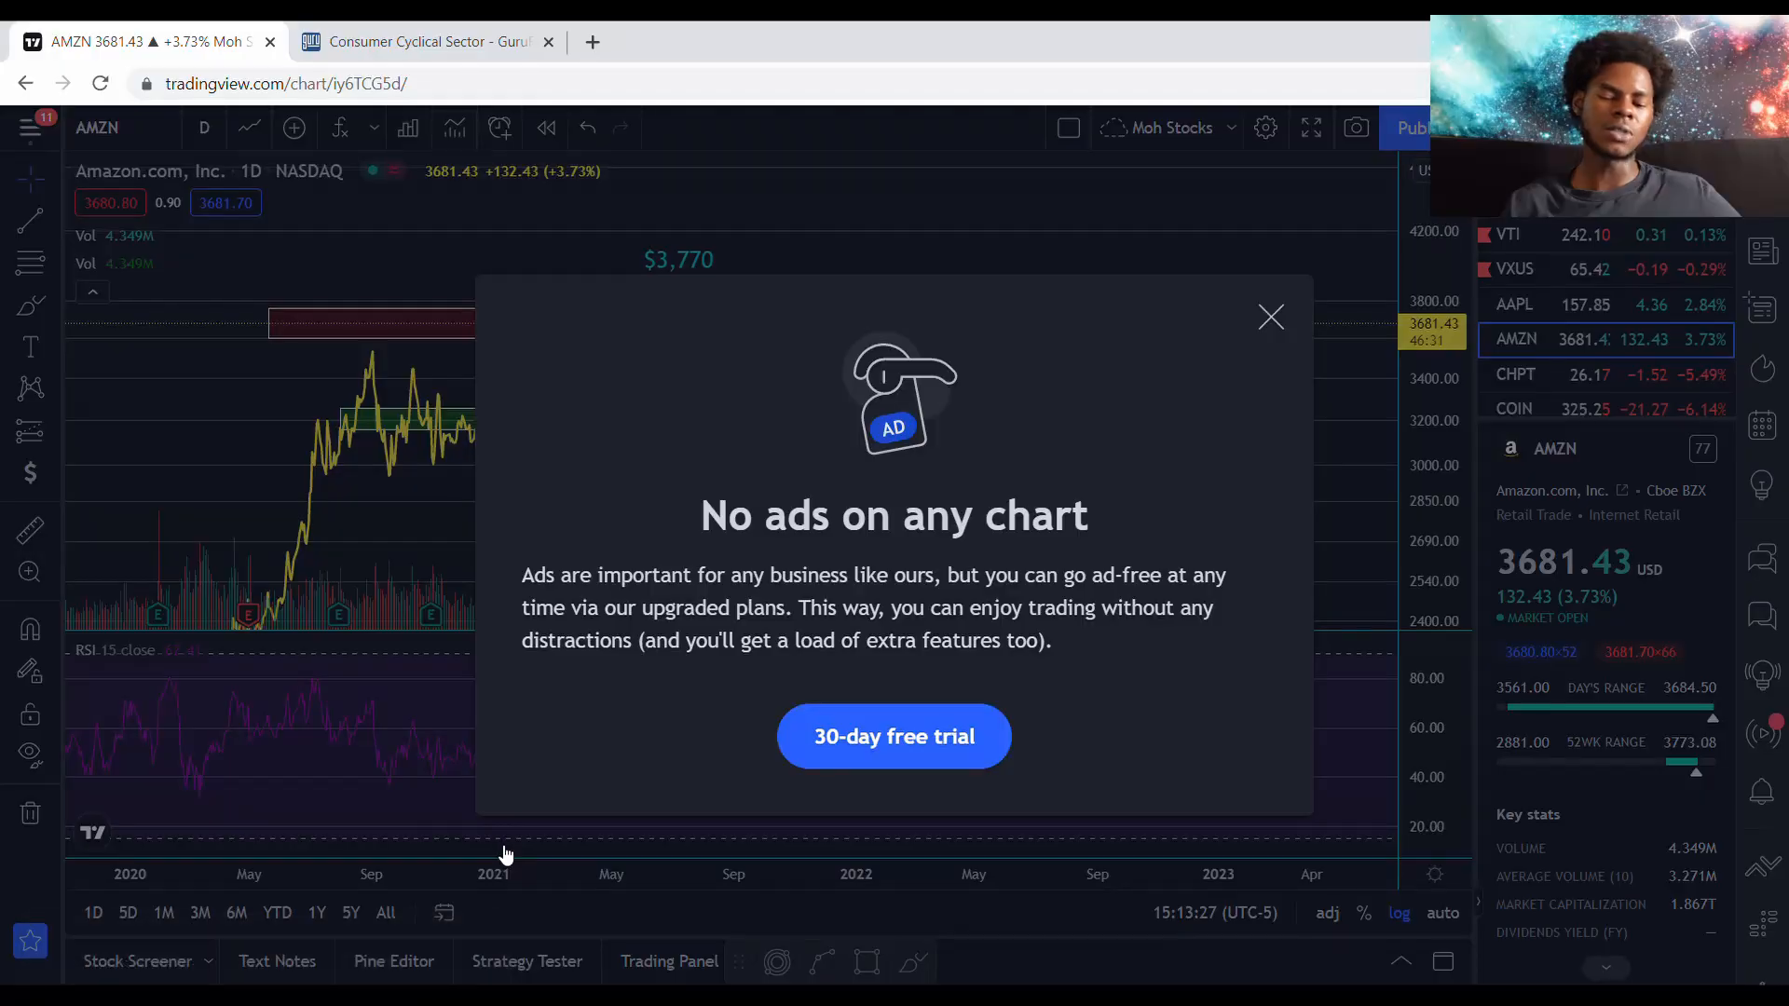
left_click(1269, 316)
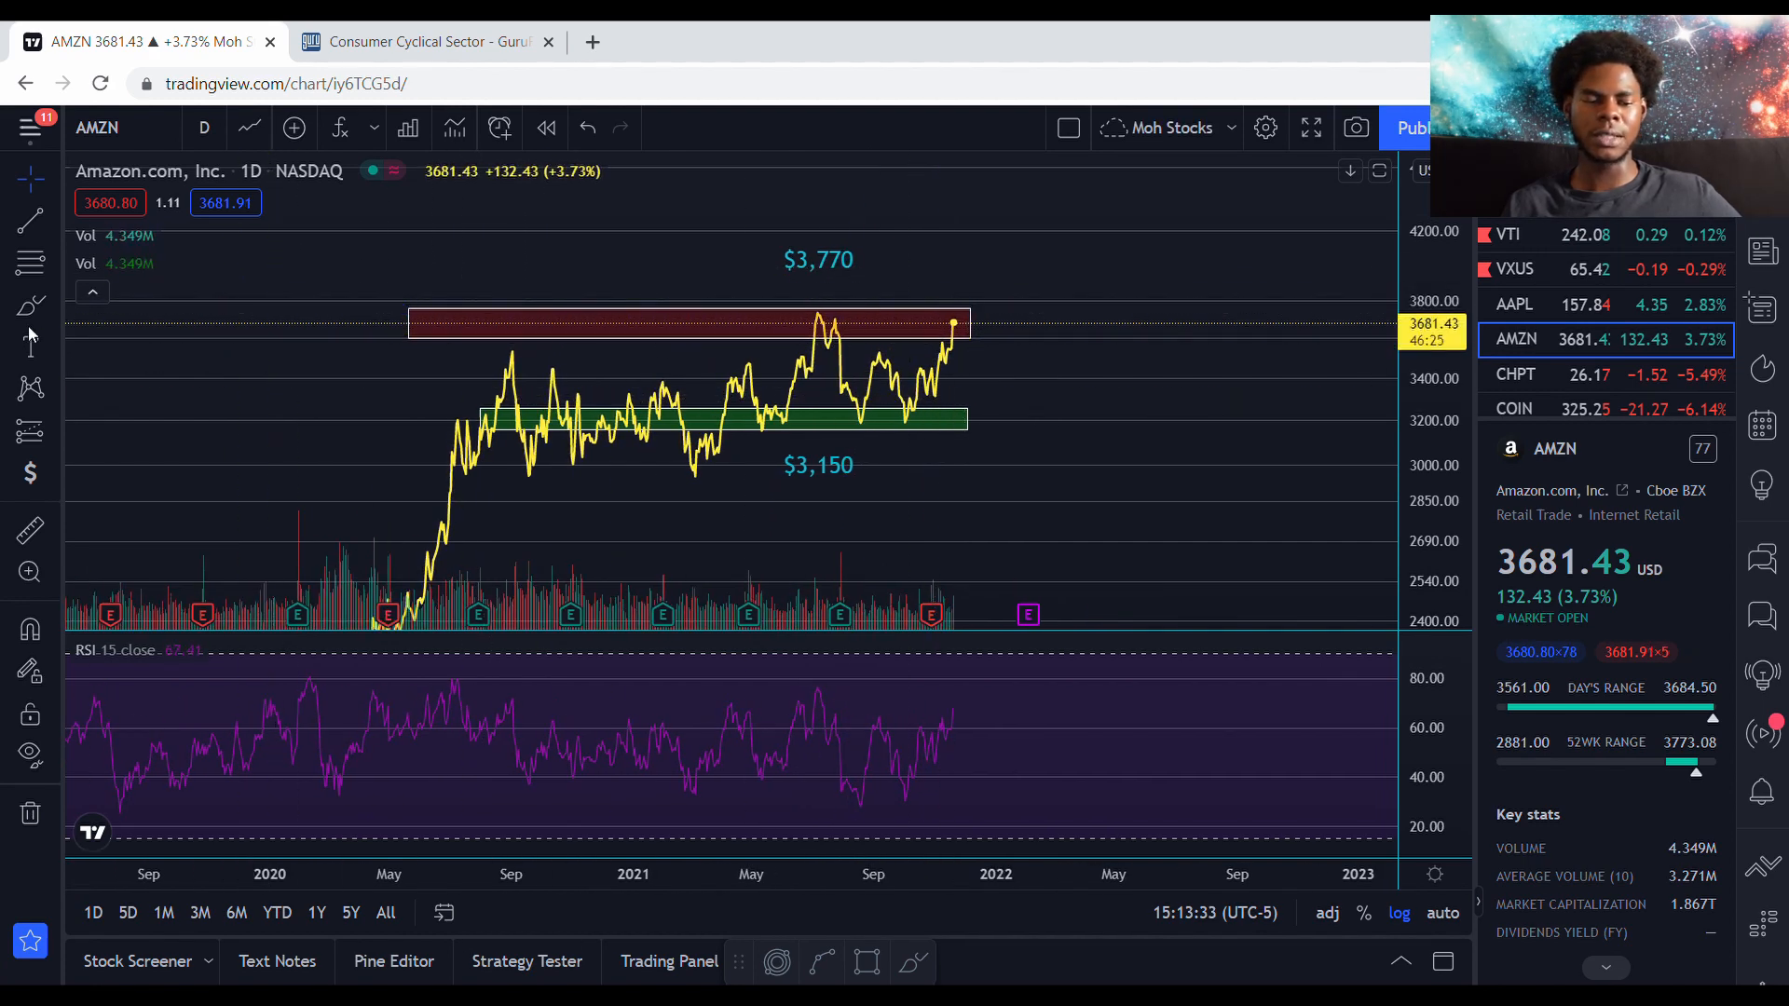
mouse_move(1101, 727)
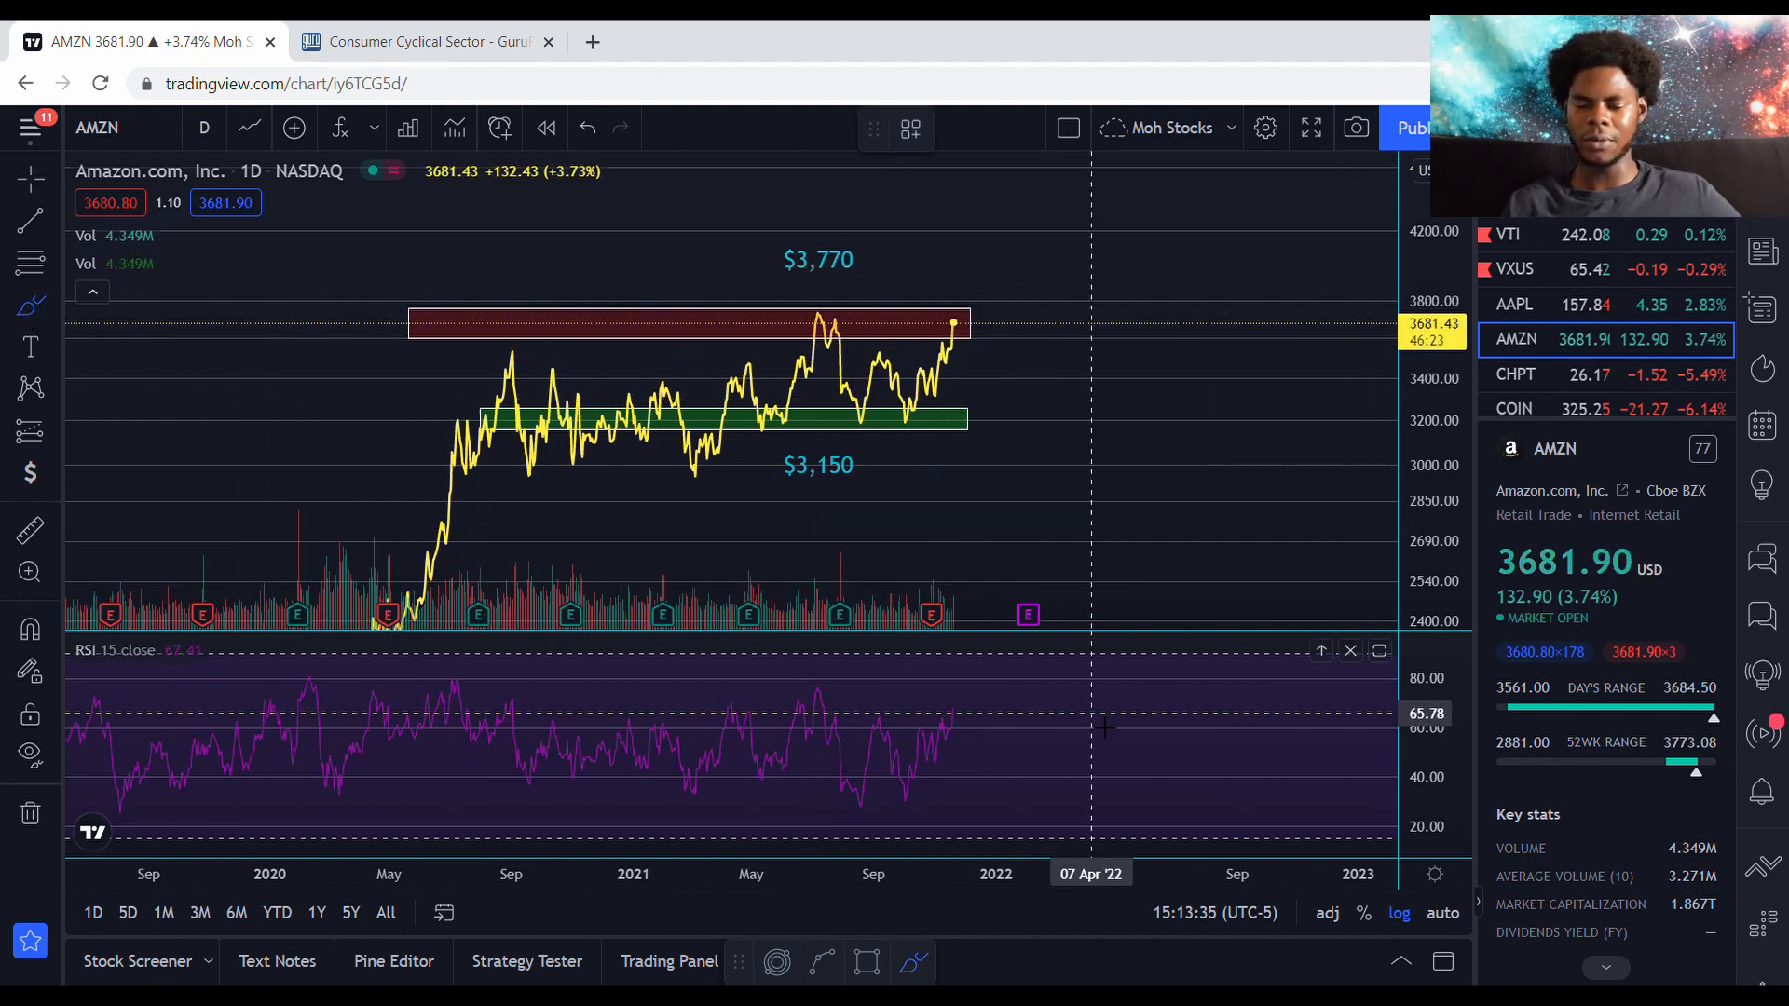
mouse_move(943, 724)
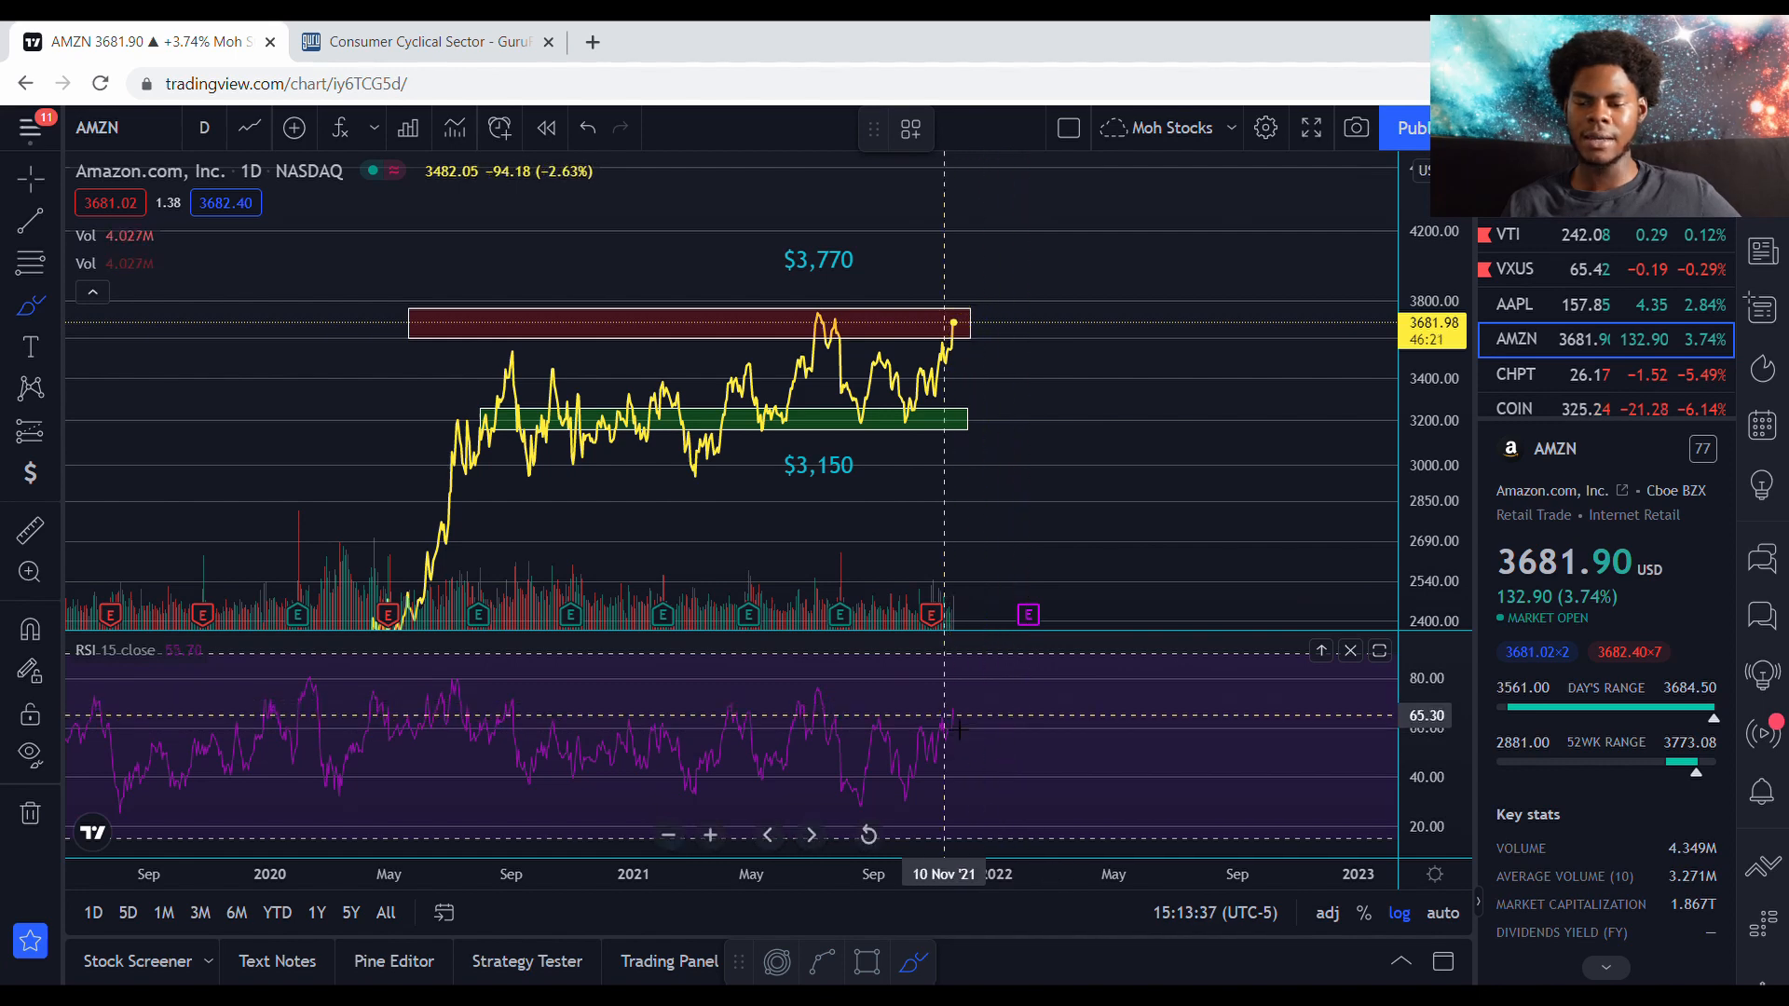
mouse_move(1025, 405)
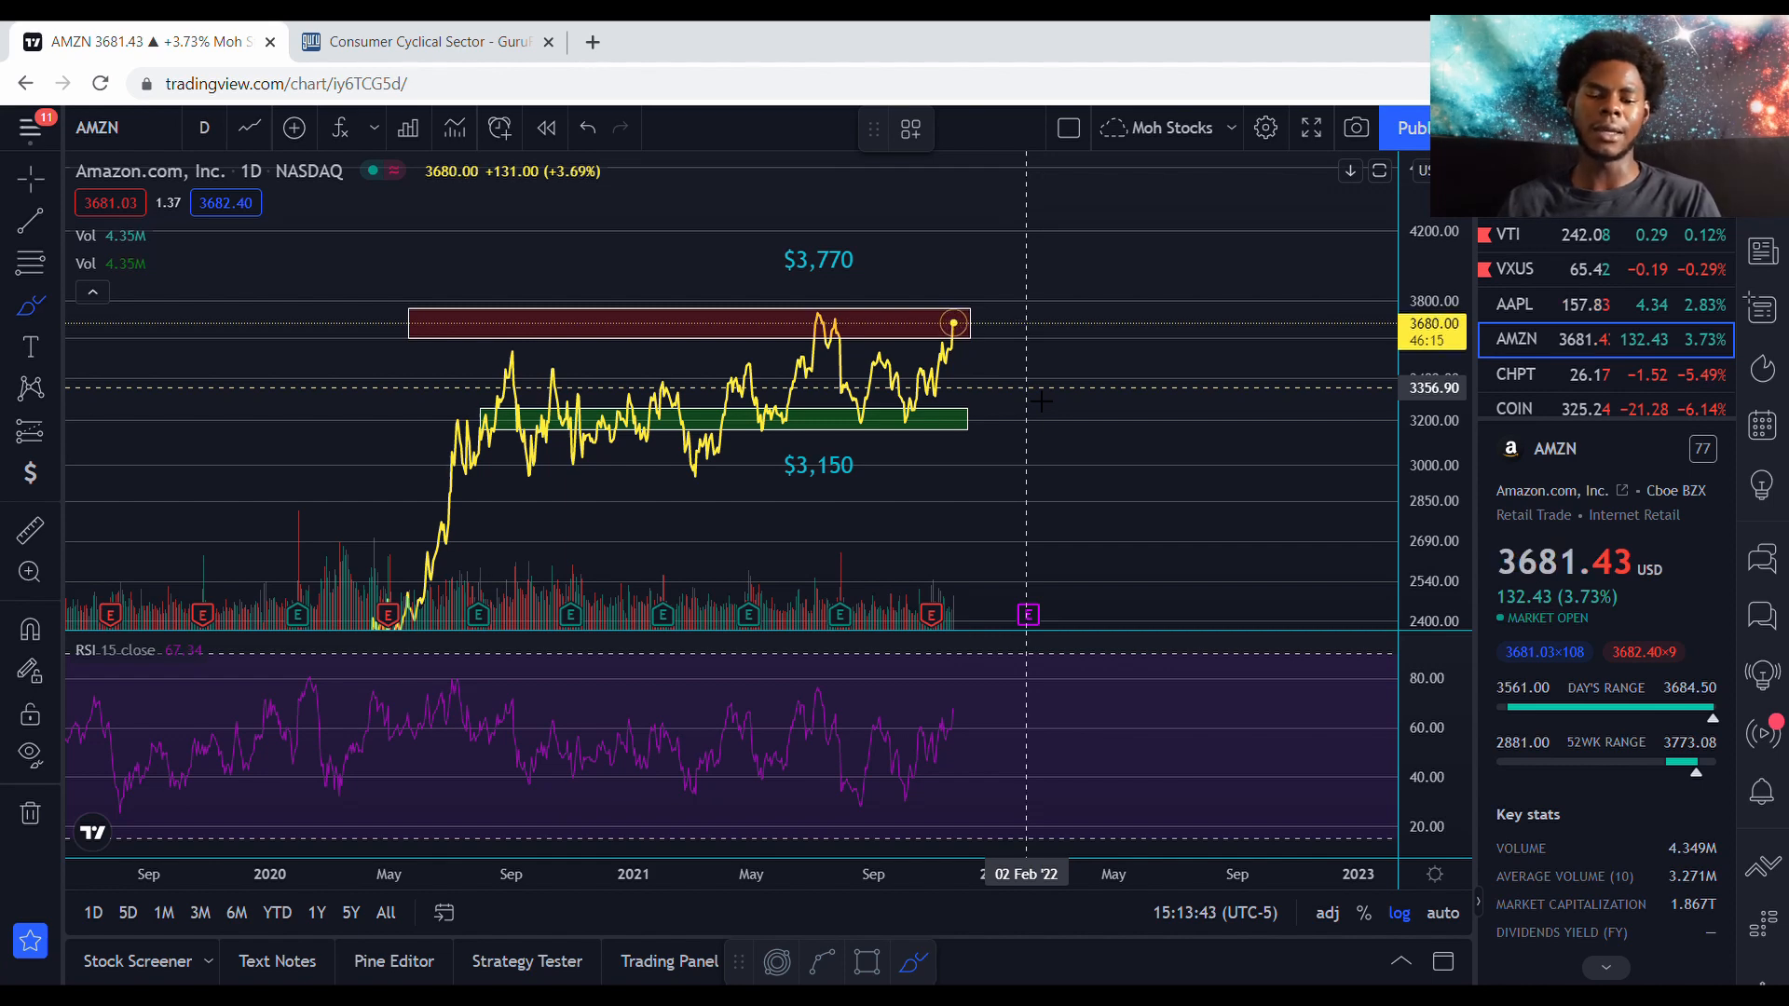
mouse_move(924, 409)
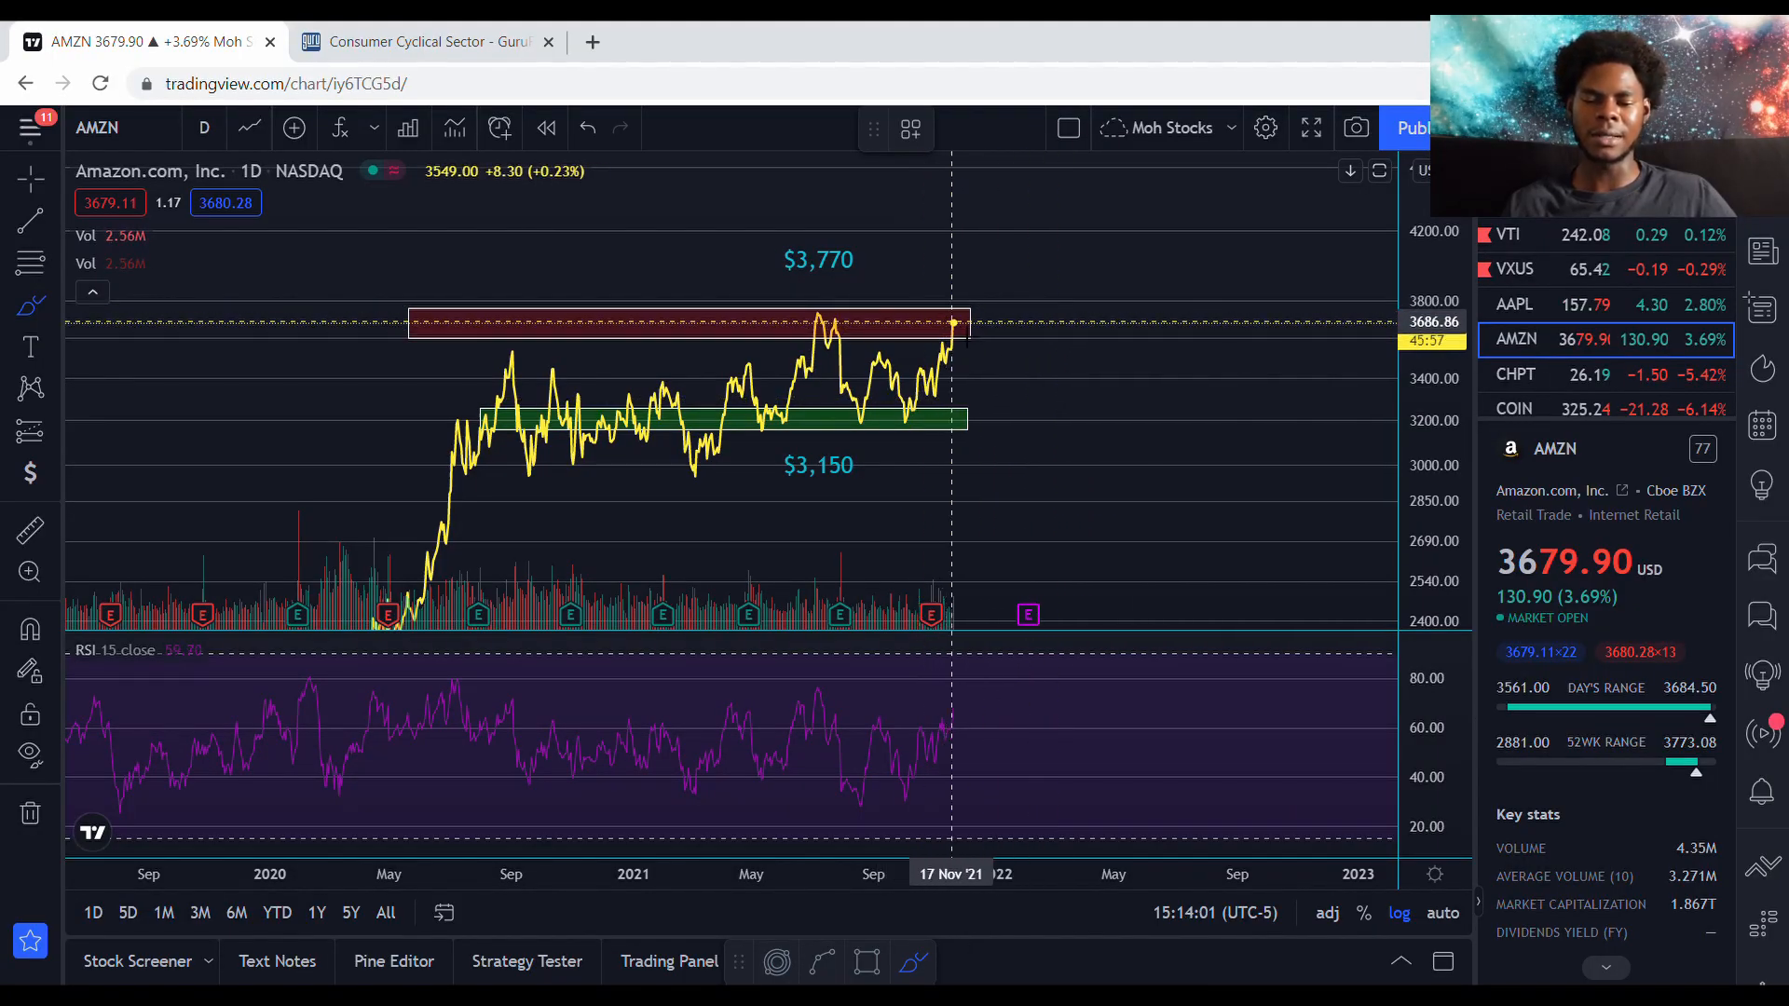
mouse_move(978, 338)
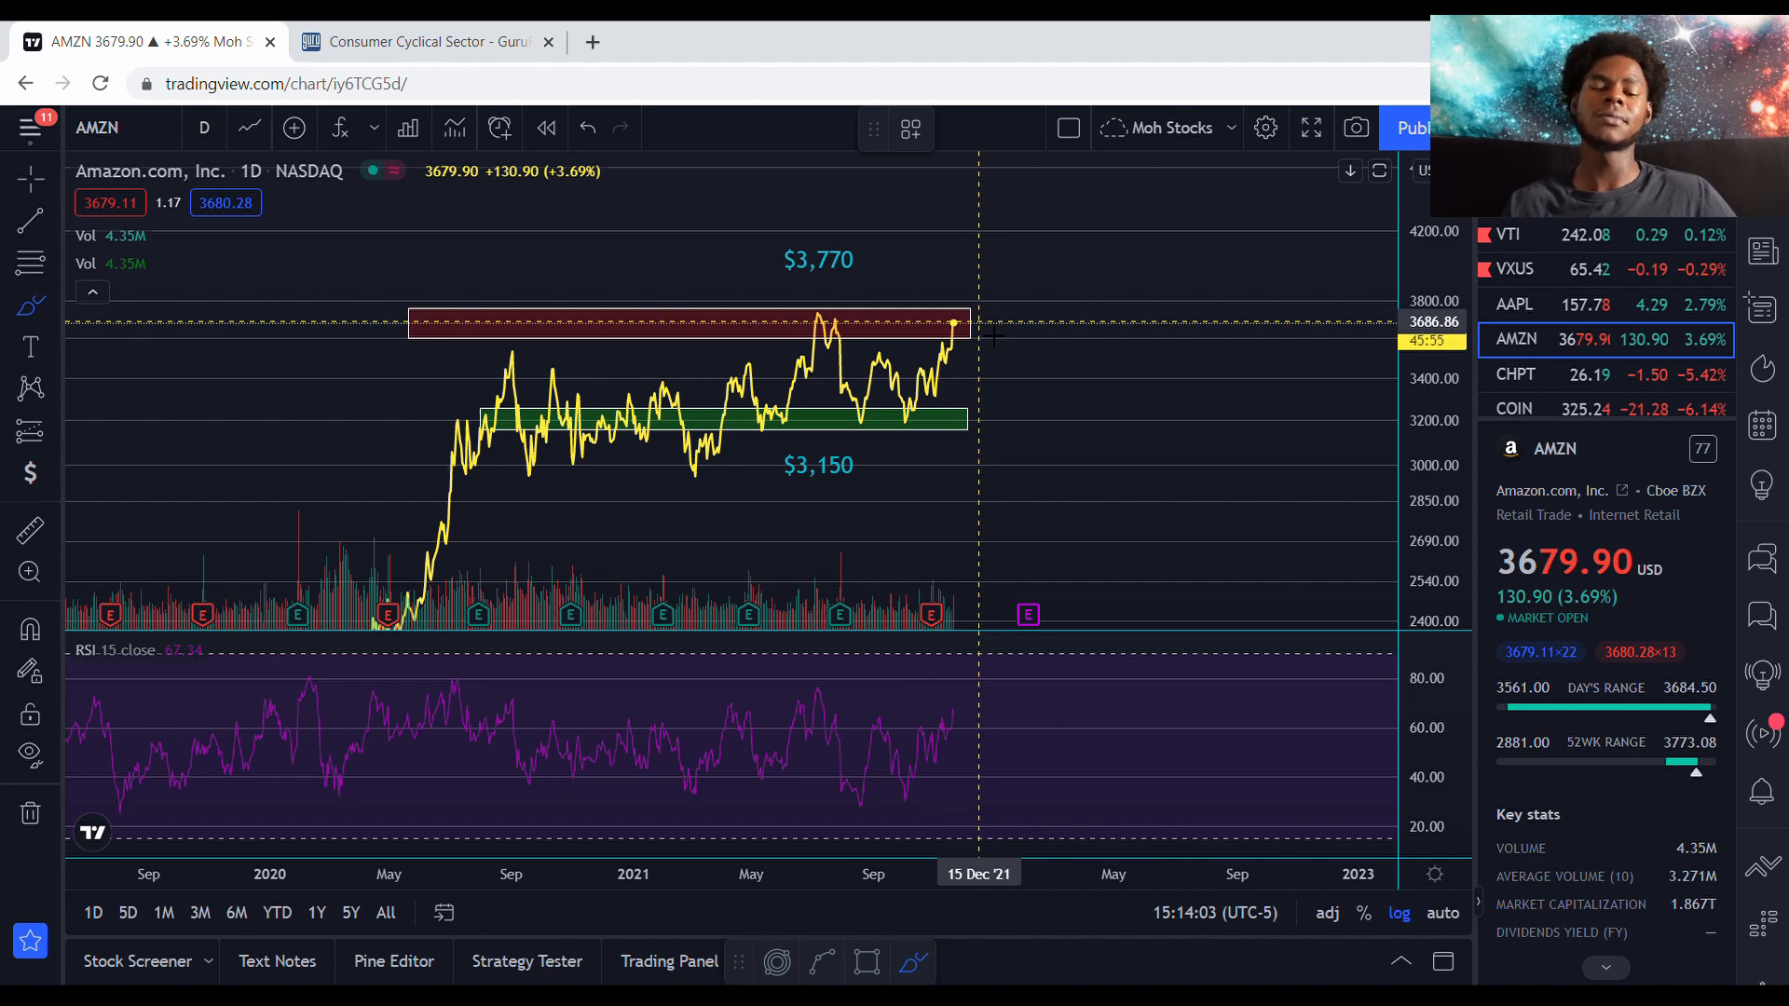
mouse_move(947, 322)
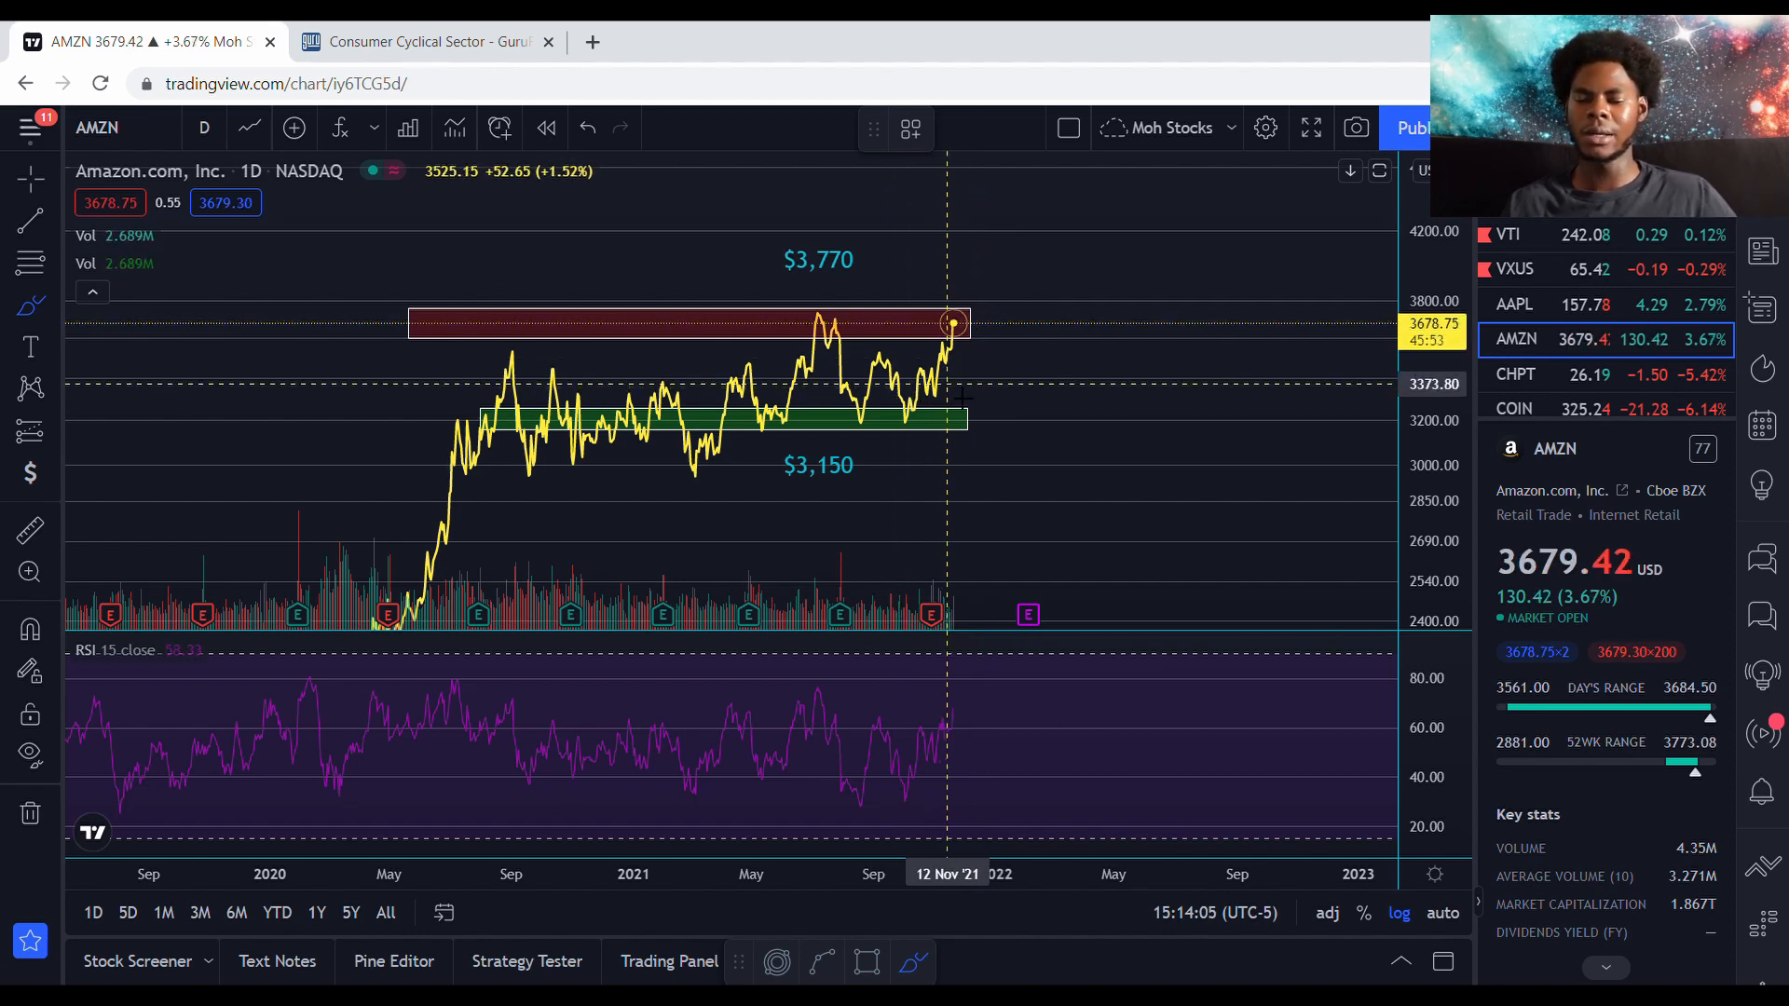
mouse_move(958, 343)
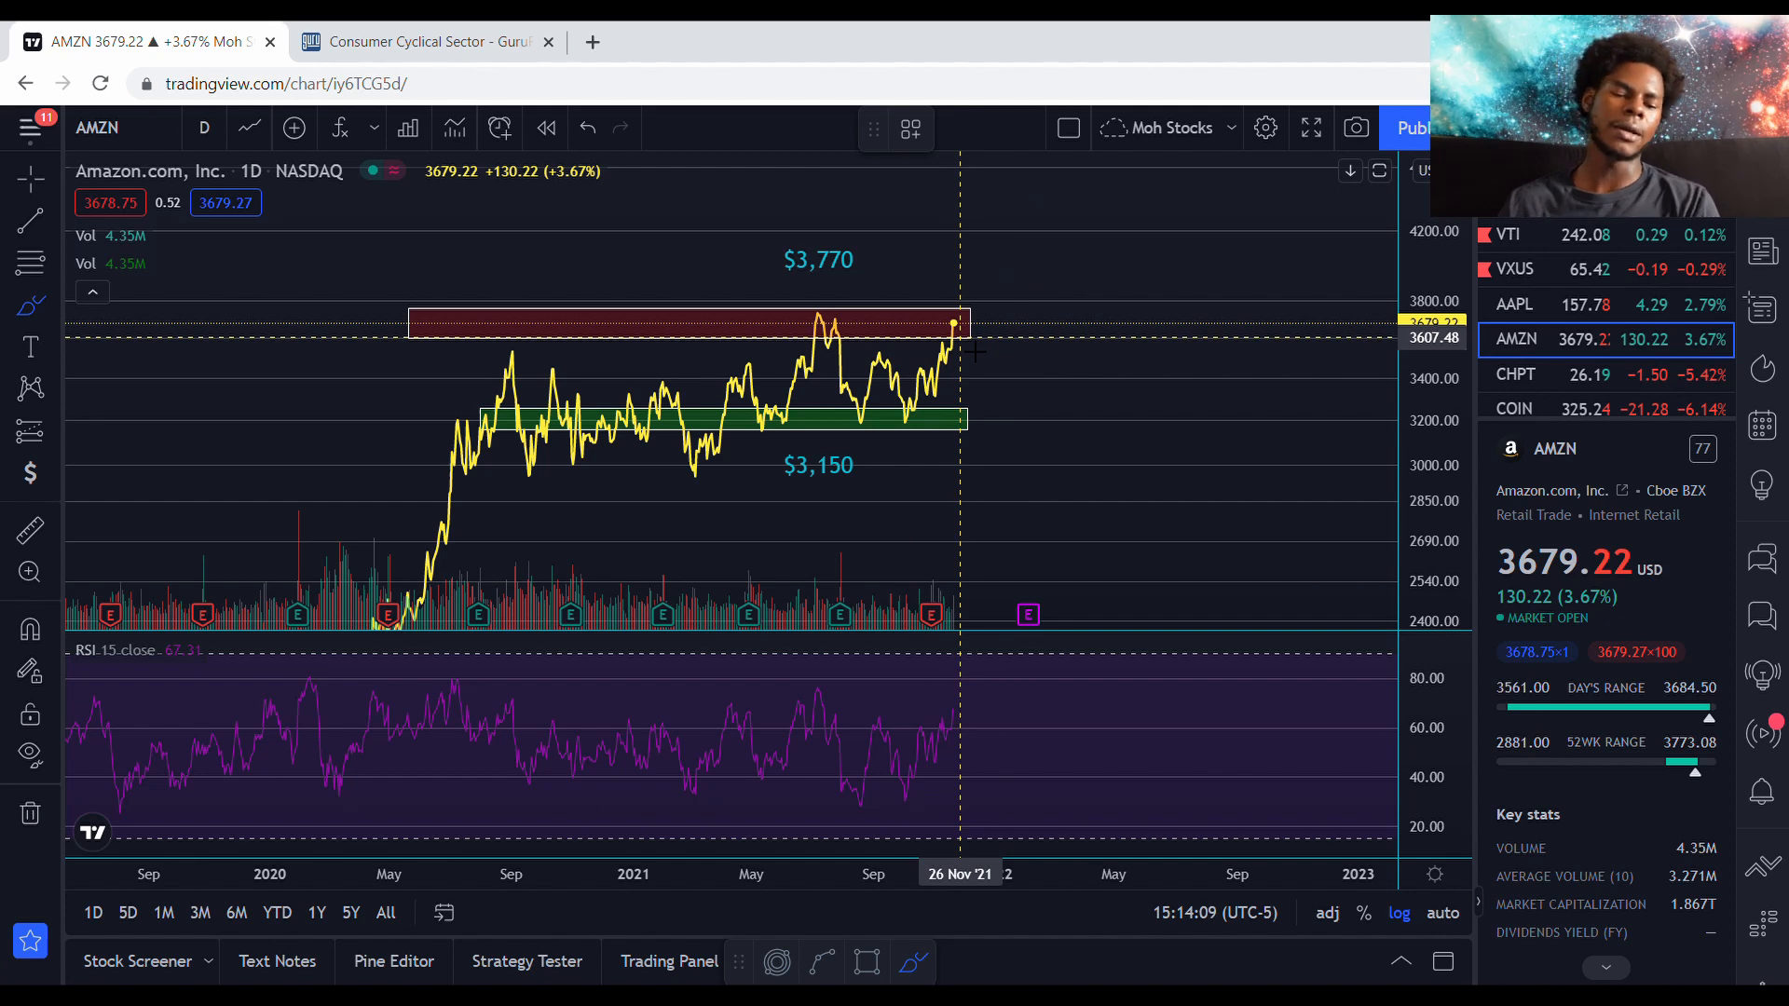
mouse_move(911, 354)
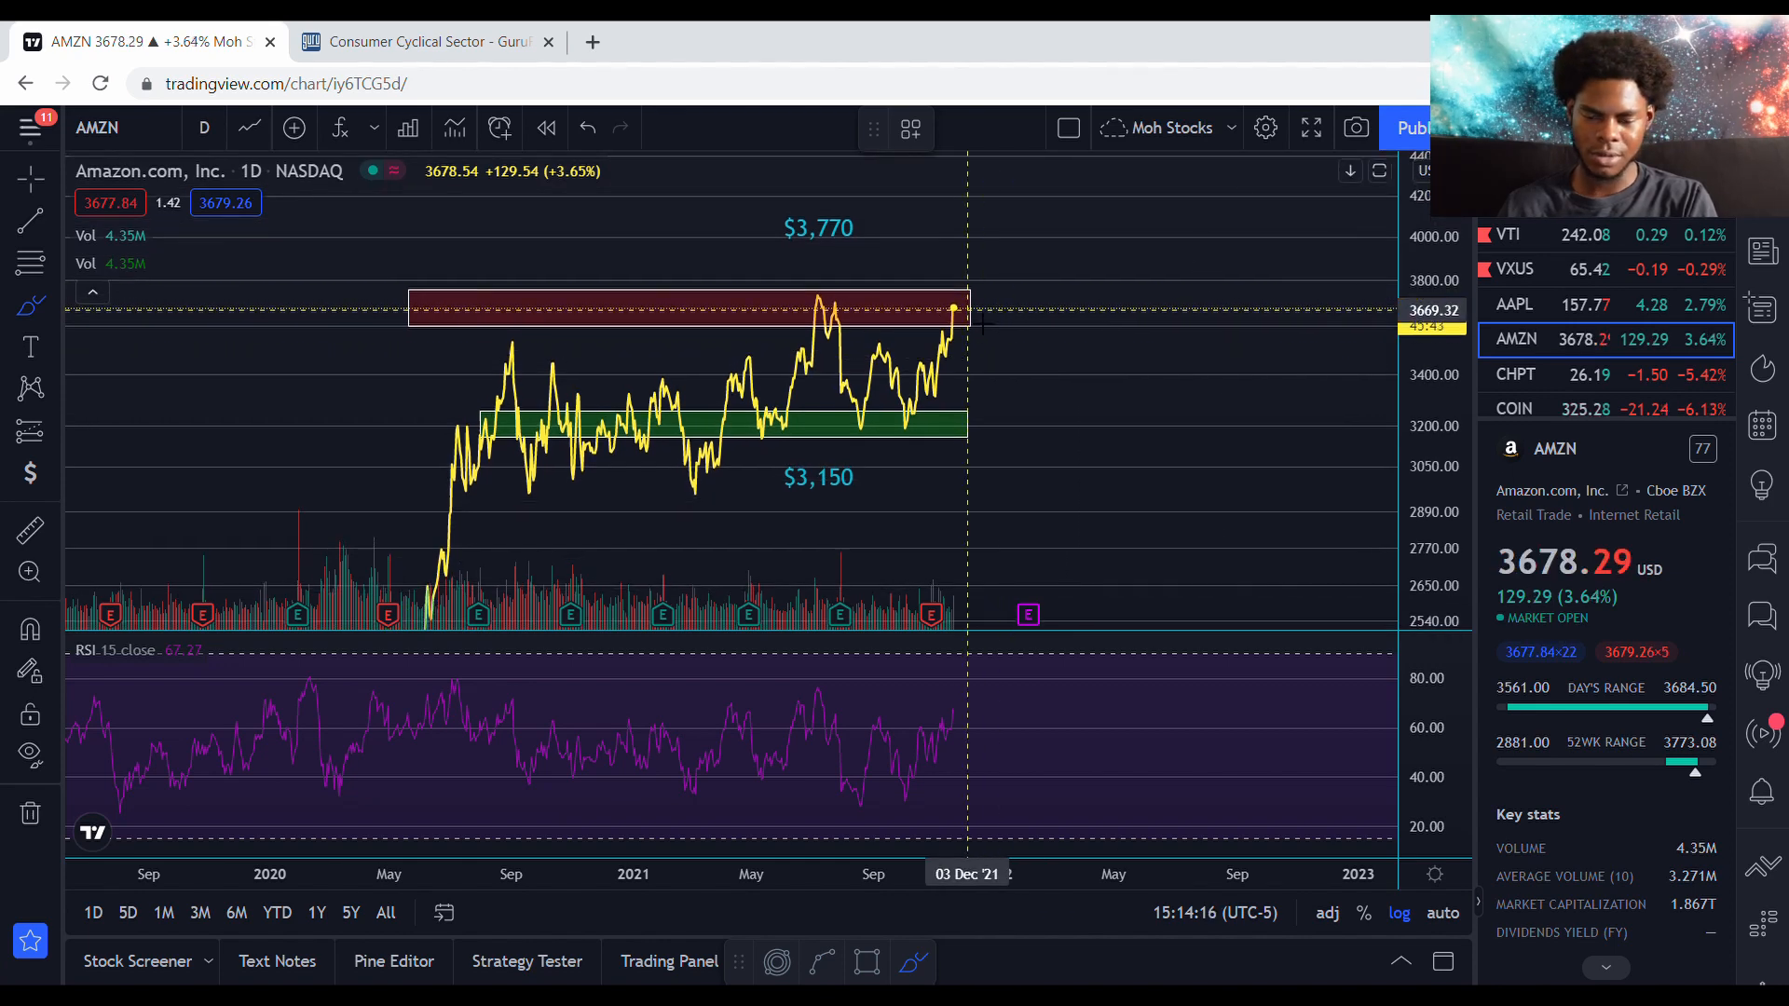
mouse_move(969, 307)
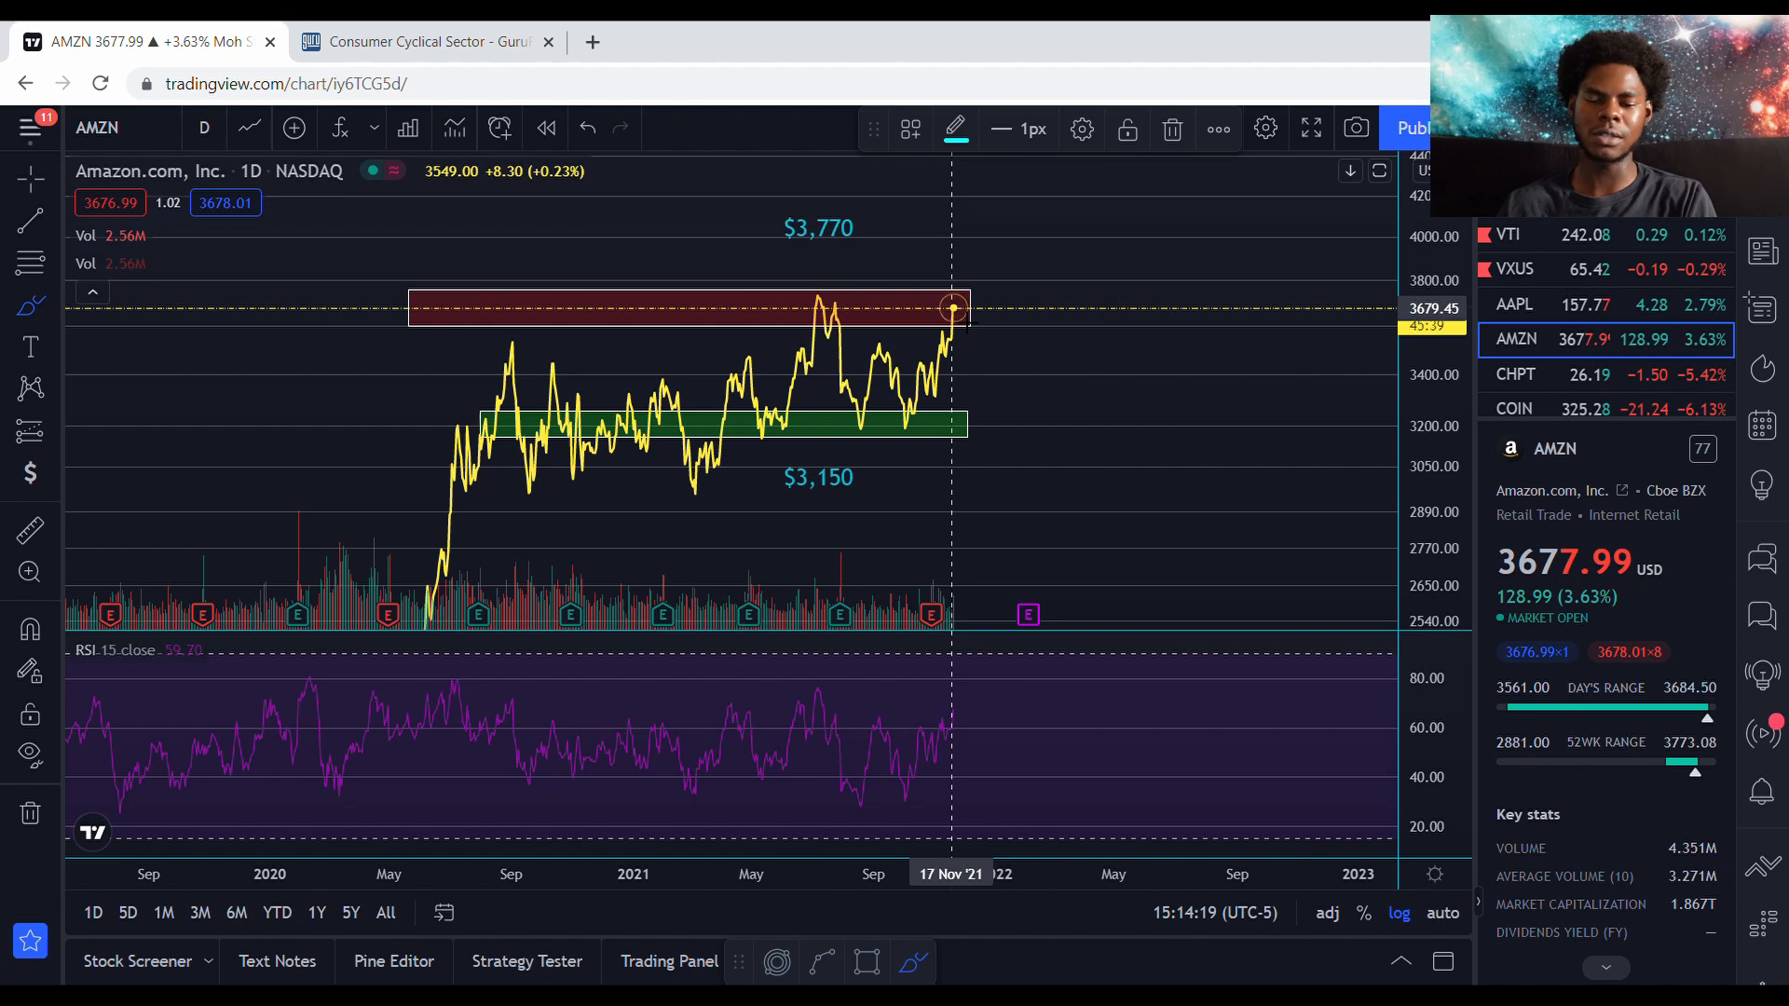
mouse_move(964, 302)
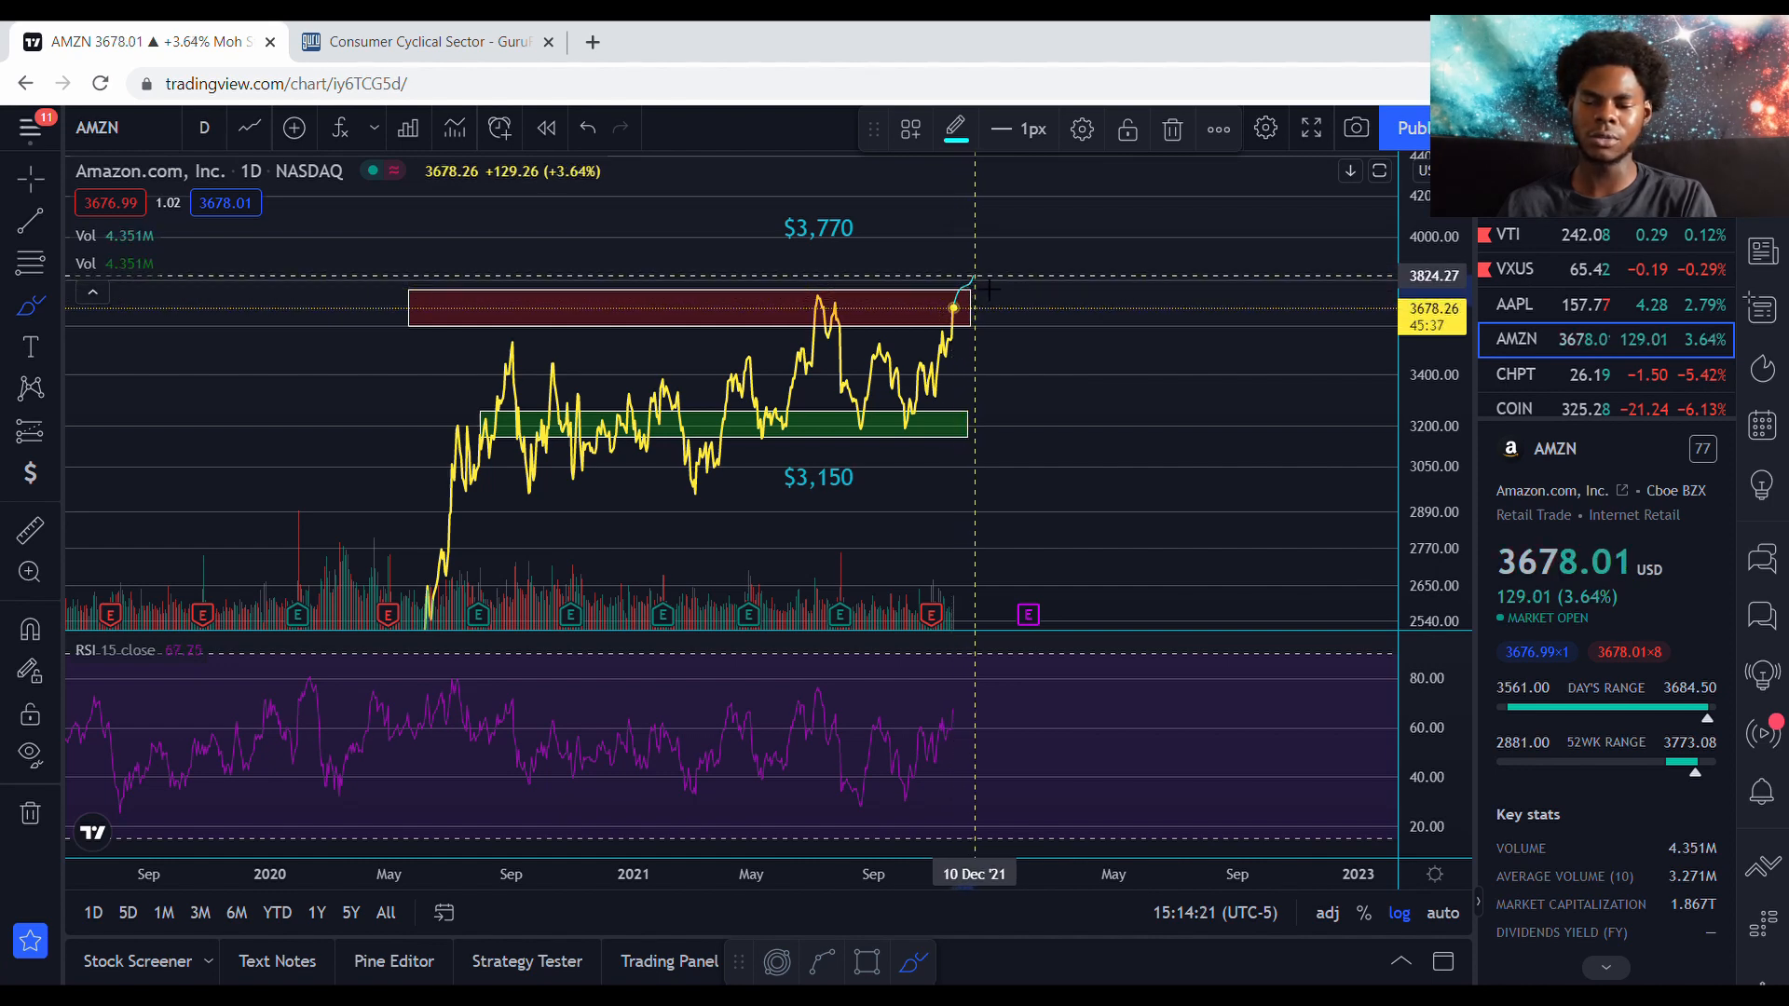
mouse_move(982, 298)
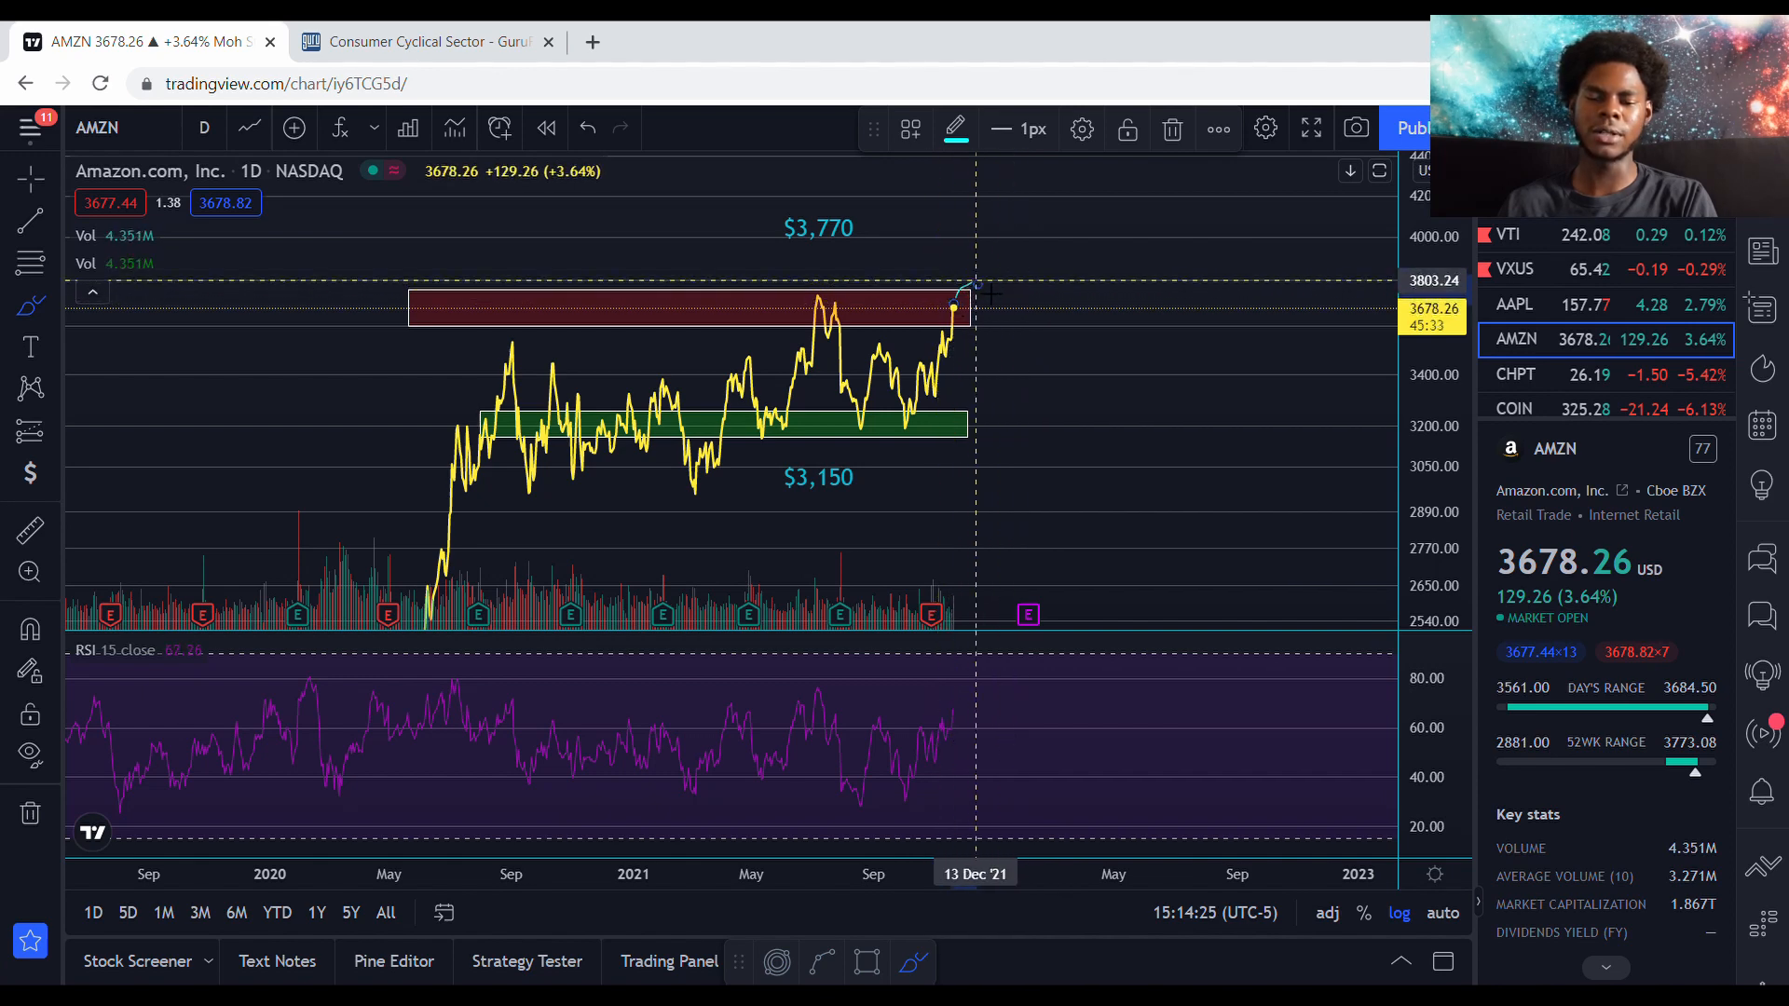
mouse_move(993, 294)
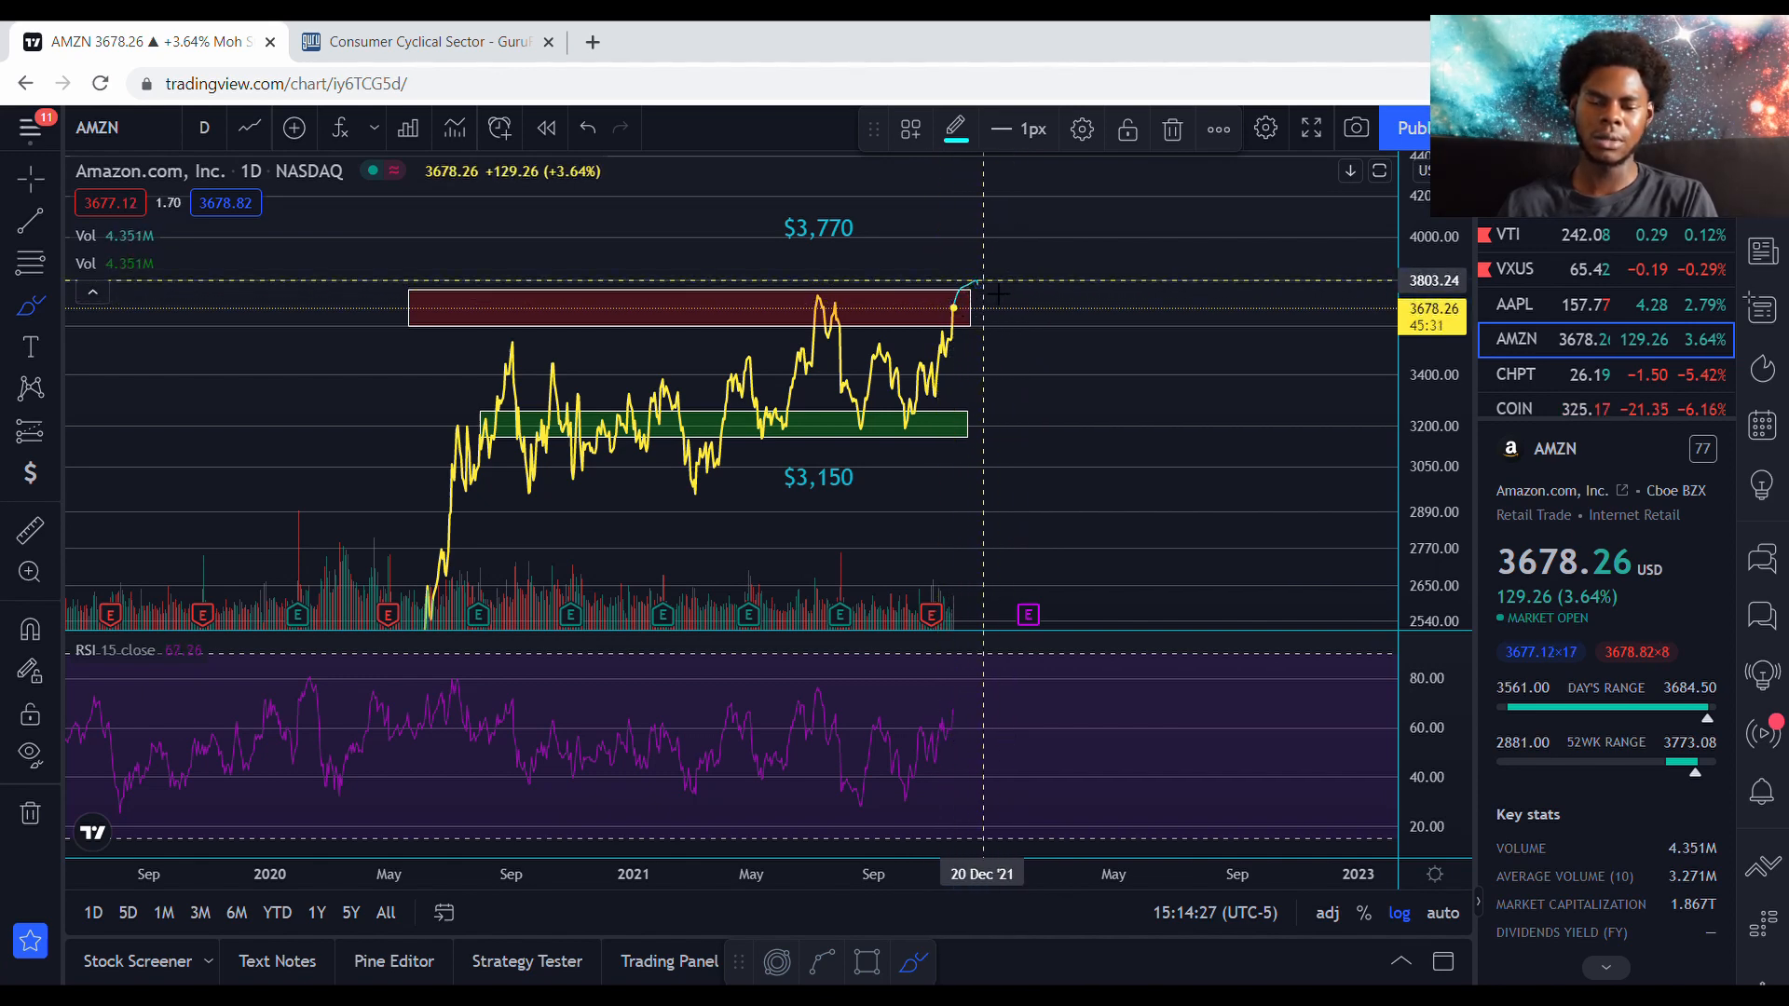
mouse_move(994, 283)
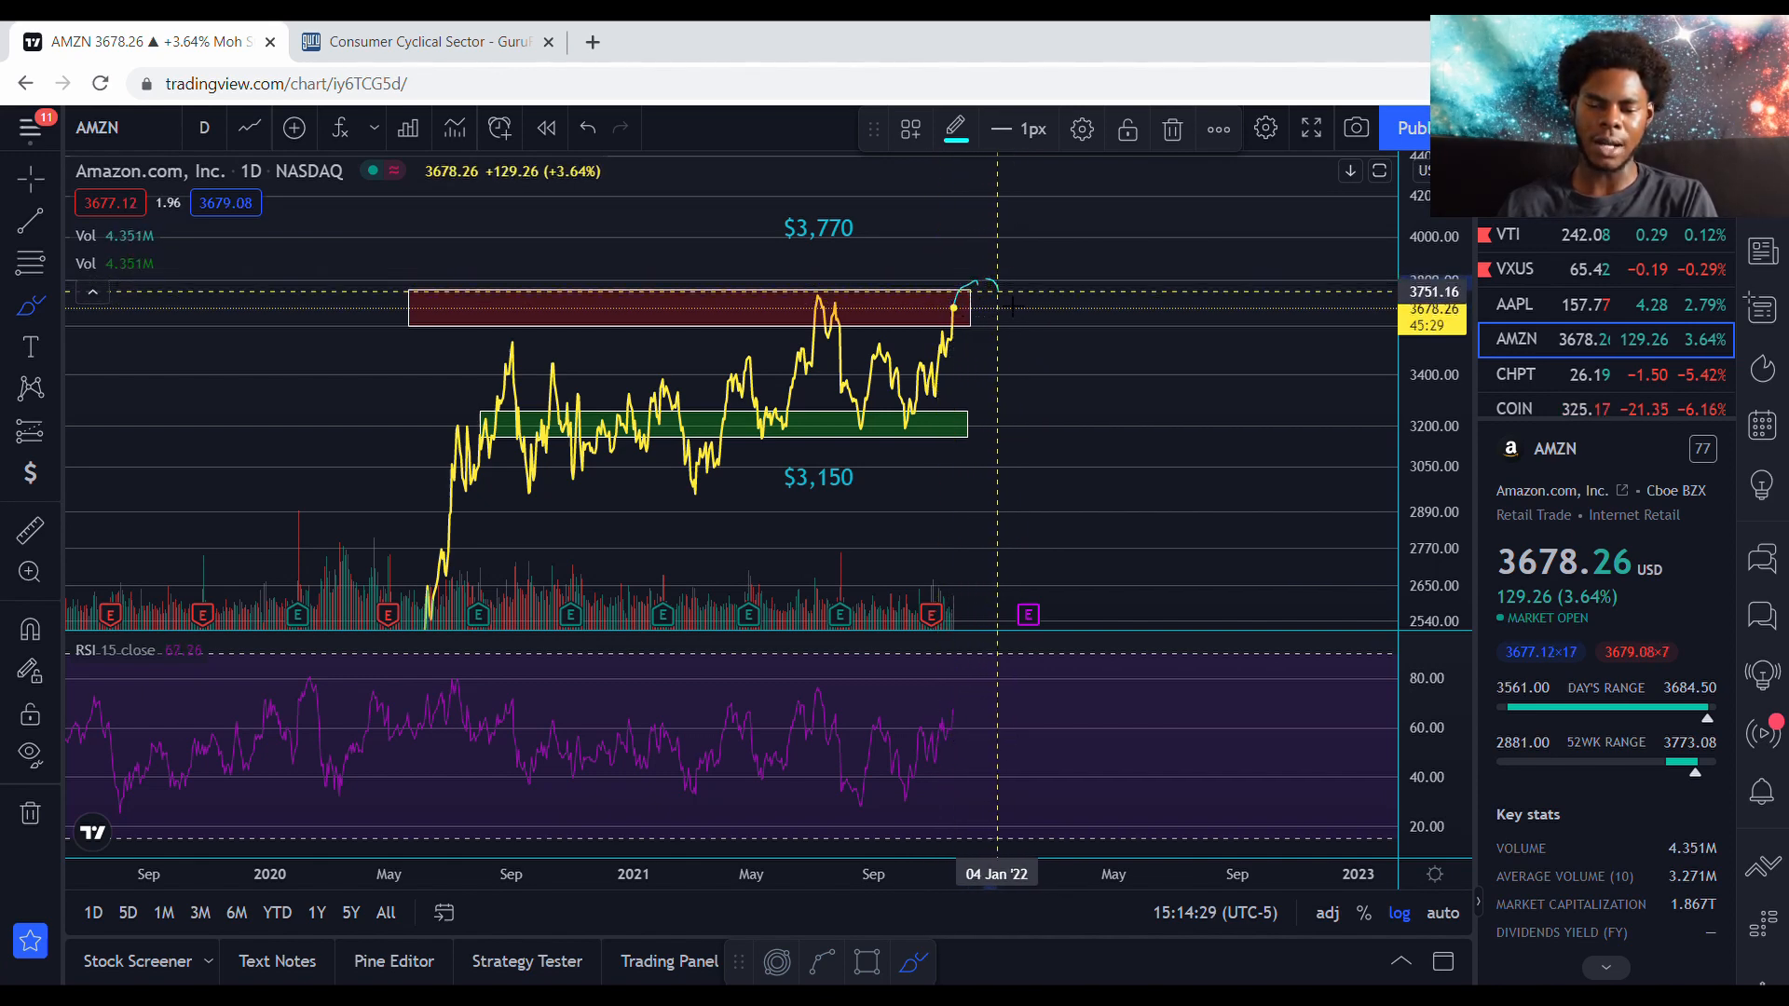
mouse_move(1010, 298)
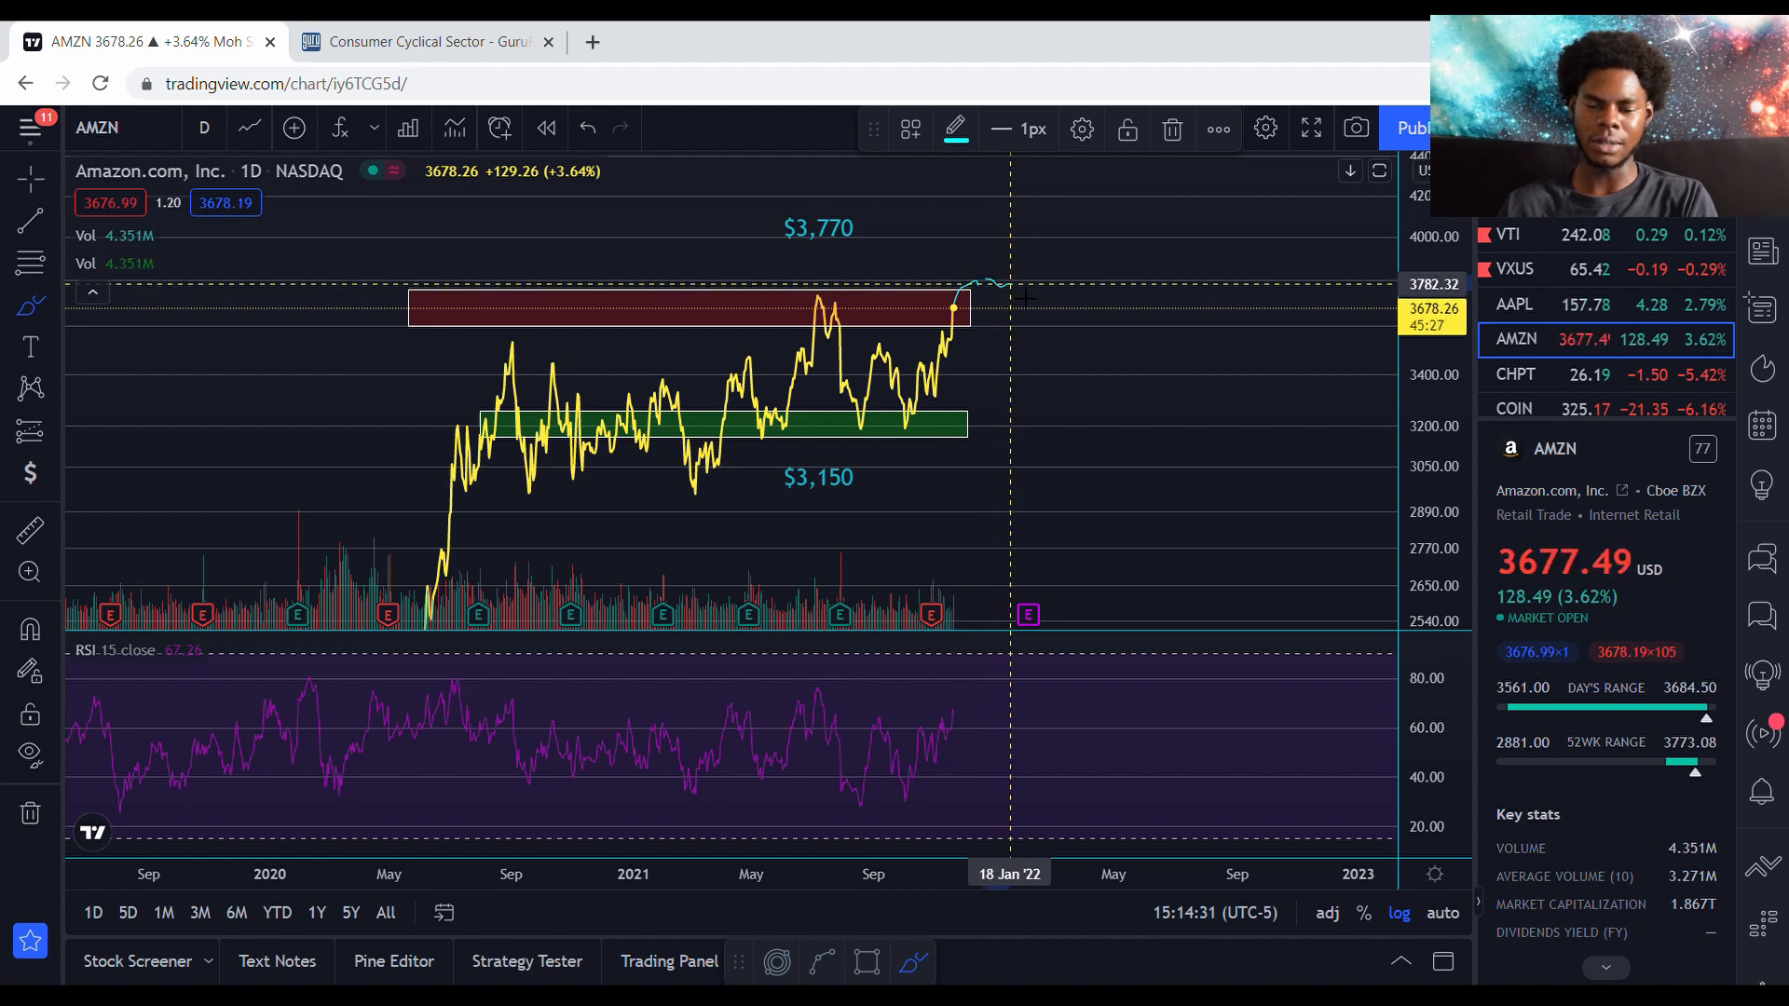
mouse_move(1021, 404)
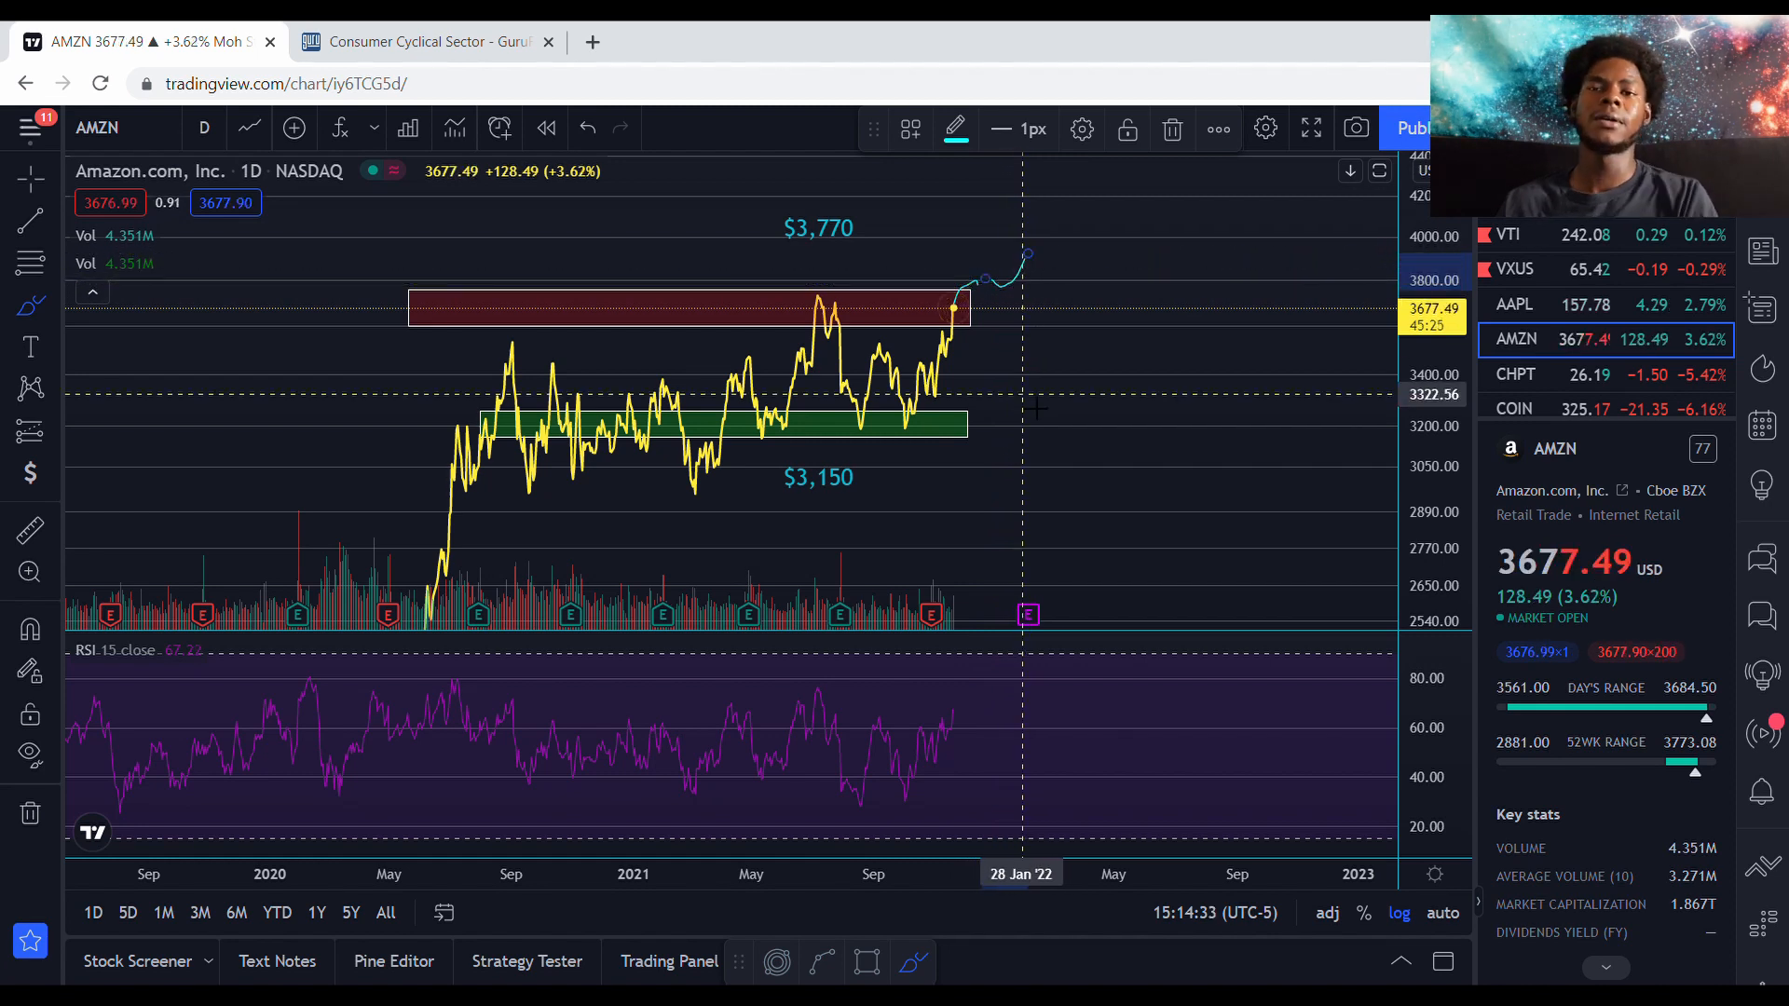
mouse_move(1002, 297)
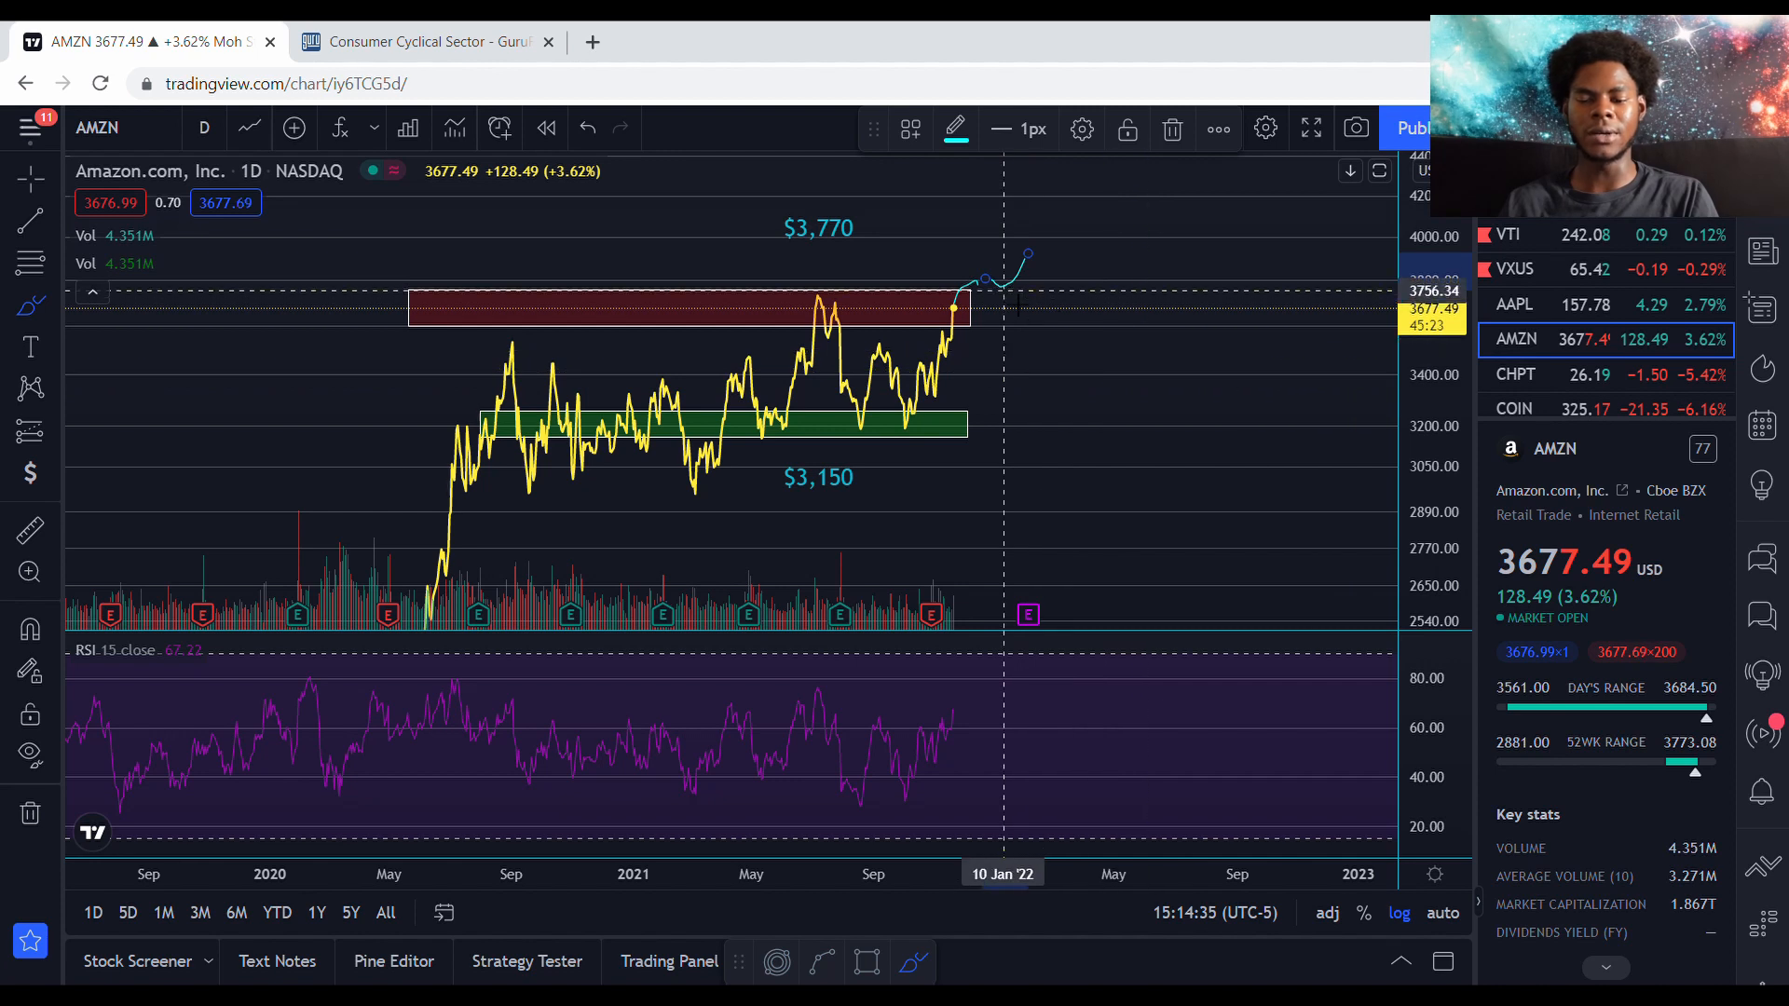
mouse_move(1036, 279)
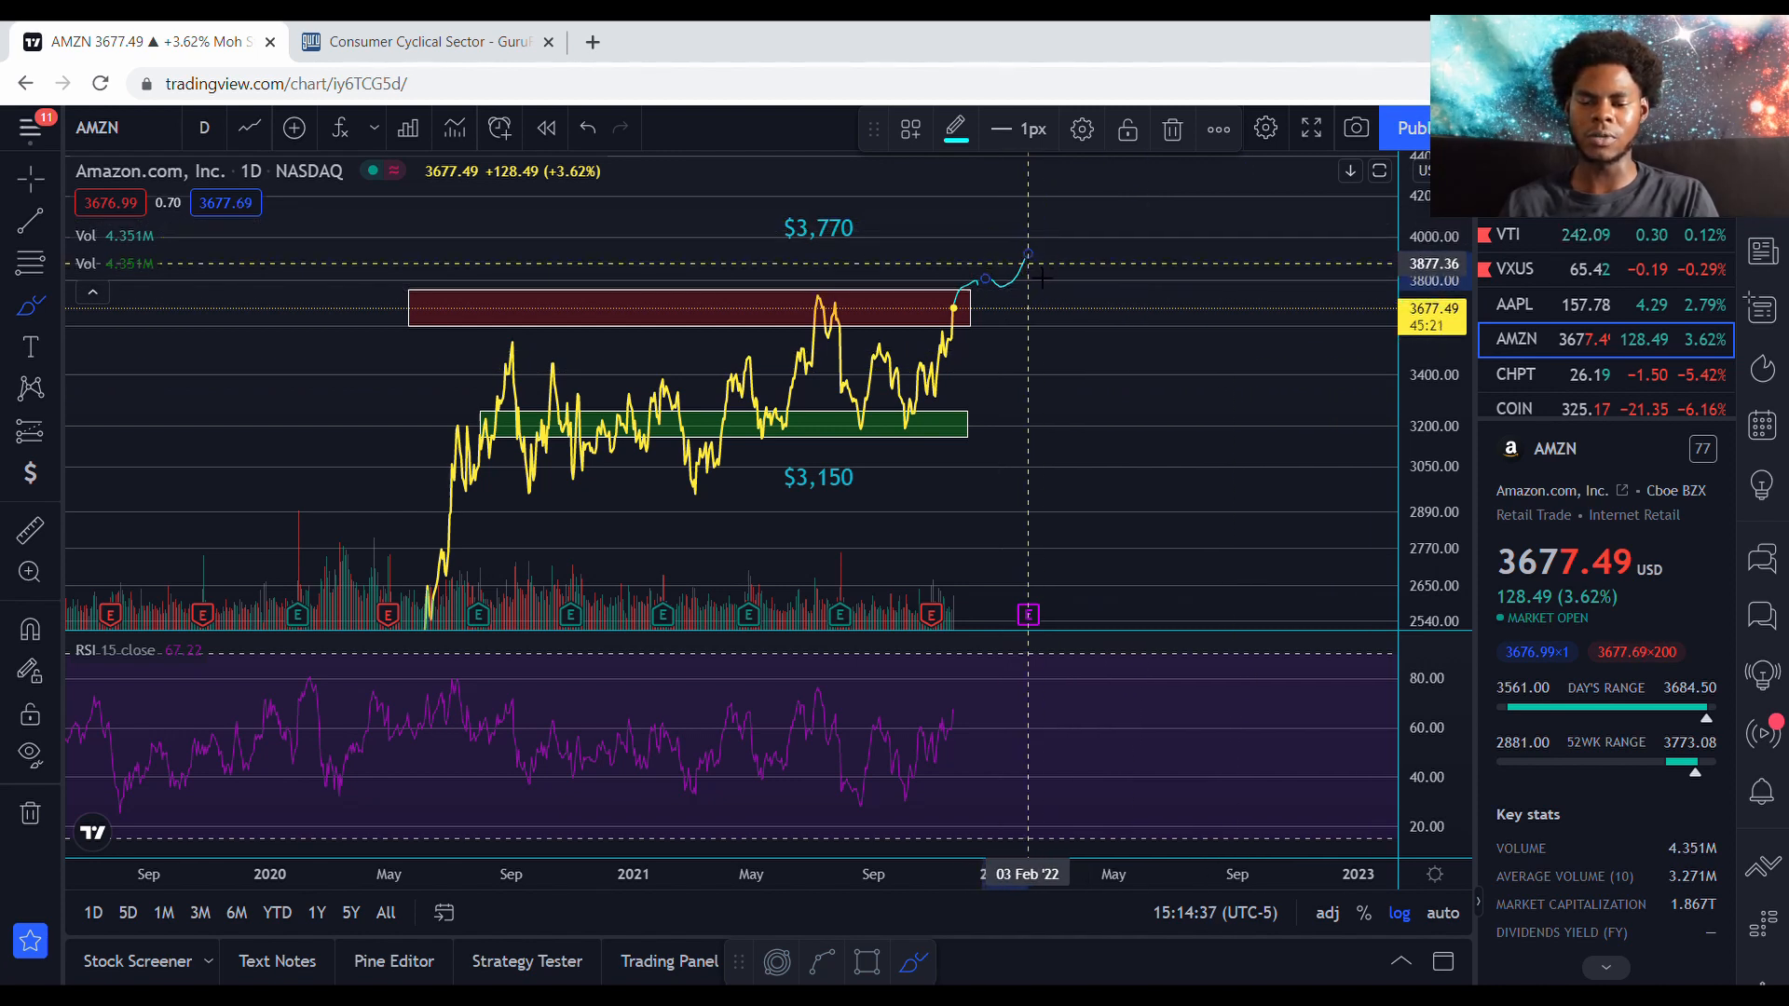
mouse_move(1047, 280)
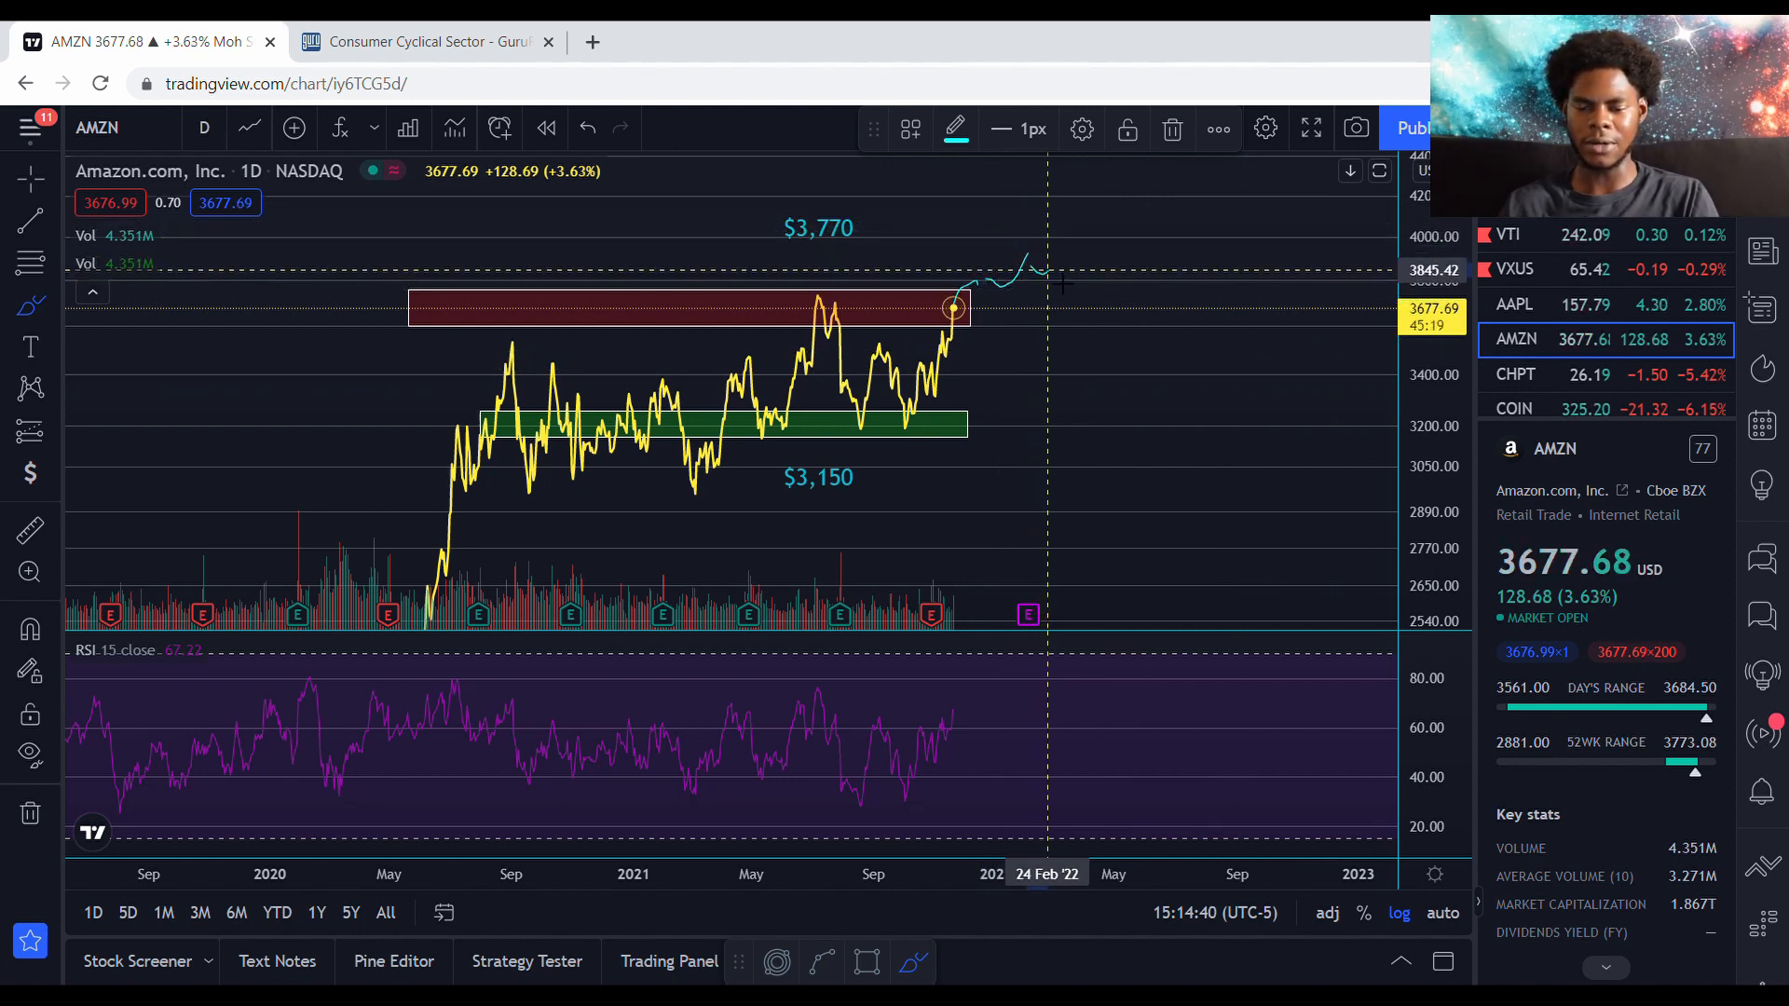
mouse_move(1005, 296)
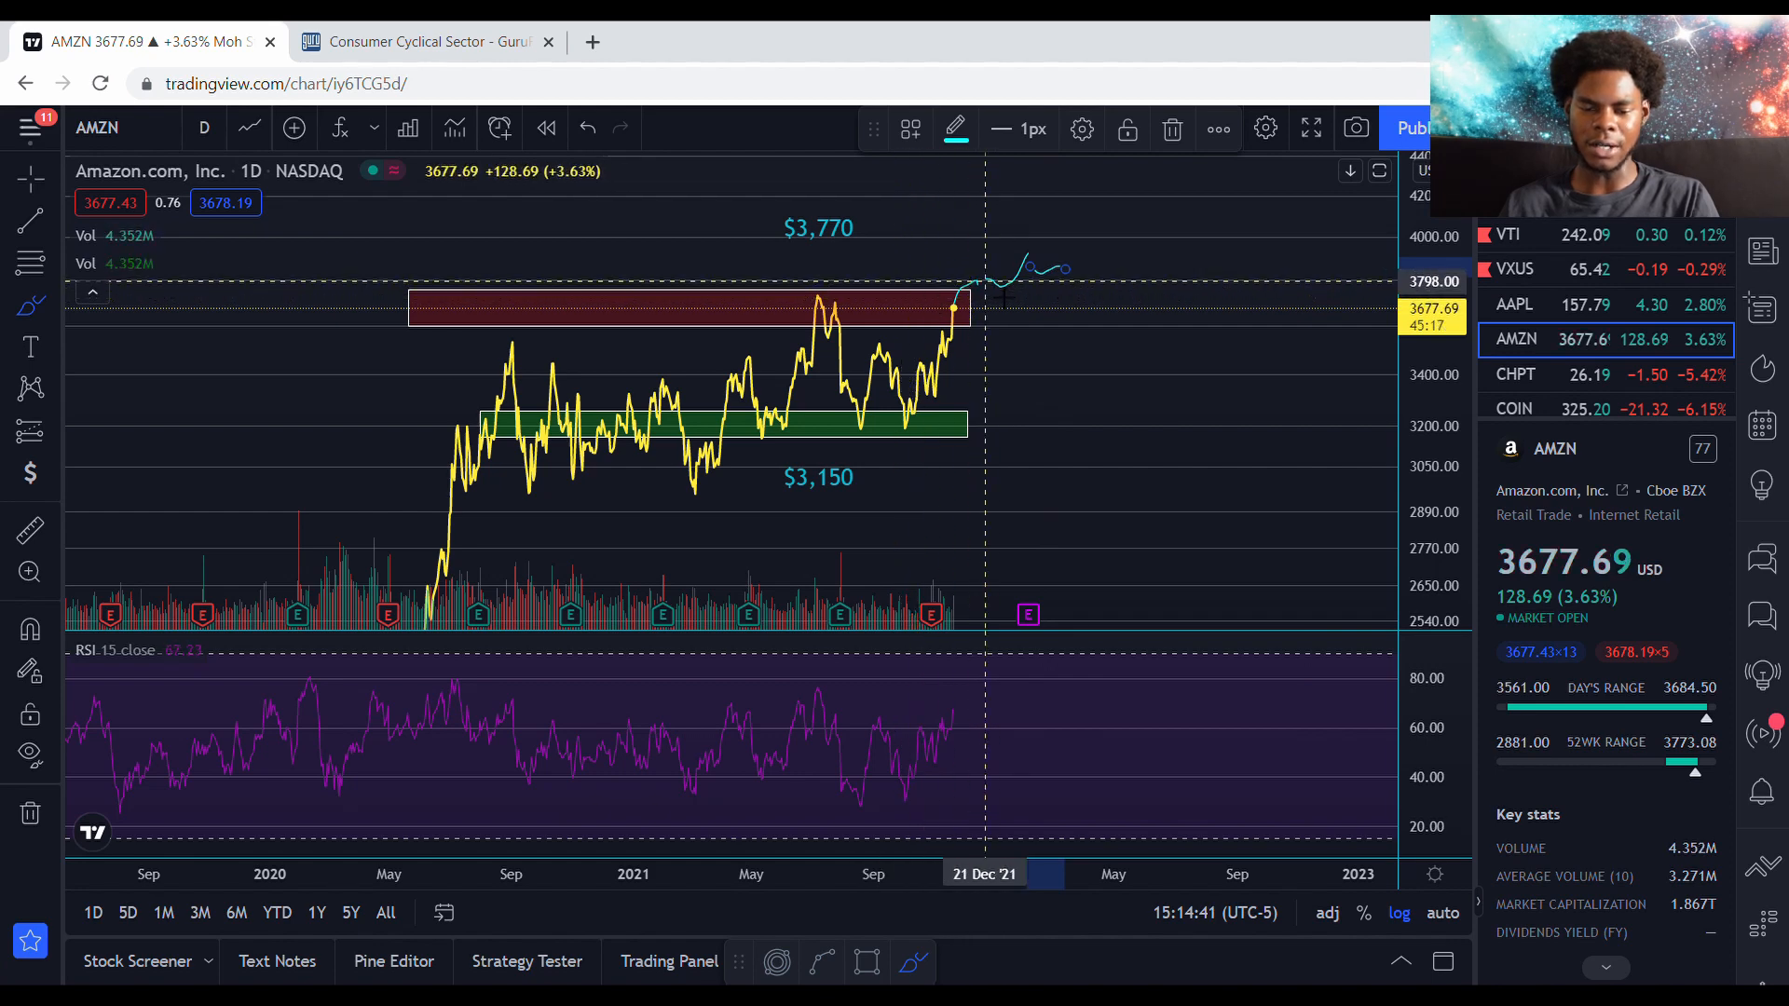
mouse_move(978, 311)
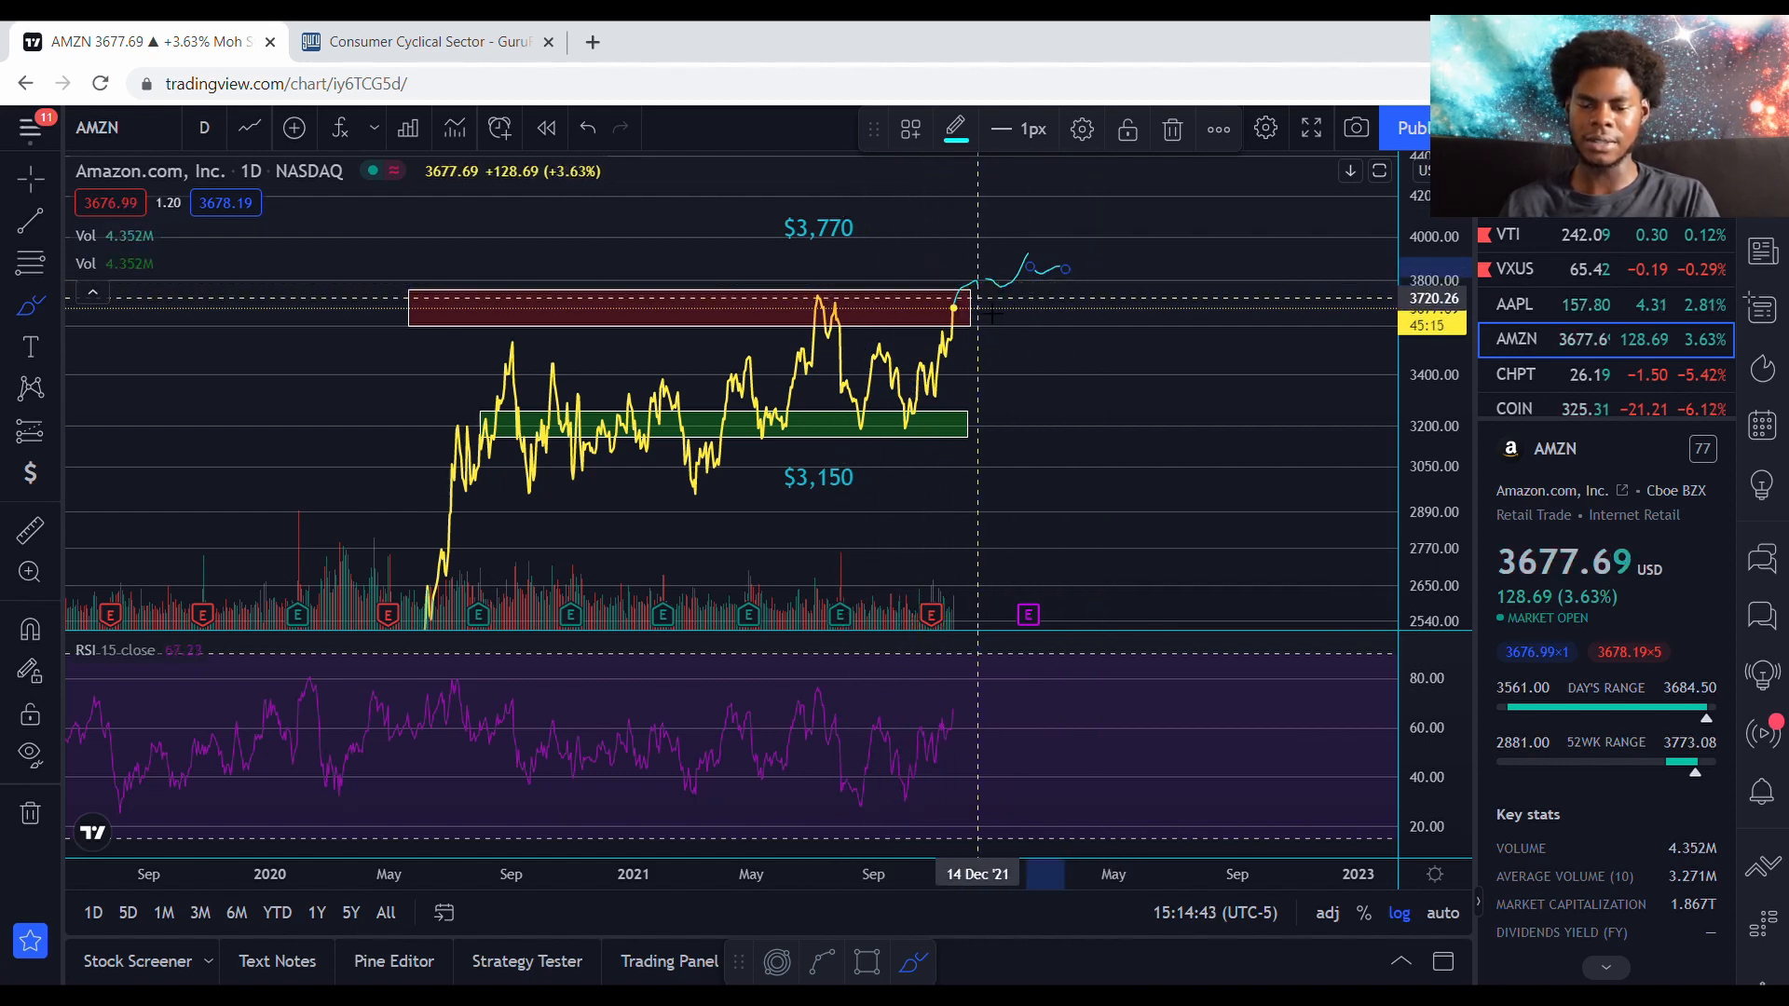
mouse_move(901, 364)
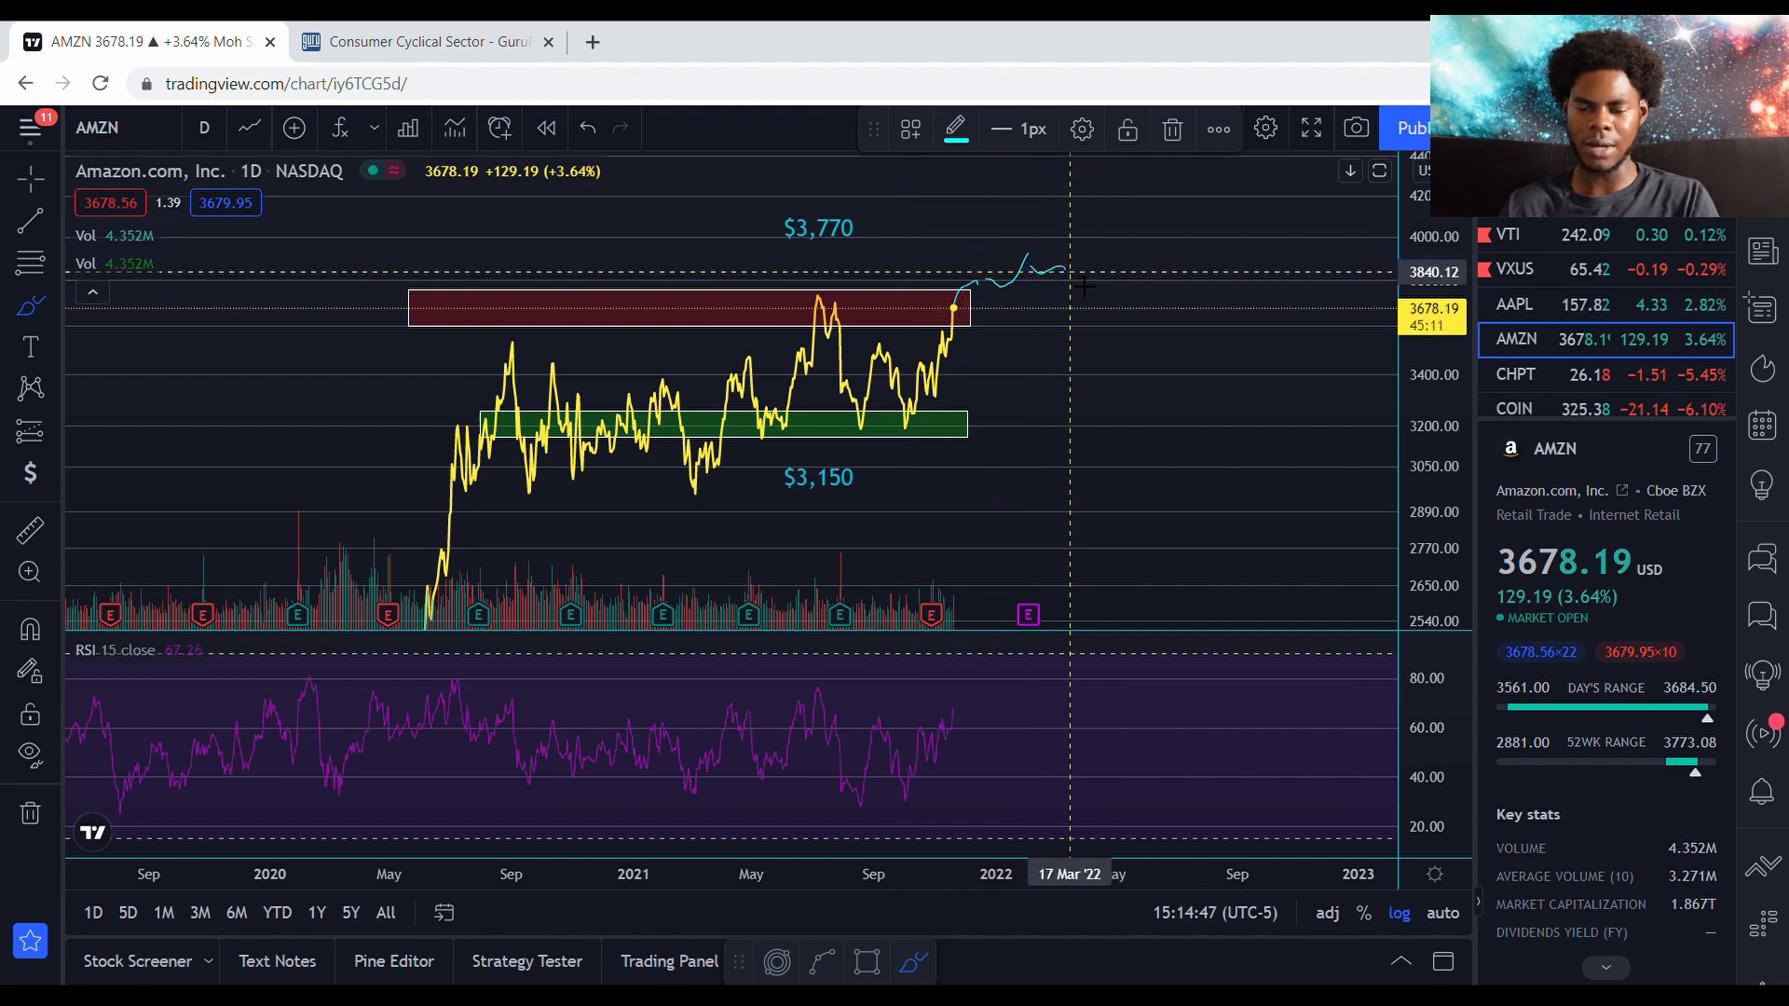
mouse_move(1025, 287)
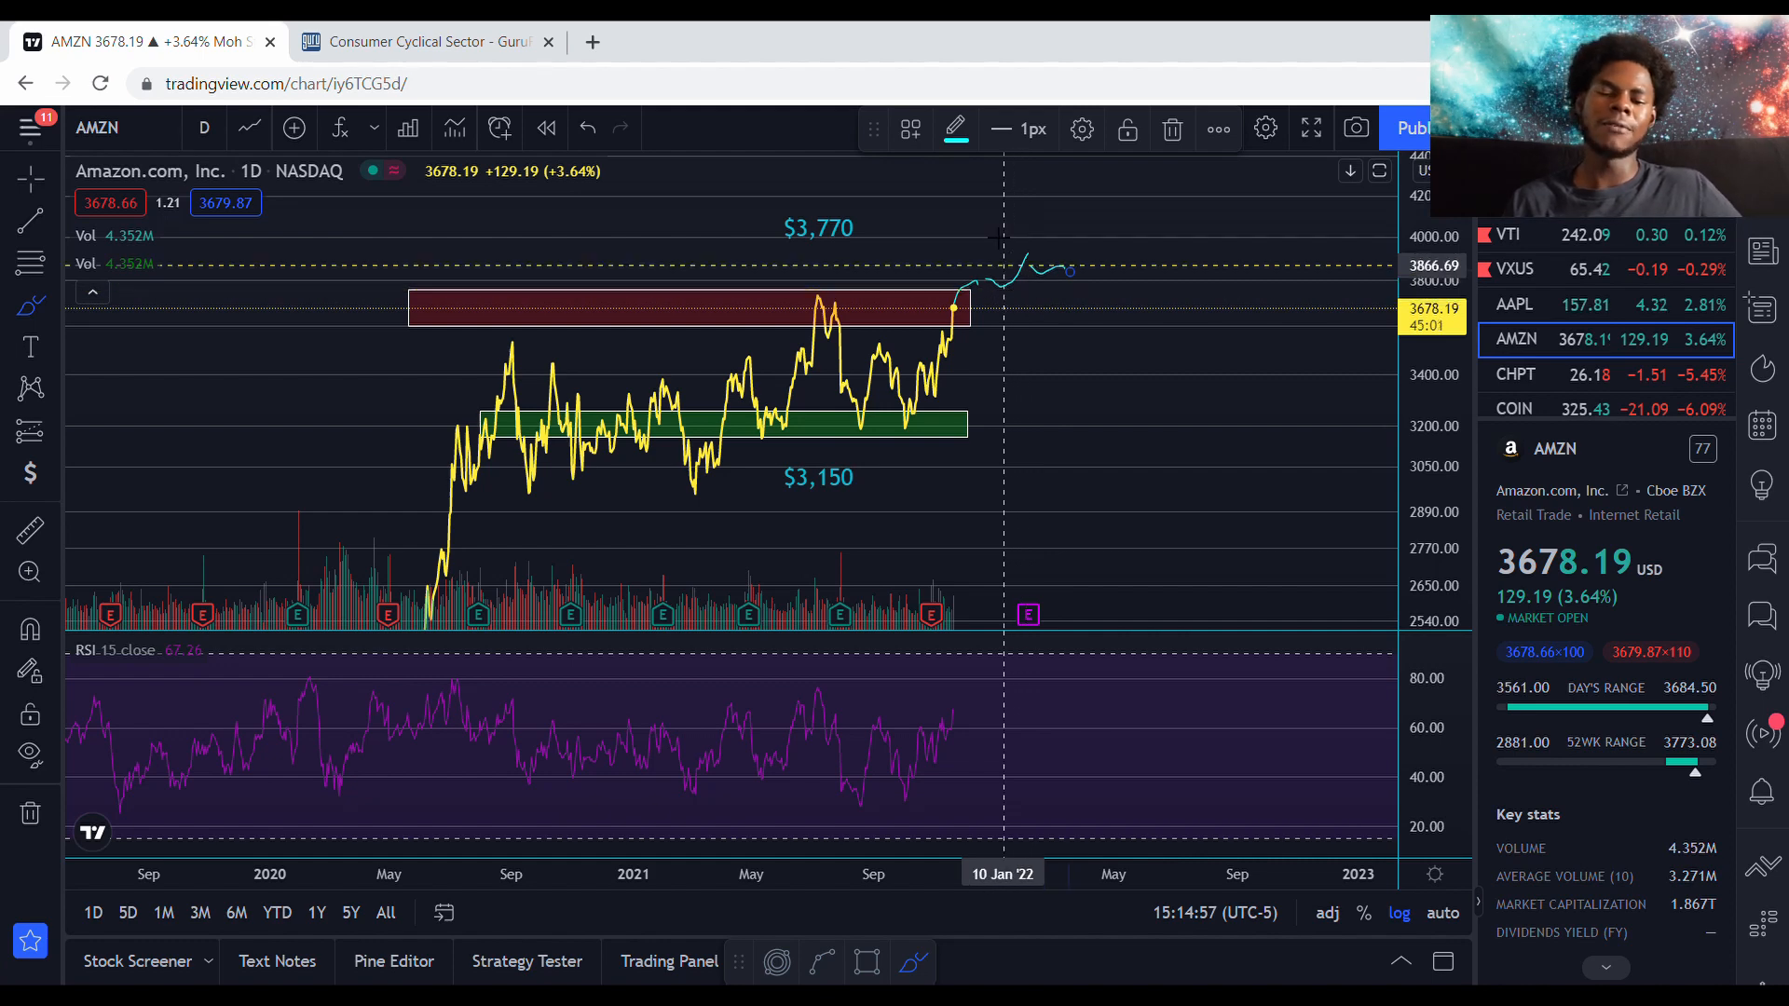
mouse_move(1045, 274)
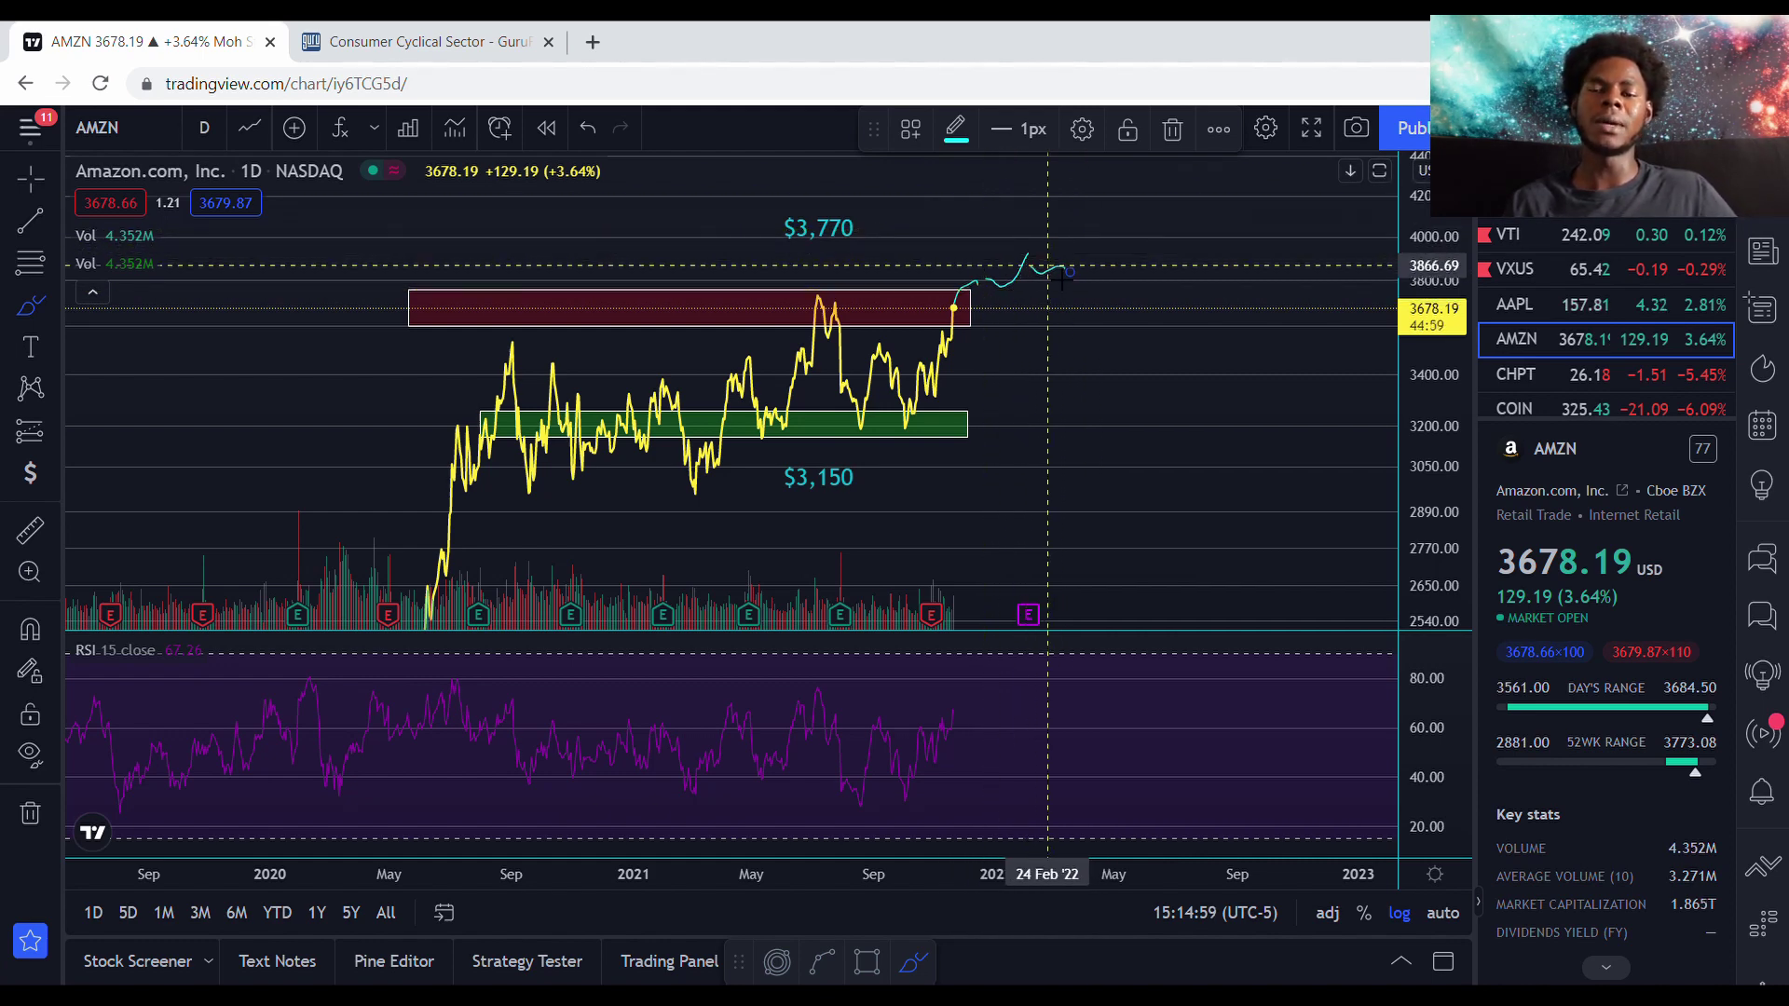
mouse_move(1078, 282)
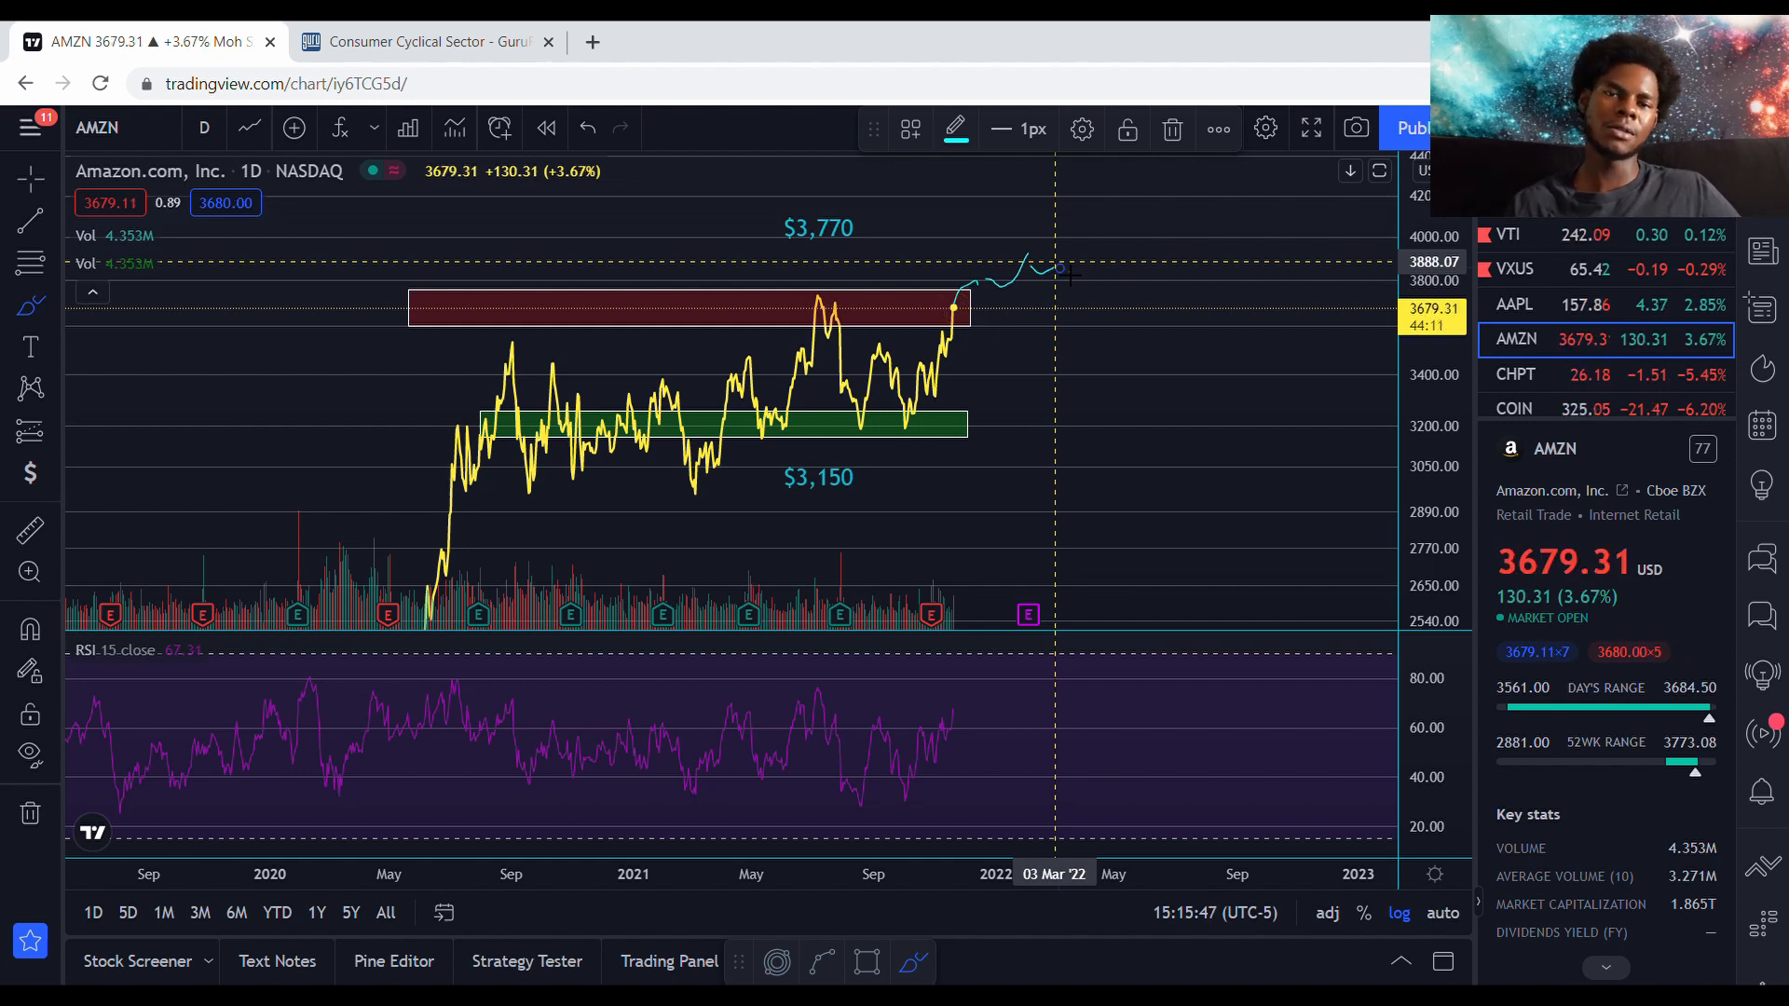
mouse_move(1166, 613)
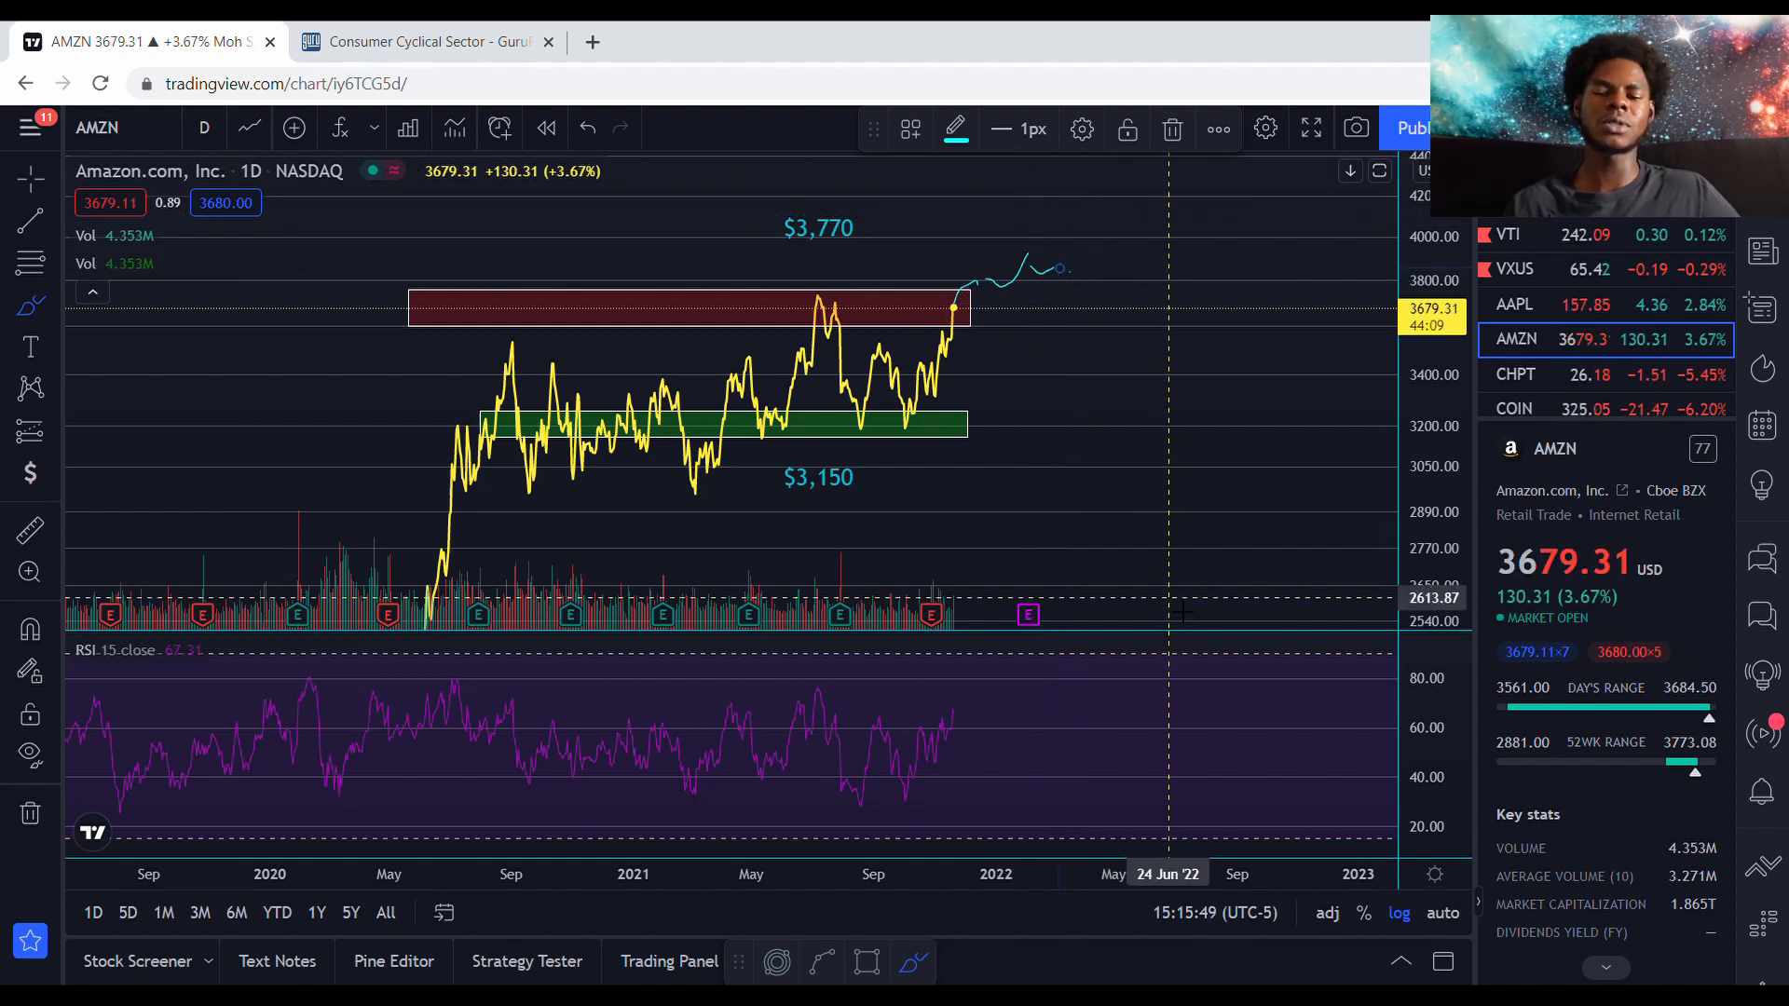